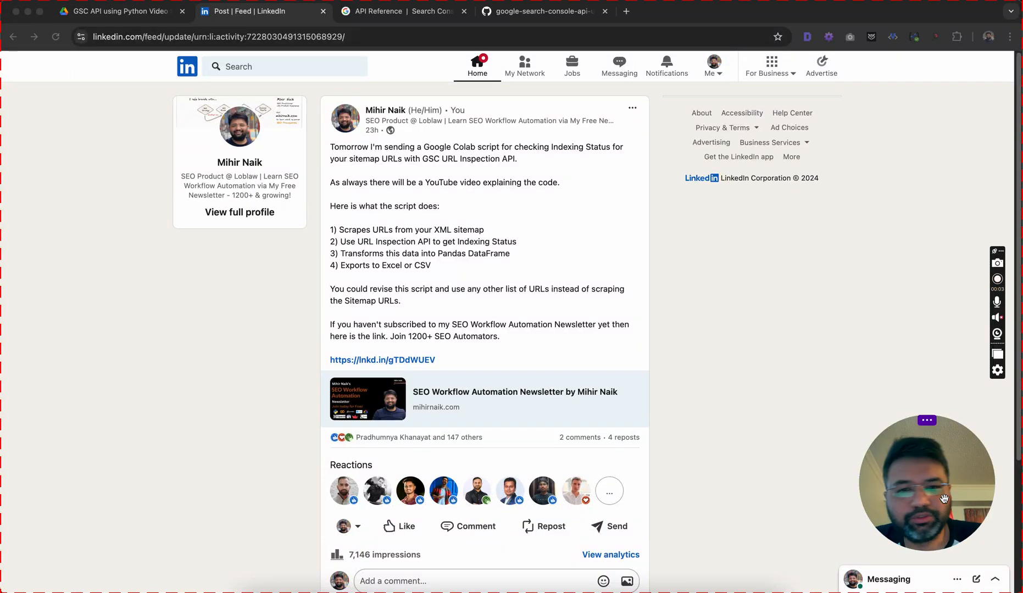
{"action": "mouse_move", "coordinate": [880, 456]}
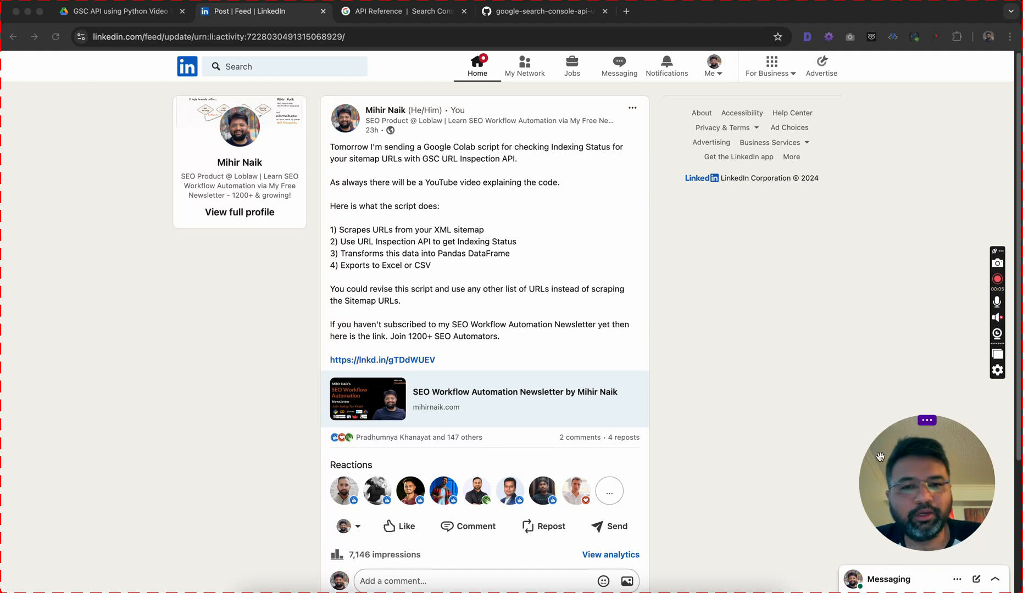
{"action": "mouse_move", "coordinate": [541, 246]}
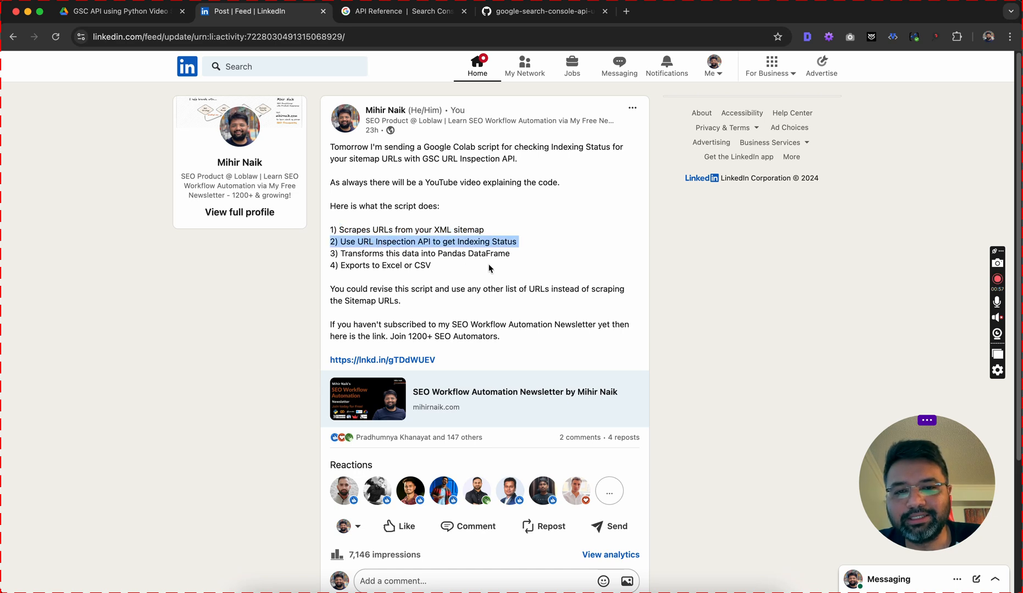
{"action": "mouse_move", "coordinate": [516, 255]}
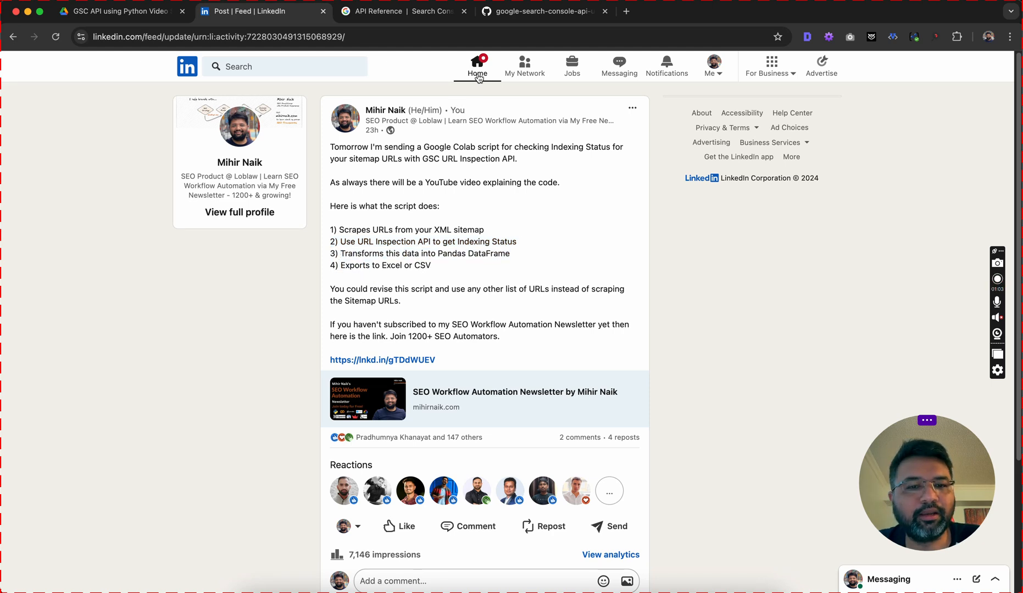
{"action": "mouse_move", "coordinate": [503, 225]}
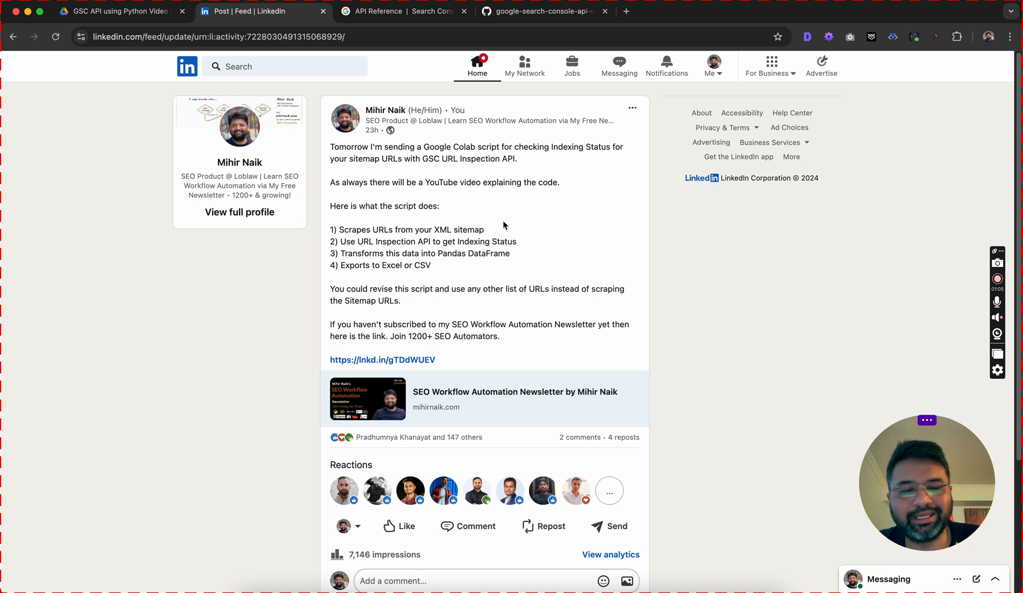
{"action": "mouse_move", "coordinate": [502, 135]}
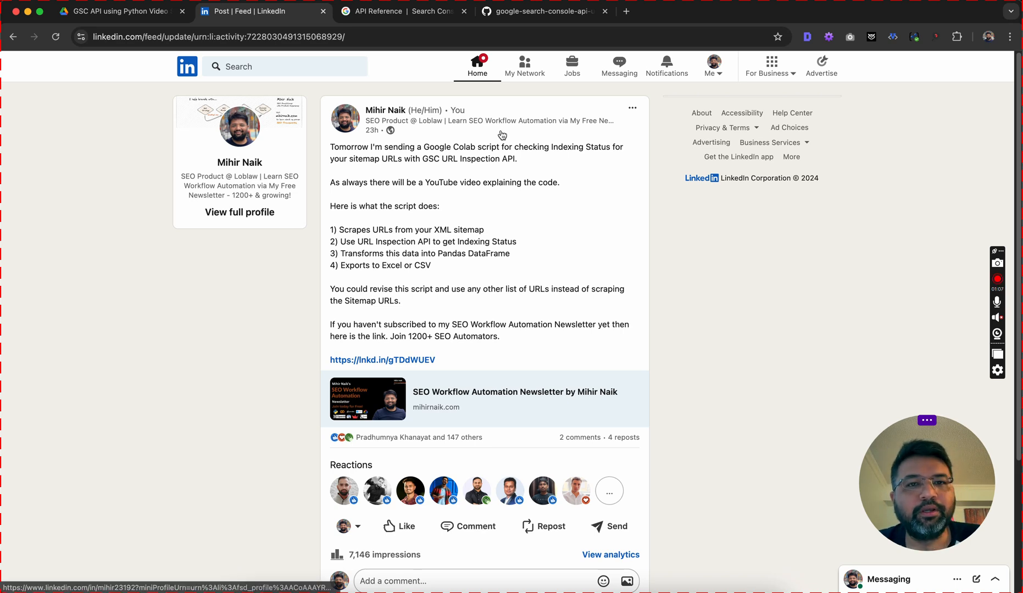
Switch to the API Reference tab and scroll to the index.inspect method and its JSON POST example
{"action": "left_click", "coordinate": [402, 11]}
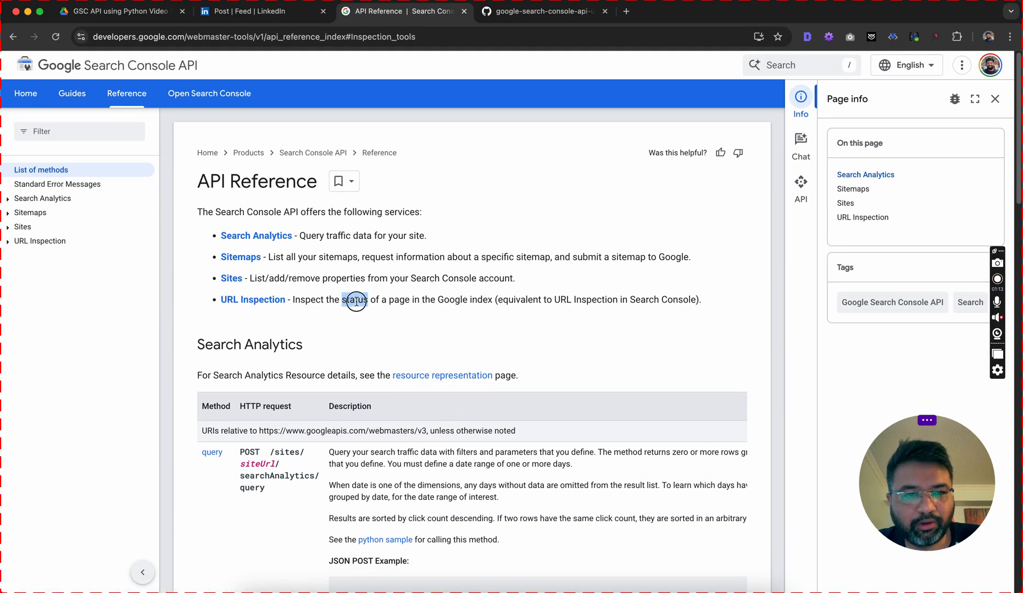
{"action": "scroll", "scroll_direction": "down", "scroll_amount": 3}
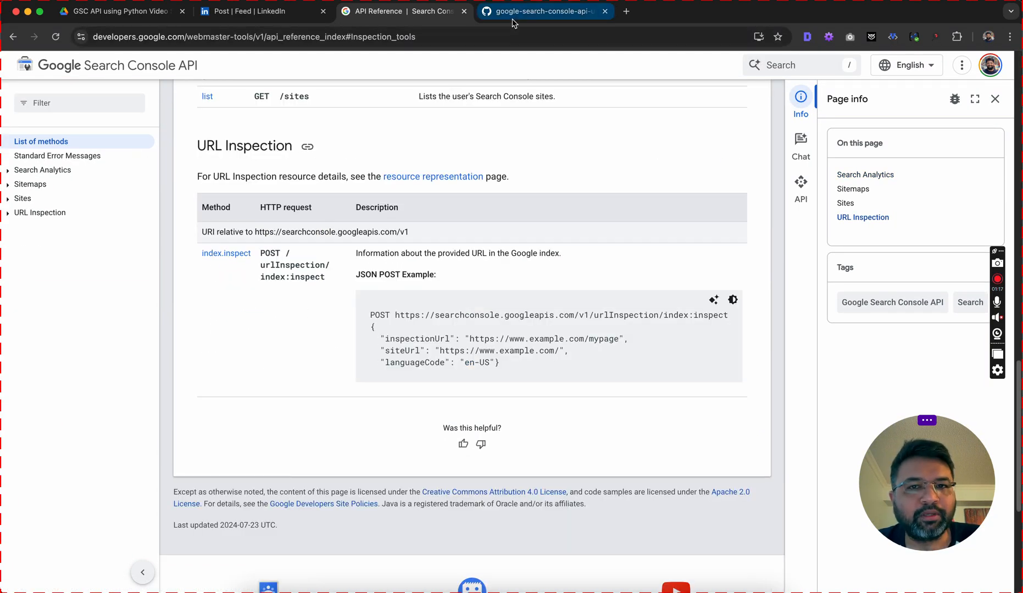
Go to the google-search-console-api-using-python repo root, then open the URL Inspection Colab notebook
{"action": "left_click", "coordinate": [543, 11]}
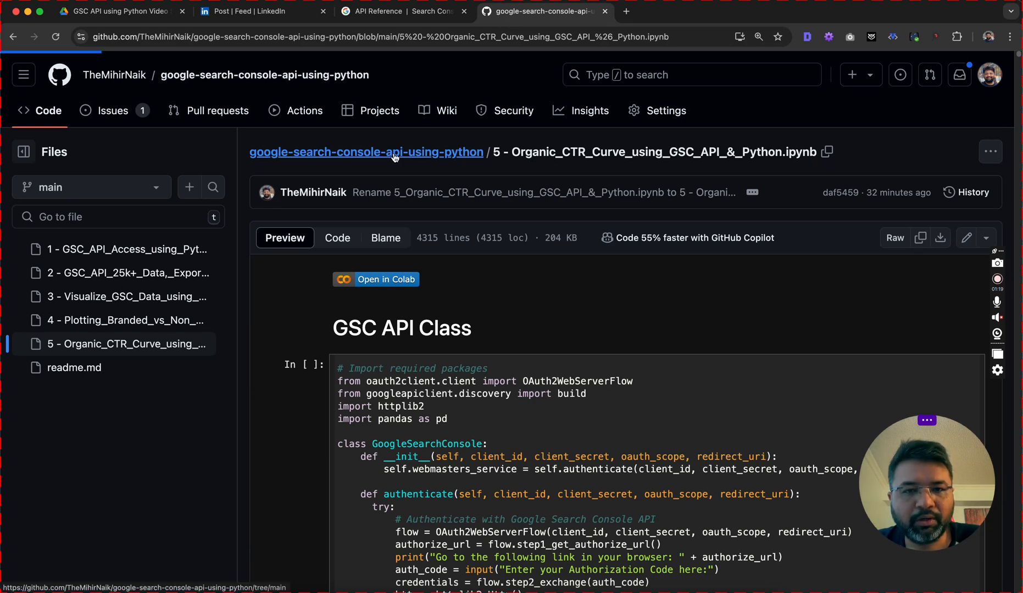
{"action": "left_click", "coordinate": [365, 151]}
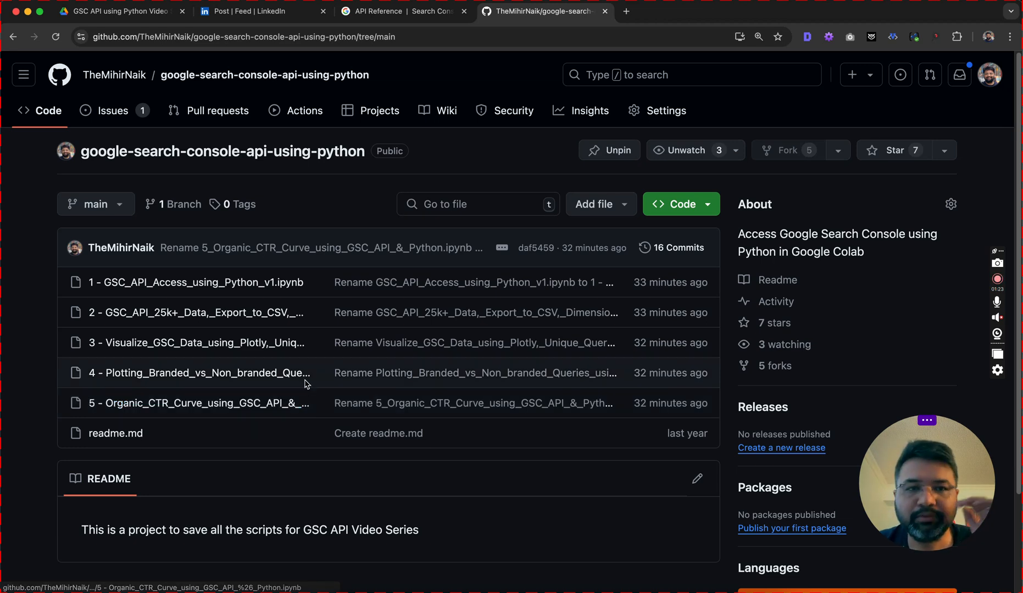
{"action": "mouse_move", "coordinate": [314, 367]}
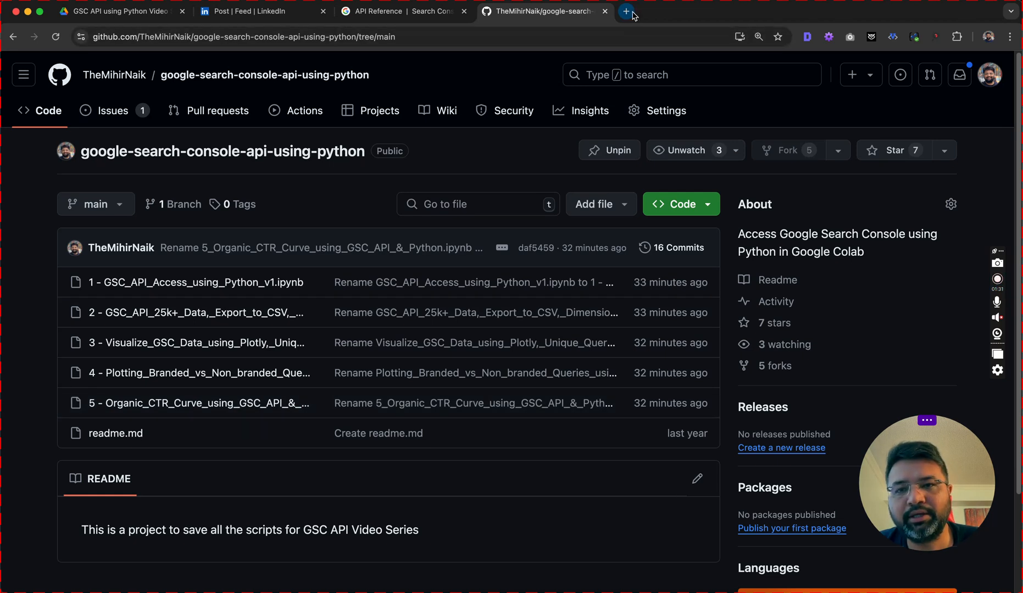
{"action": "mouse_move", "coordinate": [625, 11]}
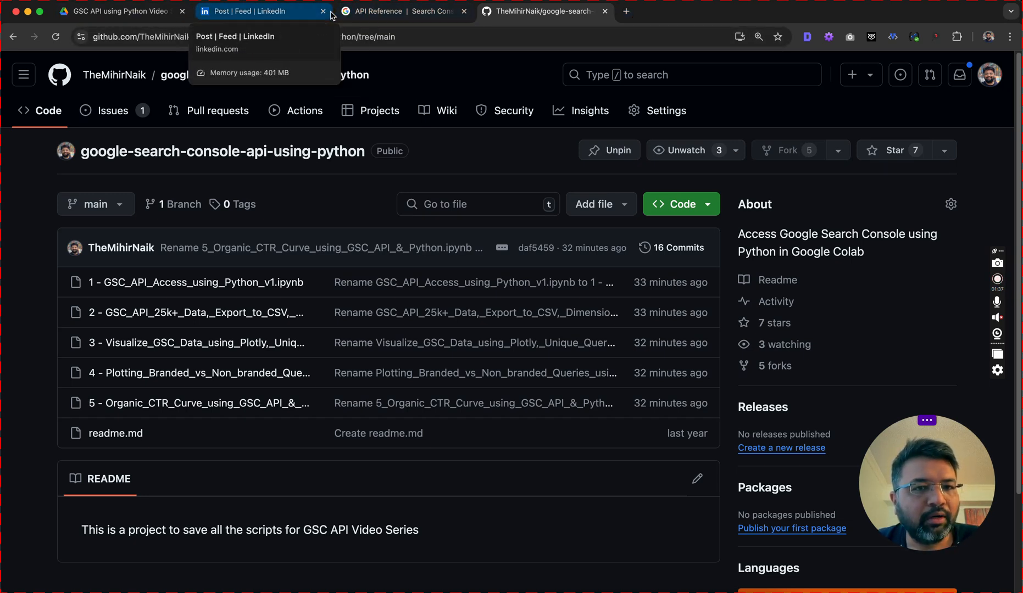
{"action": "left_click", "coordinate": [322, 11]}
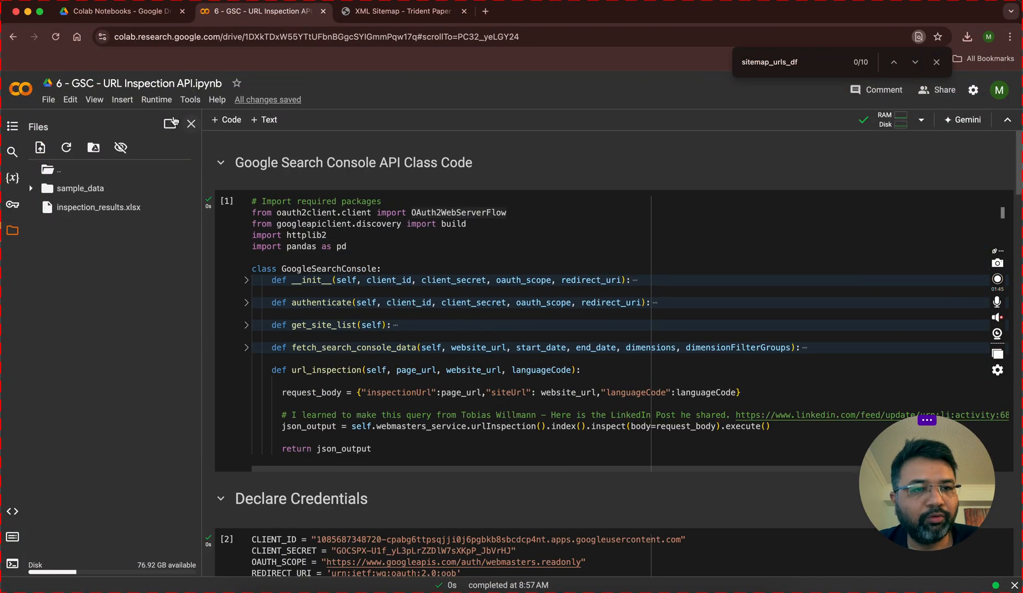
{"action": "left_click", "coordinate": [362, 236]}
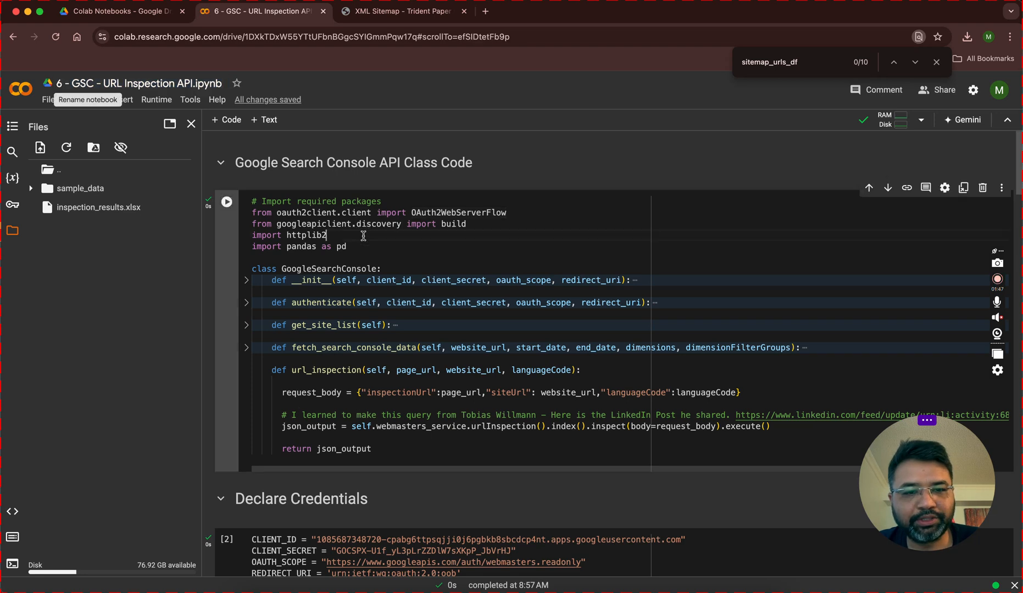
{"action": "mouse_move", "coordinate": [376, 232]}
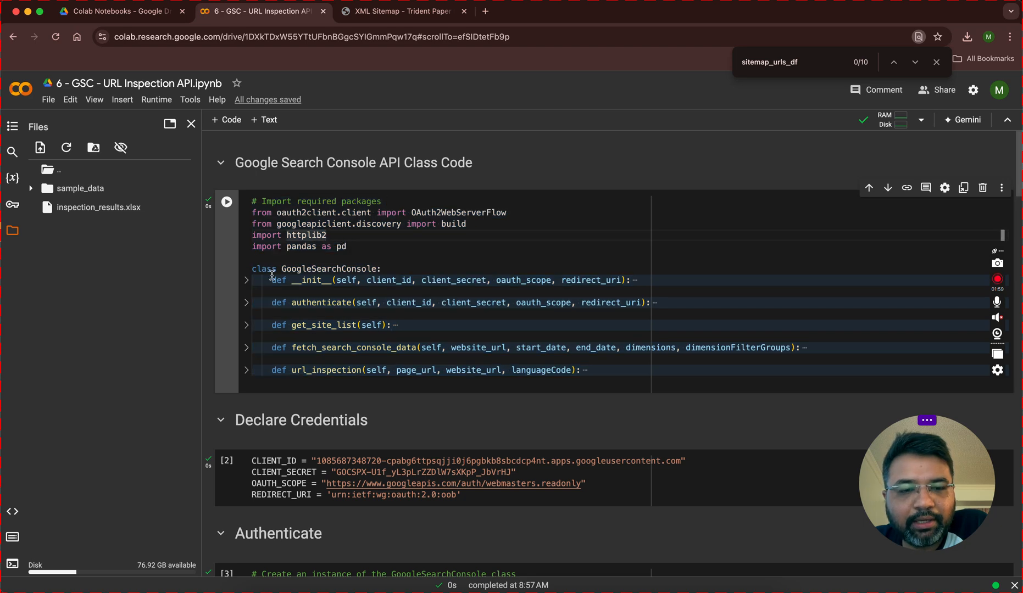
{"action": "left_click", "coordinate": [247, 268]}
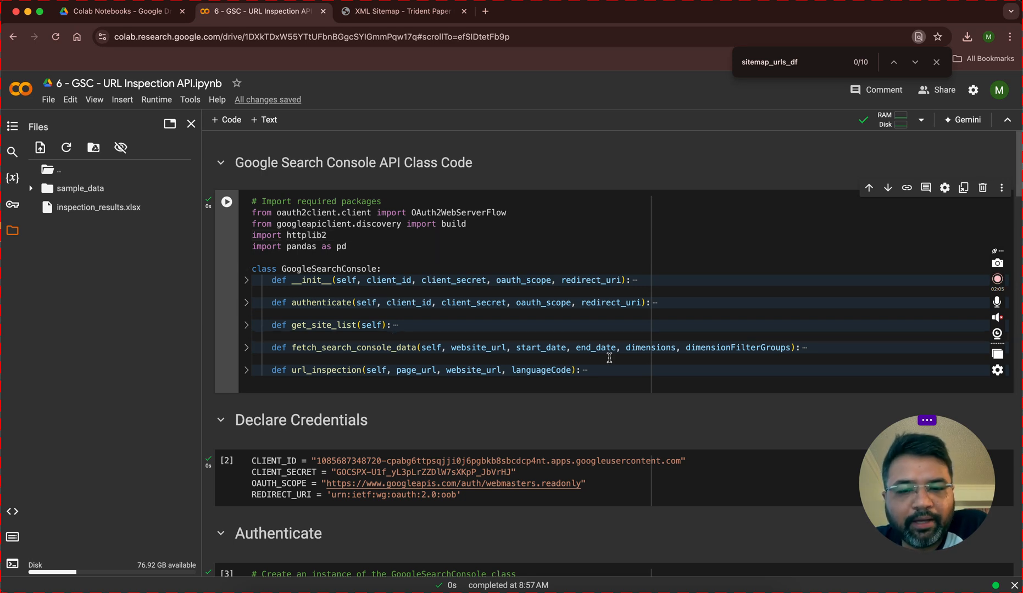
{"action": "double_click", "coordinate": [328, 269]}
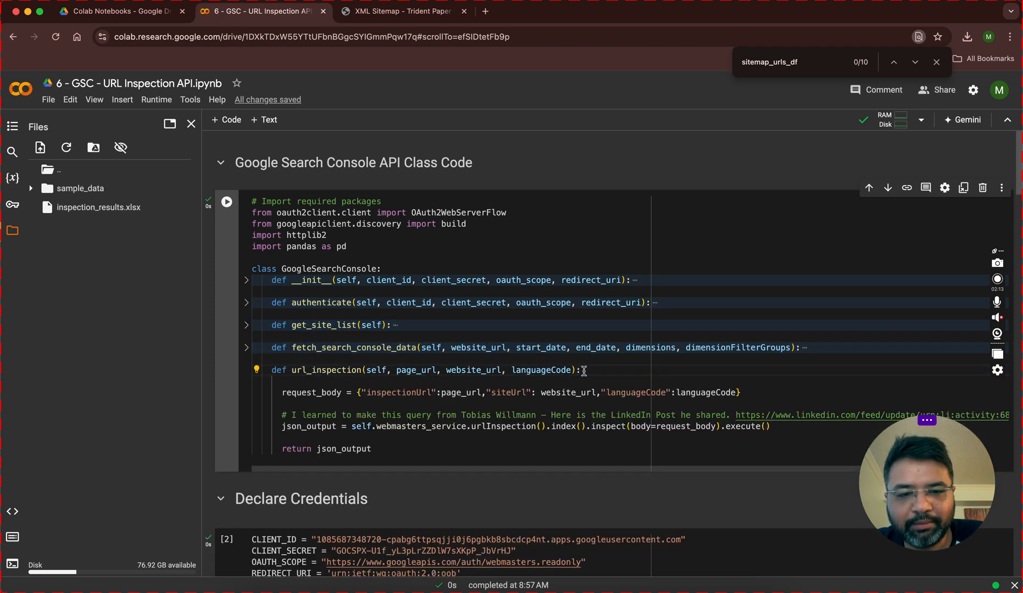
{"action": "left_click", "coordinate": [246, 370]}
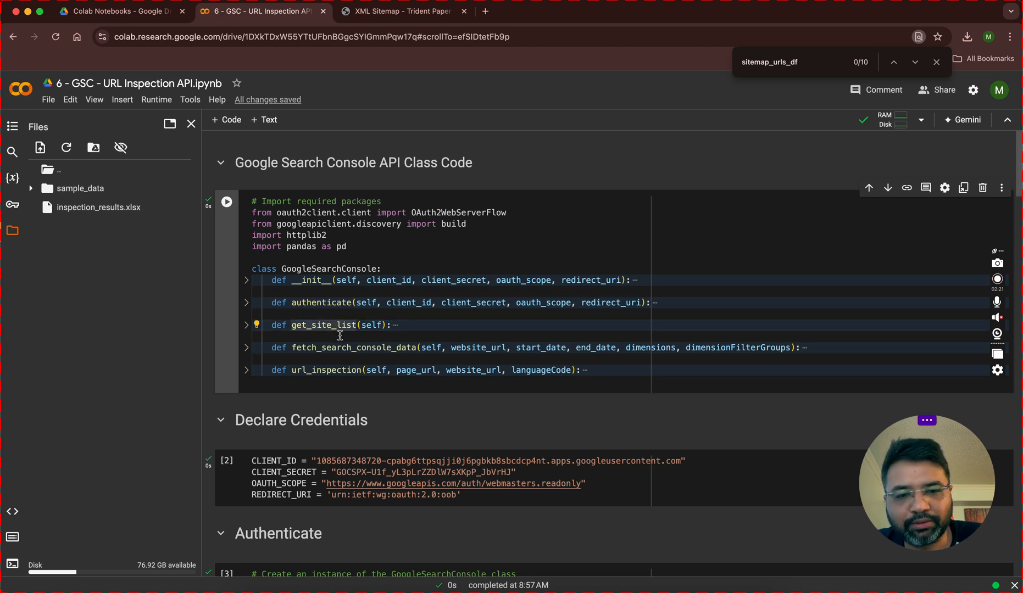
{"action": "mouse_move", "coordinate": [341, 397]}
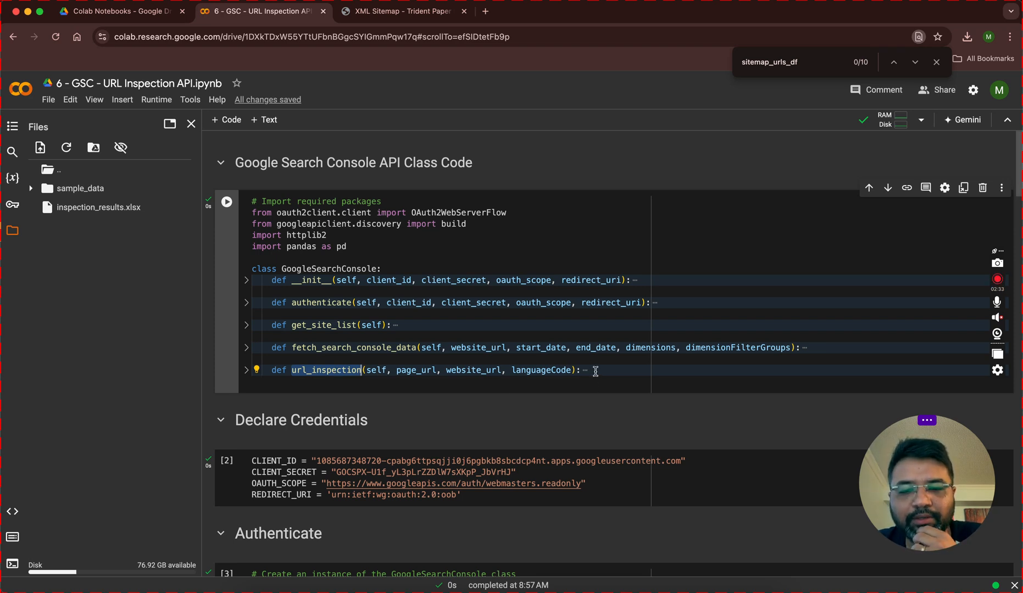
{"action": "left_click", "coordinate": [247, 371]}
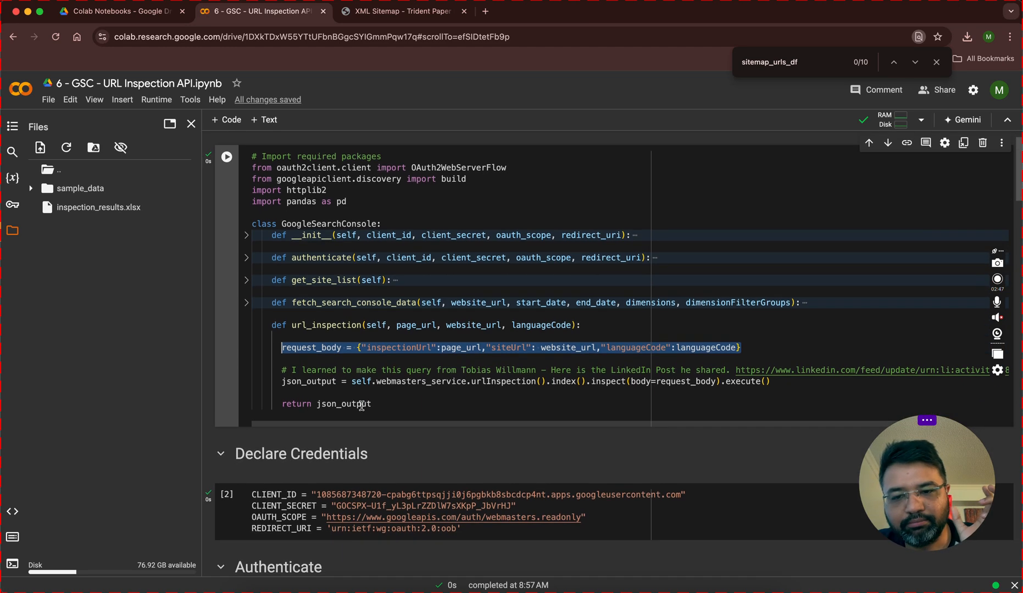
{"action": "mouse_move", "coordinate": [428, 405]}
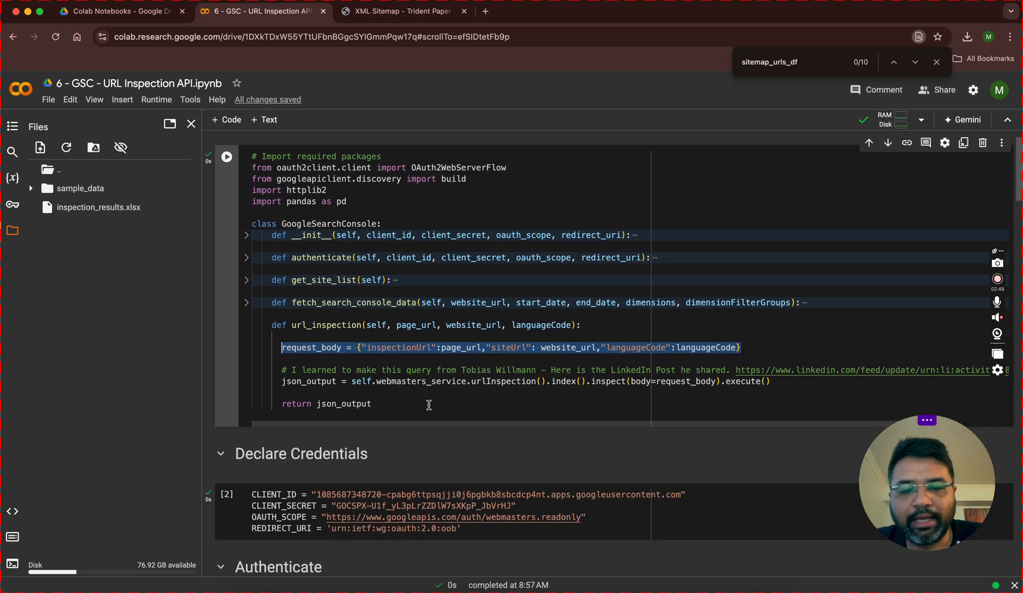
{"action": "left_click", "coordinate": [770, 381]}
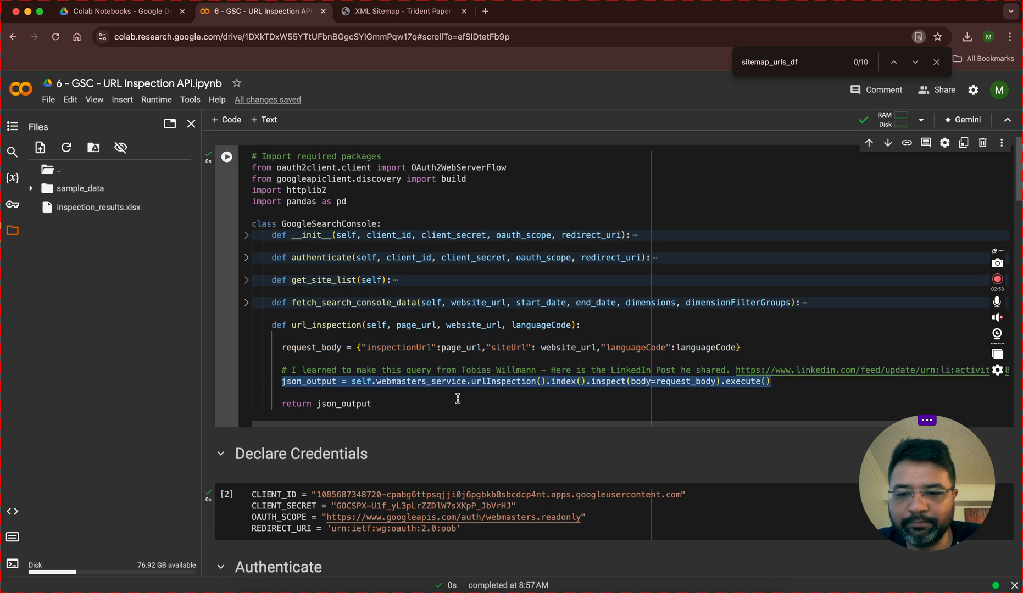
{"action": "scroll", "scroll_direction": "right", "scroll_amount": 3}
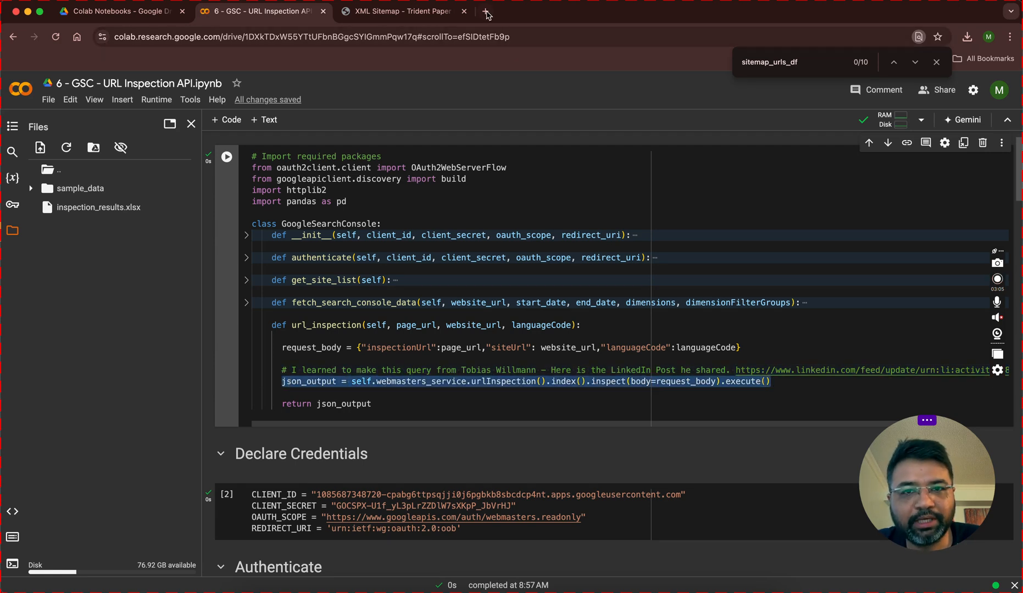
{"action": "left_click", "coordinate": [486, 11]}
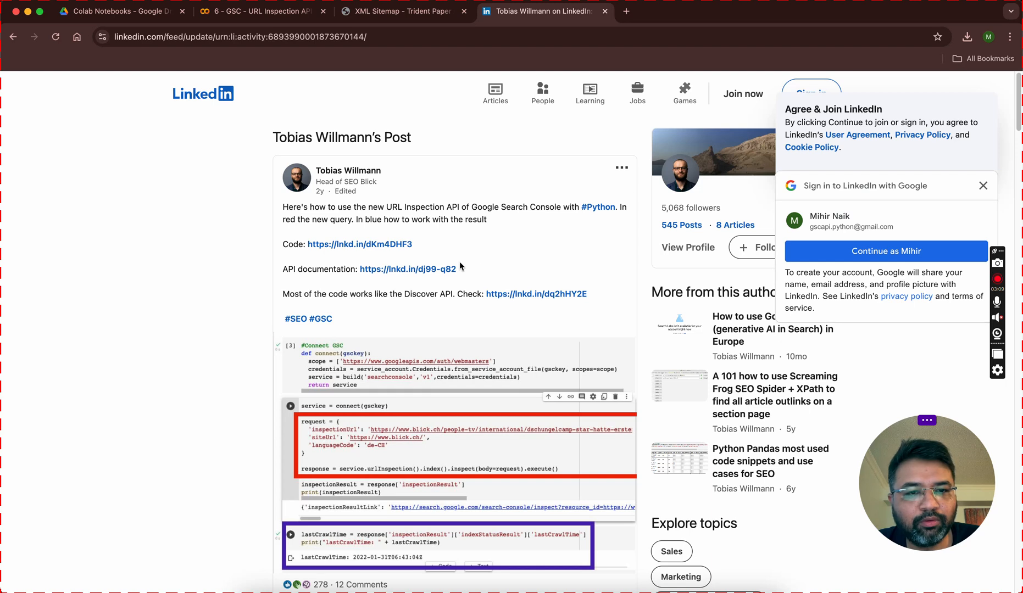
{"action": "scroll", "scroll_direction": "down", "scroll_amount": 3}
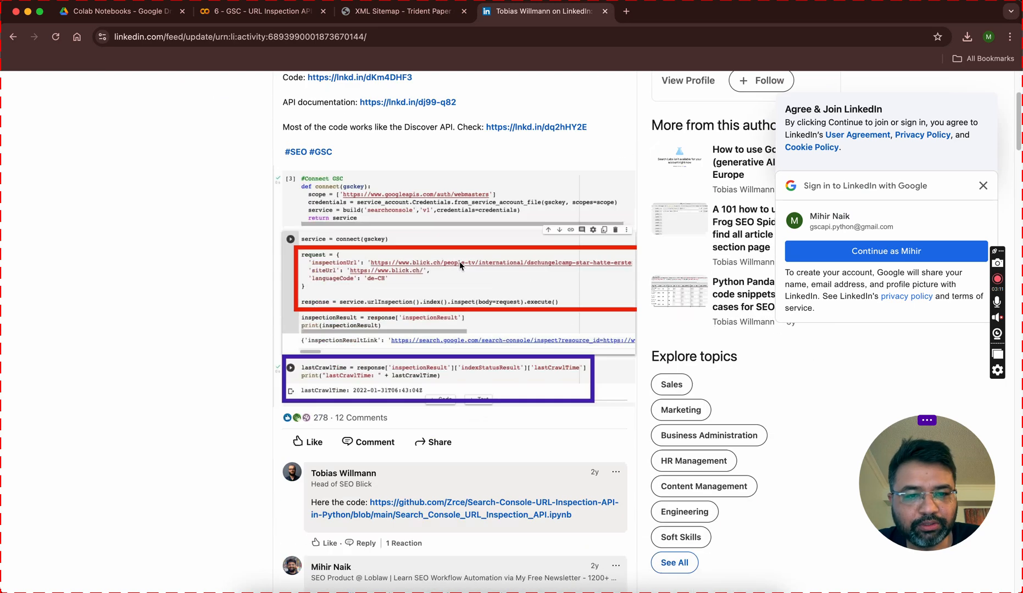
{"action": "scroll", "scroll_direction": "down", "scroll_amount": 3}
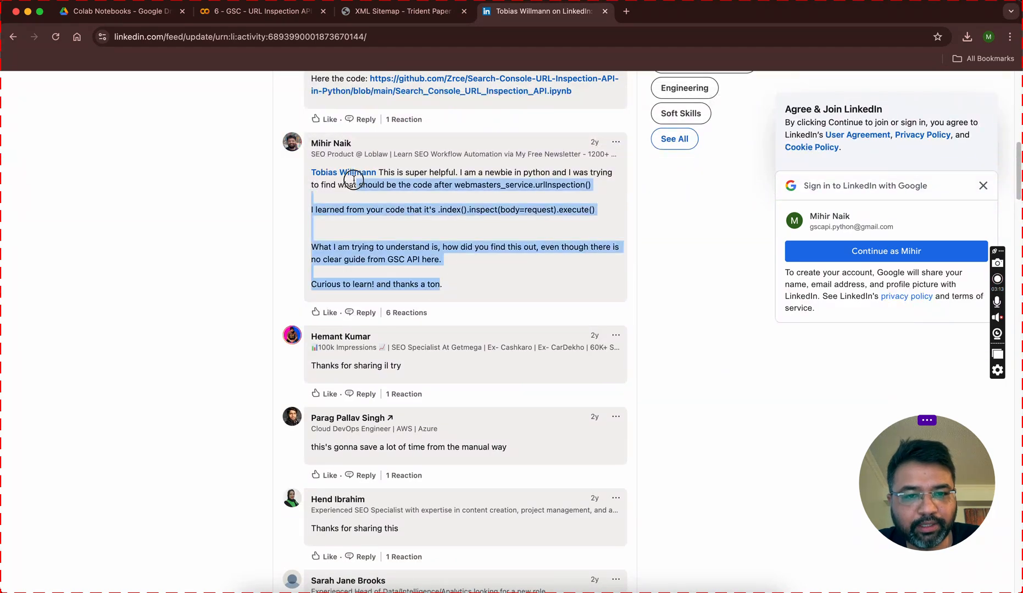
{"action": "left_click", "coordinate": [256, 11]}
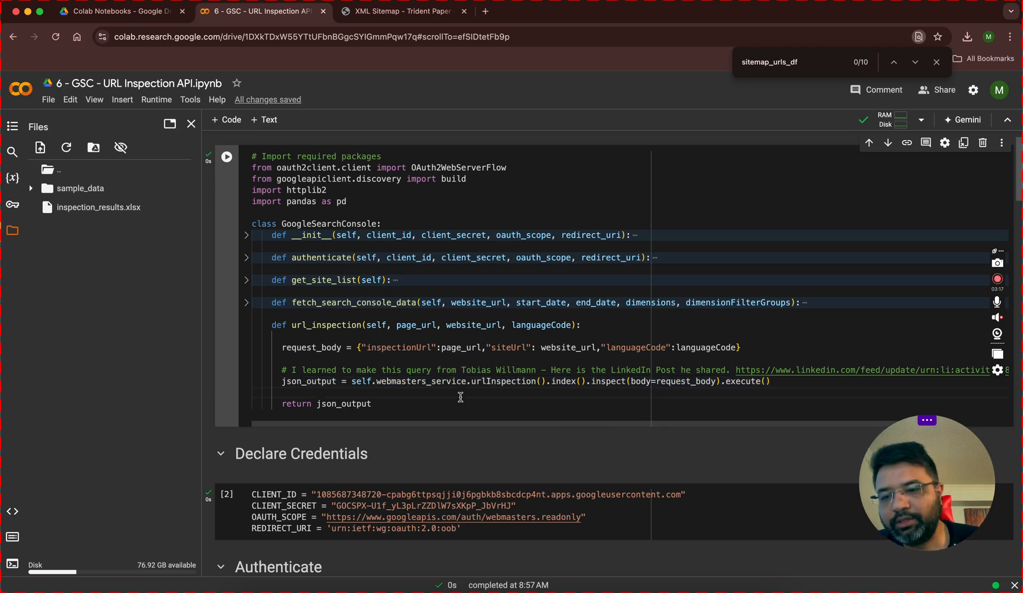
Fold the url_inspection function code and scroll to the authenticate cell
{"action": "left_click", "coordinate": [246, 325]}
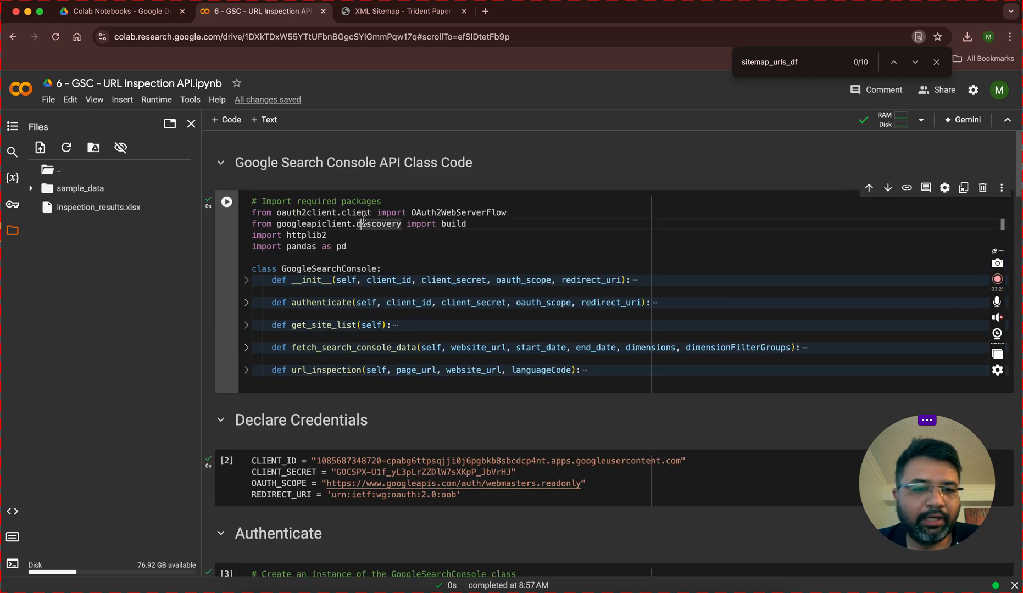
{"action": "scroll", "scroll_direction": "down", "scroll_amount": 3}
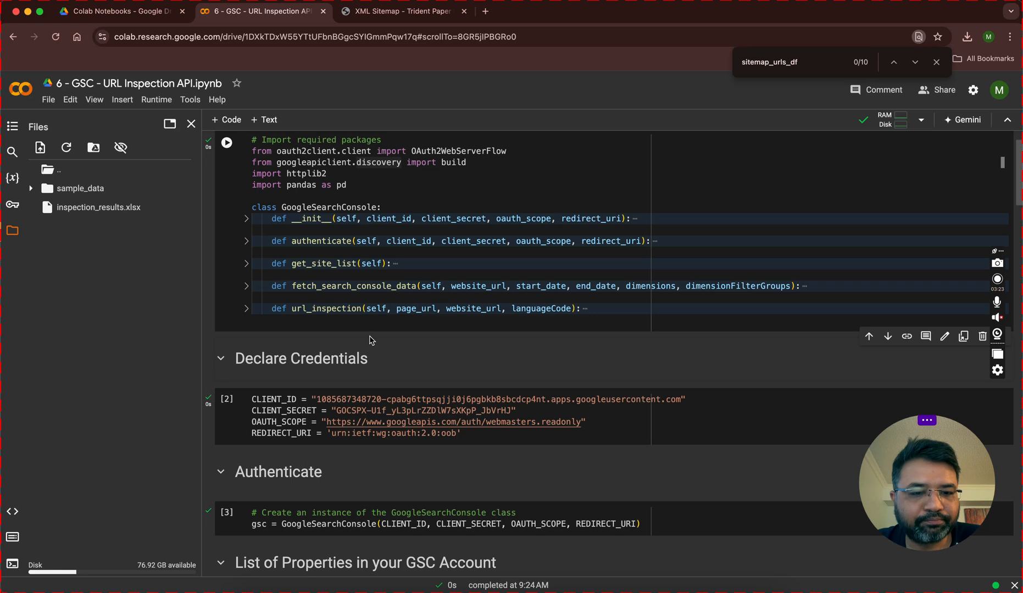
{"action": "scroll", "scroll_direction": "up", "scroll_amount": 3}
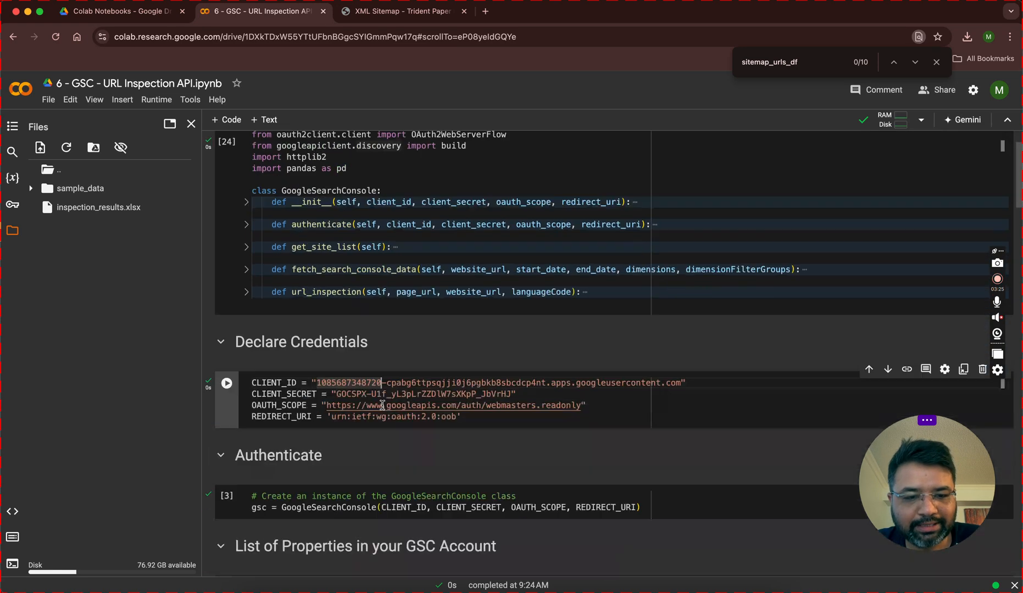
{"action": "scroll", "scroll_direction": "down", "scroll_amount": 3}
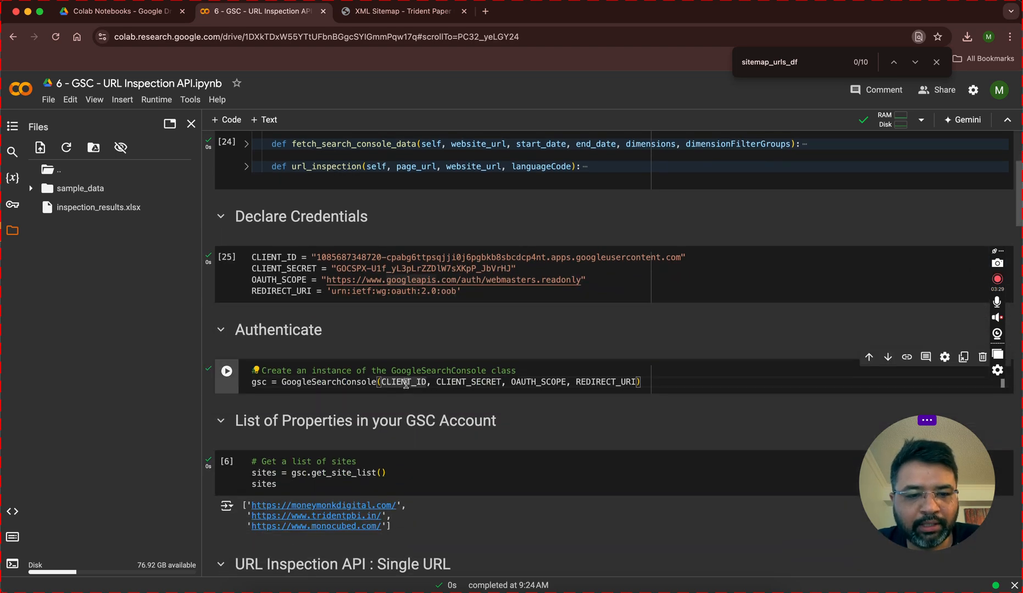
Run authentication, allow Search Console read access, and copy the authorization code back to Colab
{"action": "left_click", "coordinate": [486, 11]}
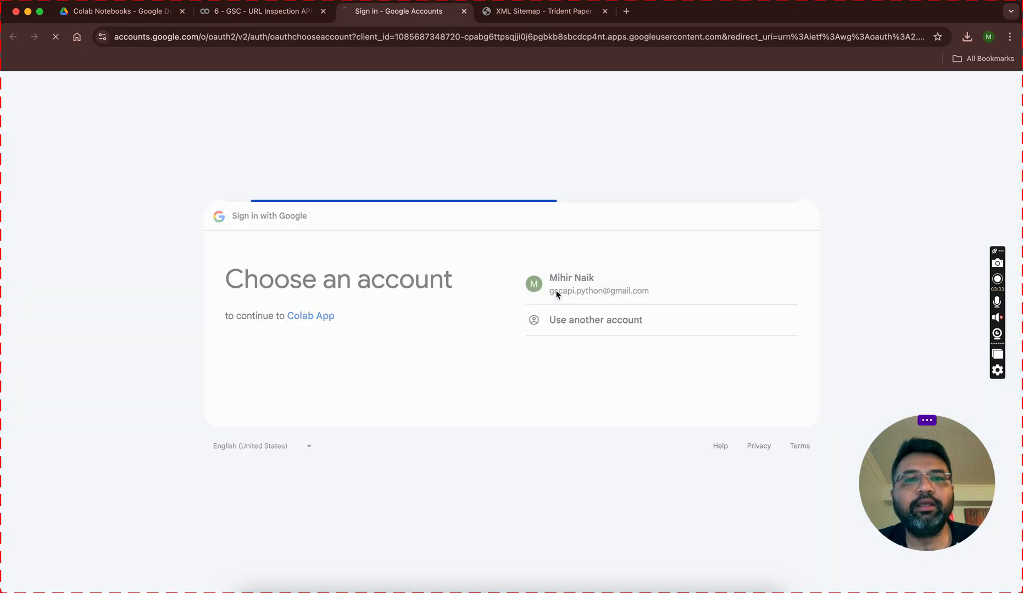
{"action": "left_click", "coordinate": [598, 283]}
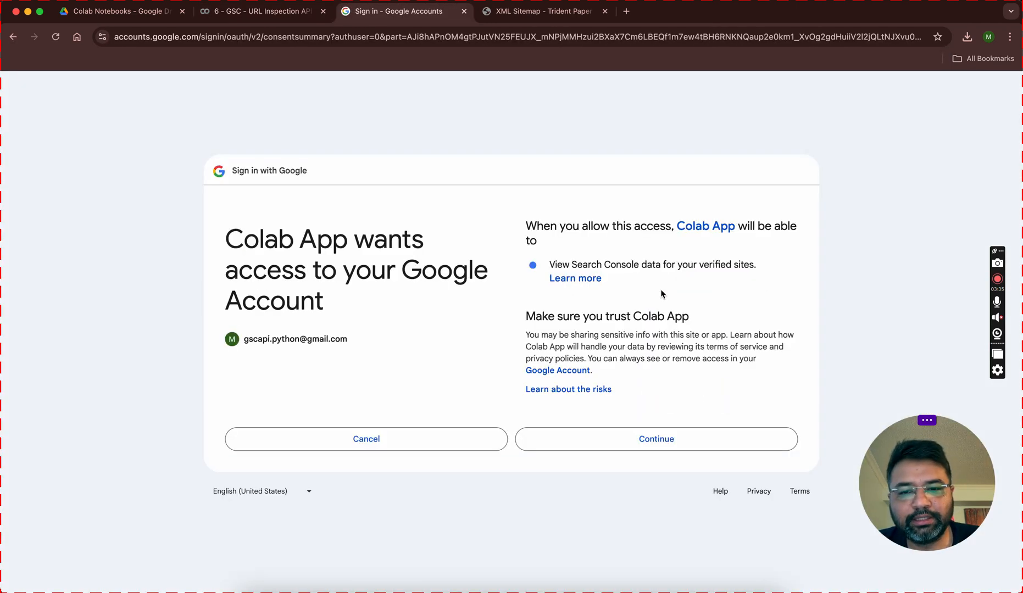
{"action": "left_click", "coordinate": [655, 438]}
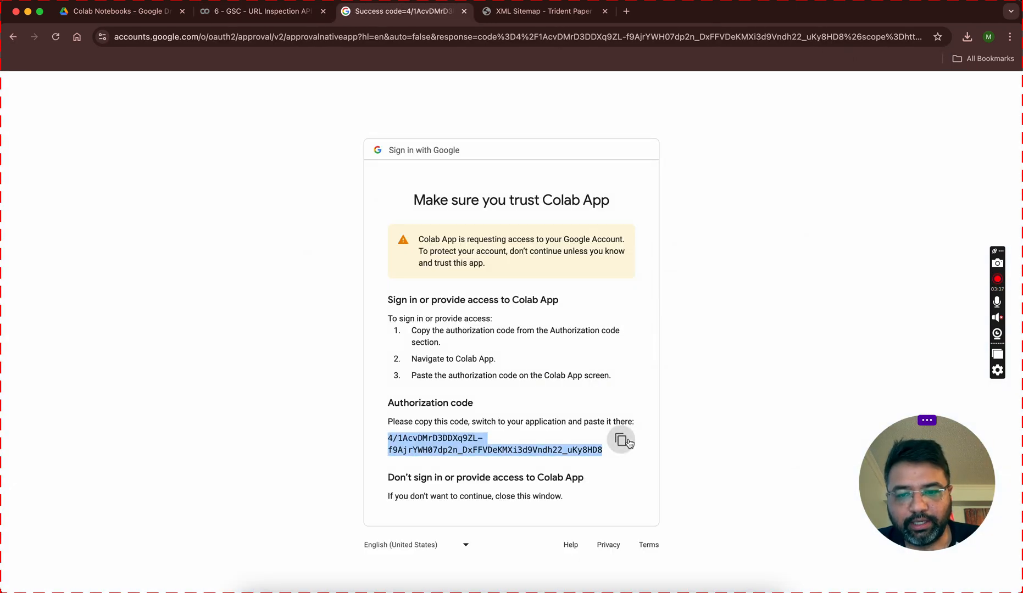
{"action": "left_click", "coordinate": [260, 11]}
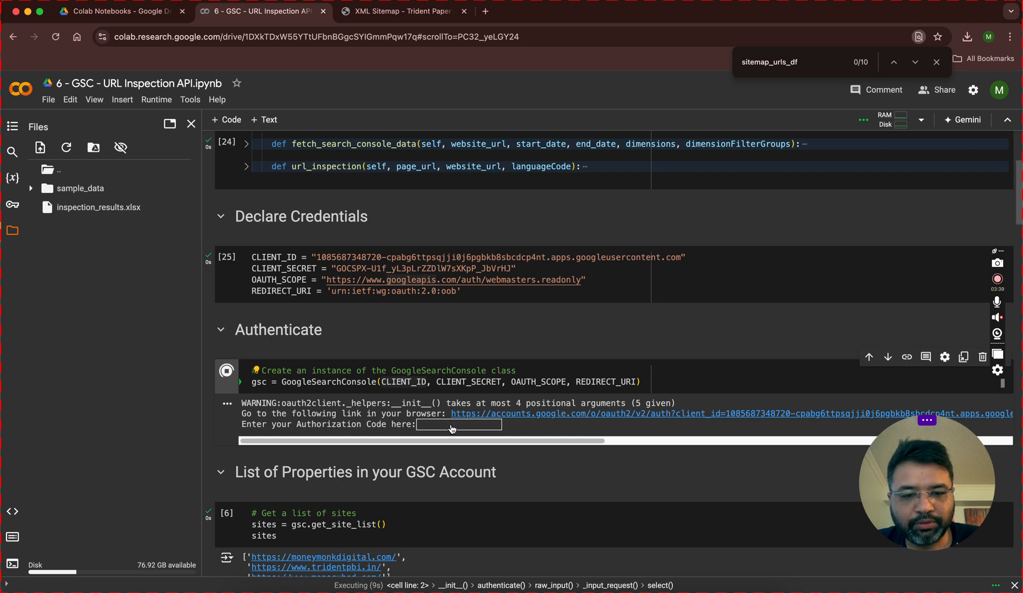
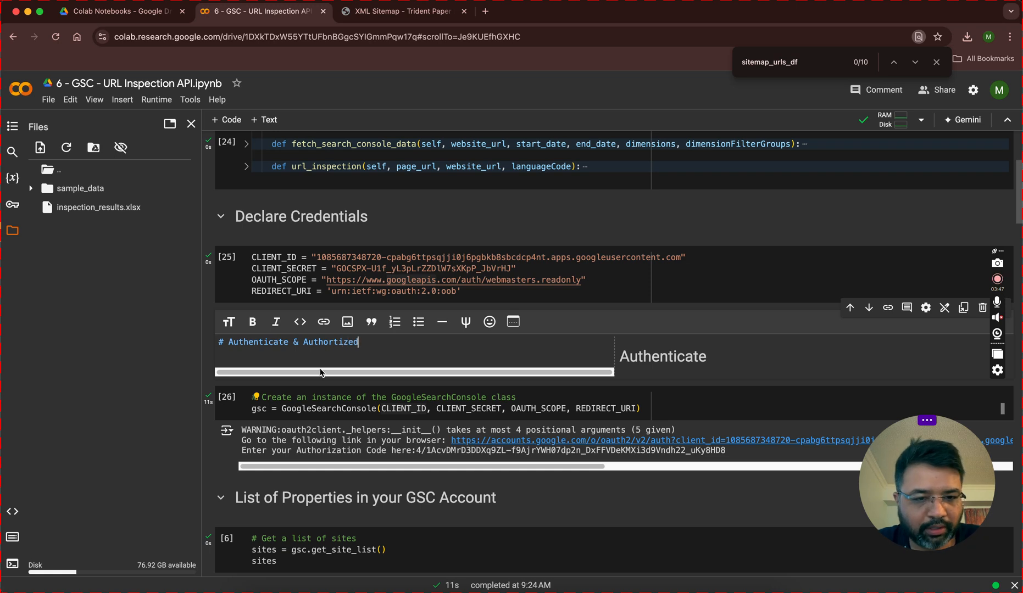
Enter the authorization code and rename the heading to '# Authenticate & Authortized'
{"action": "scroll", "scroll_direction": "down", "scroll_amount": 3}
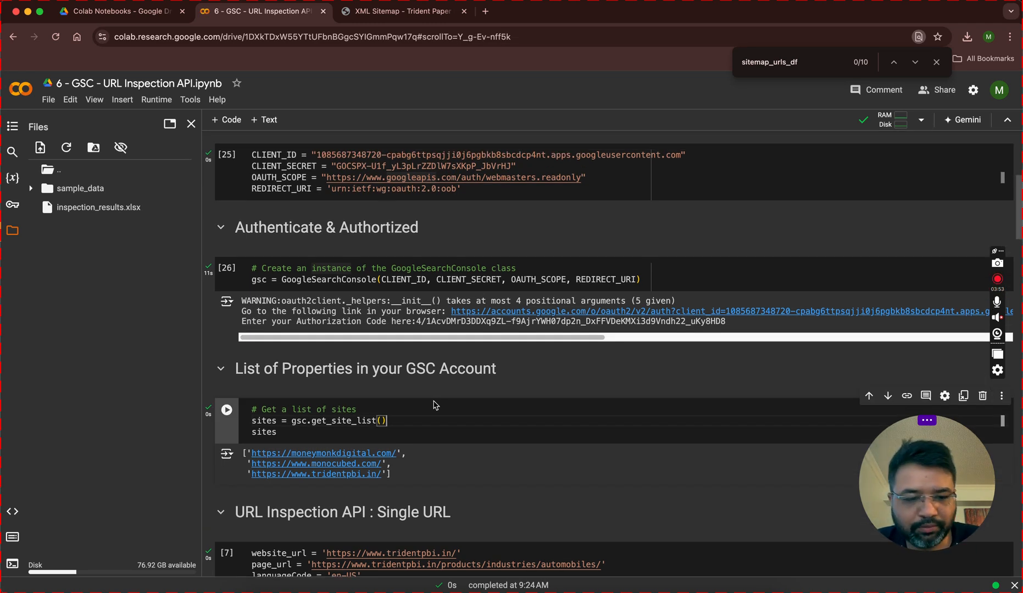
{"action": "scroll", "scroll_direction": "down", "scroll_amount": 3}
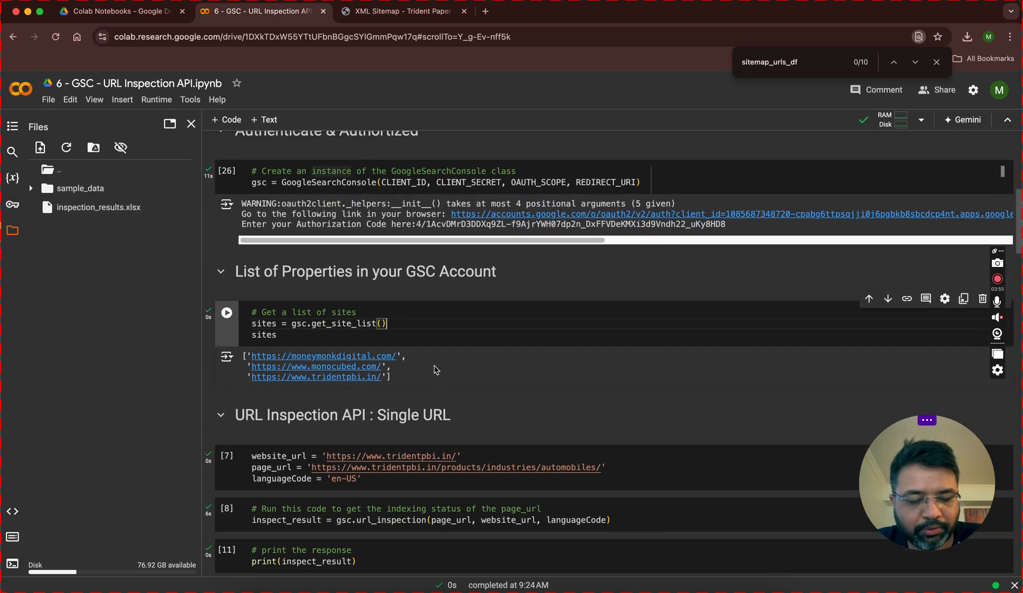
{"action": "scroll", "scroll_direction": "up", "scroll_amount": 3}
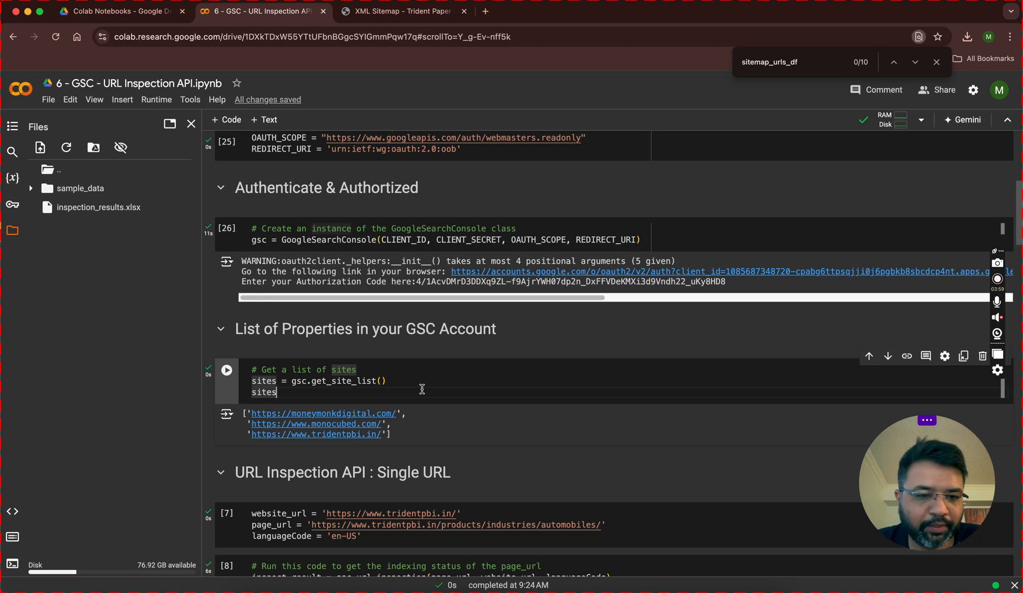
{"action": "scroll", "scroll_direction": "down", "scroll_amount": 3}
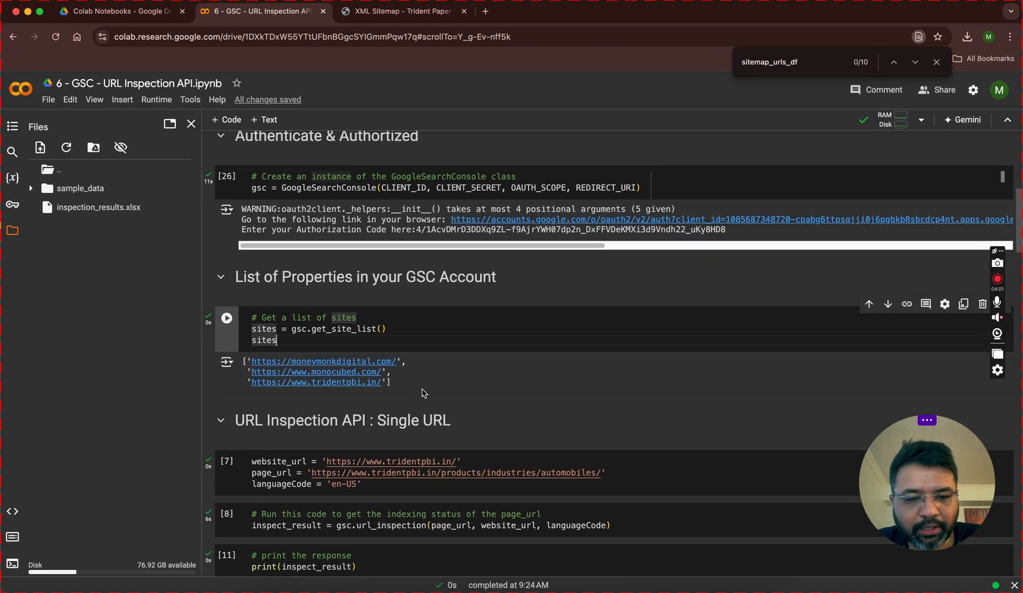
{"action": "scroll", "scroll_direction": "down", "scroll_amount": 3}
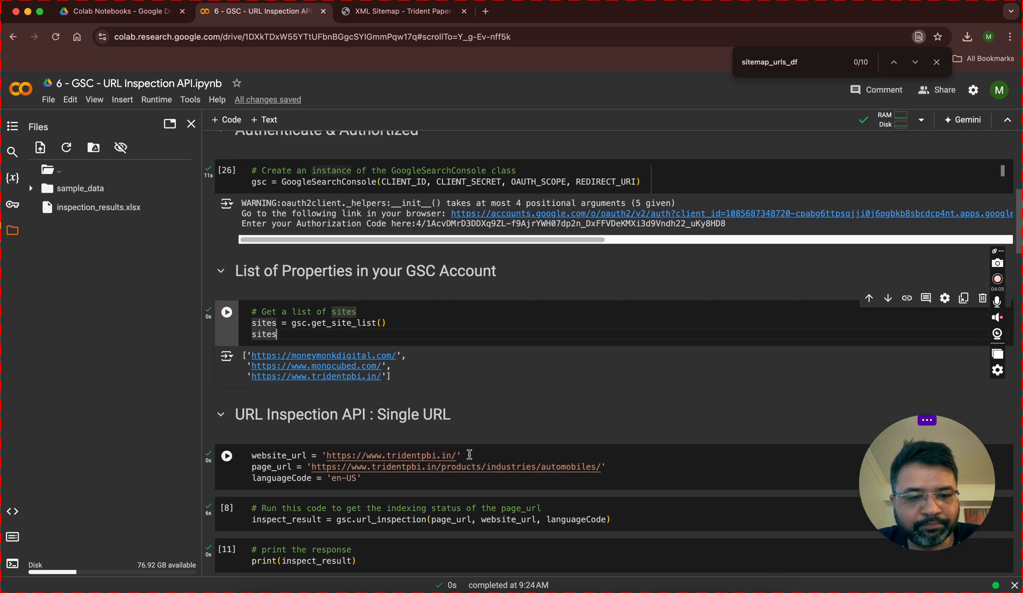
Fold the Declare Credentials and other setup sections, then select the page_url argument
{"action": "scroll", "scroll_direction": "up", "scroll_amount": 3}
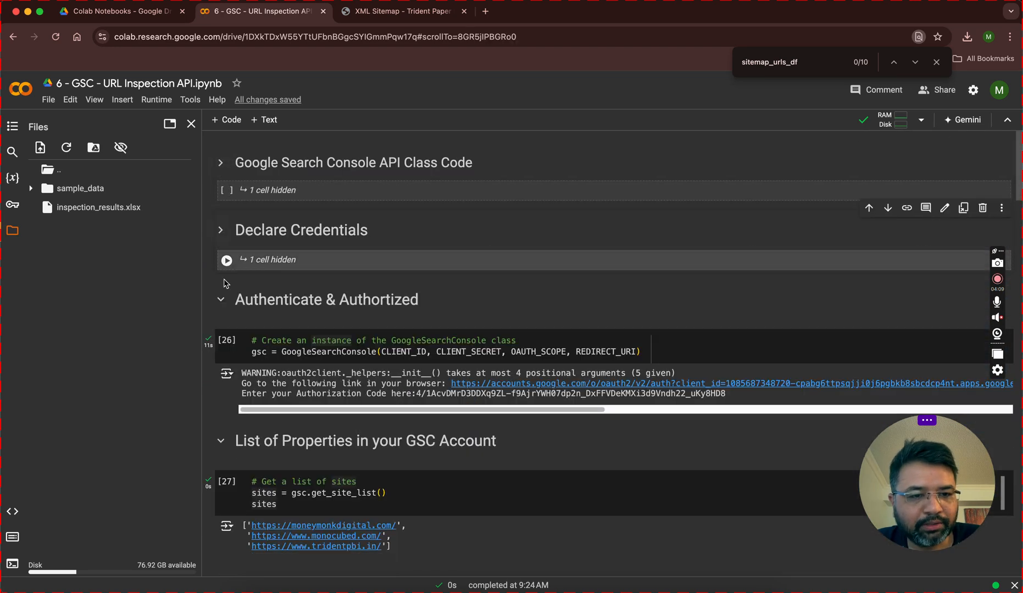
{"action": "scroll", "scroll_direction": "down", "scroll_amount": 3}
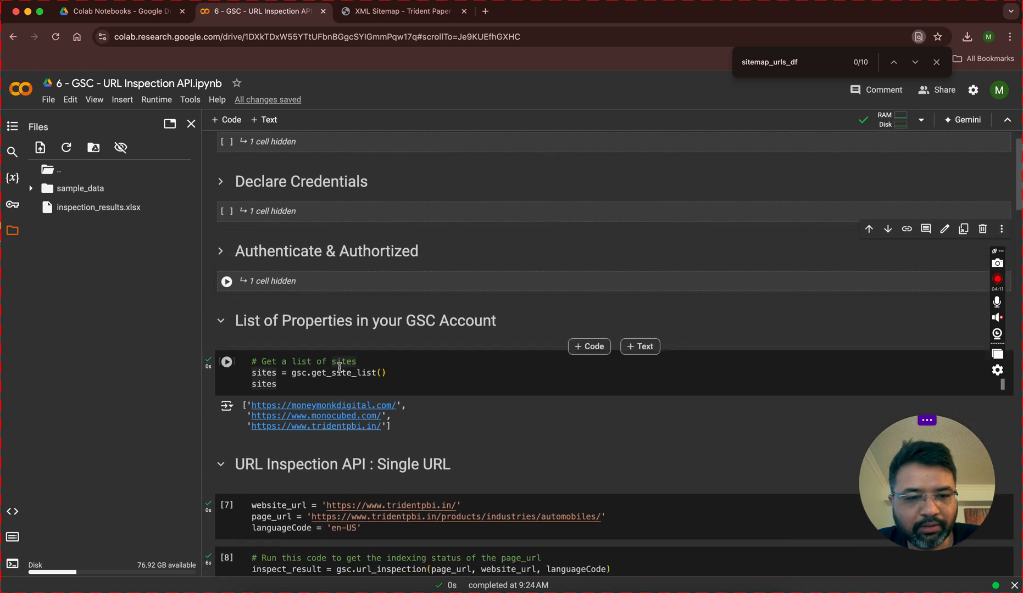
{"action": "scroll", "scroll_direction": "down", "scroll_amount": 3}
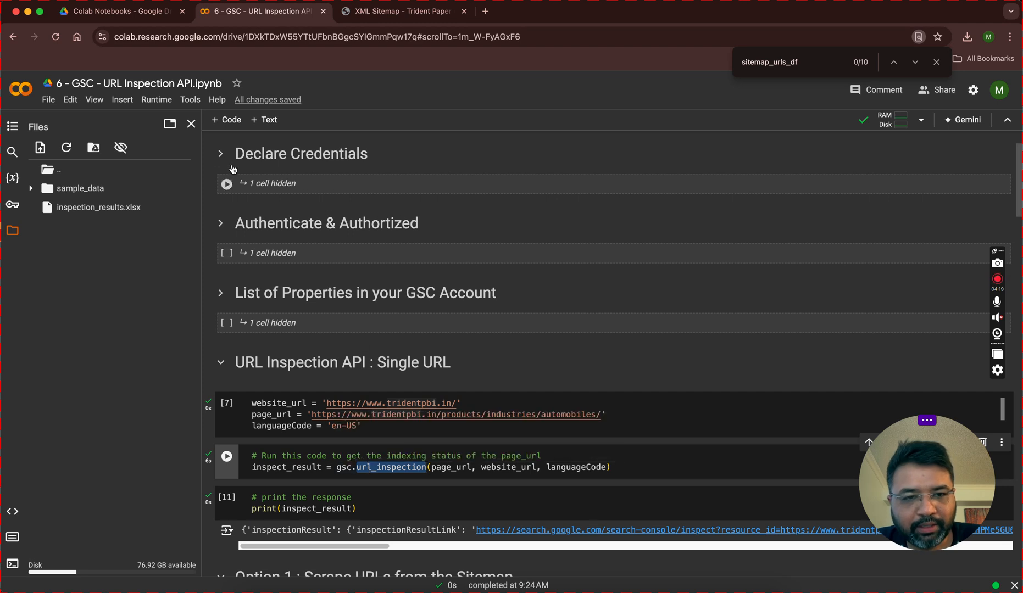
{"action": "left_click", "coordinate": [220, 154]}
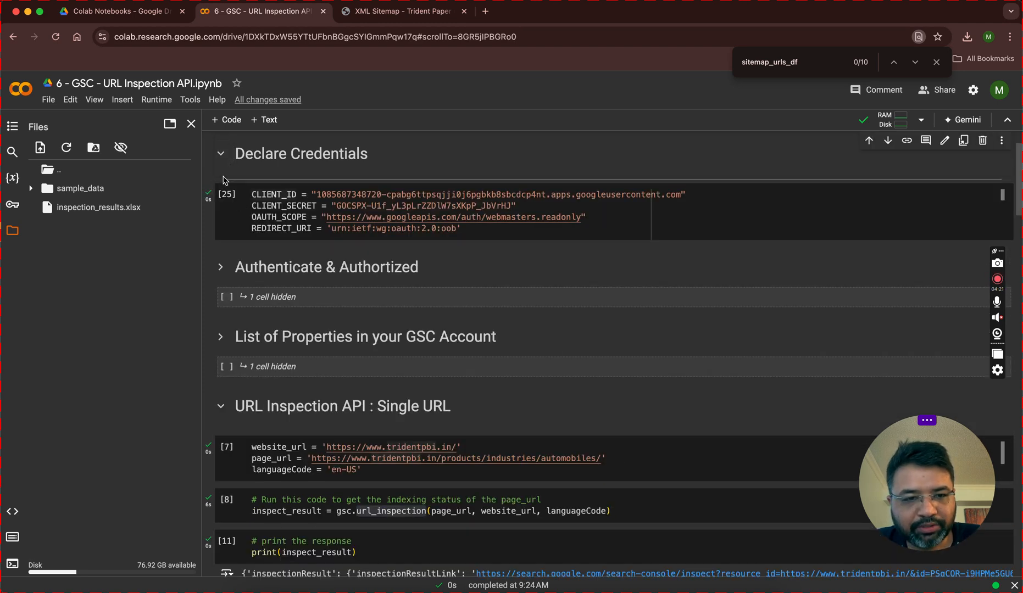
{"action": "scroll", "scroll_direction": "down", "scroll_amount": 3}
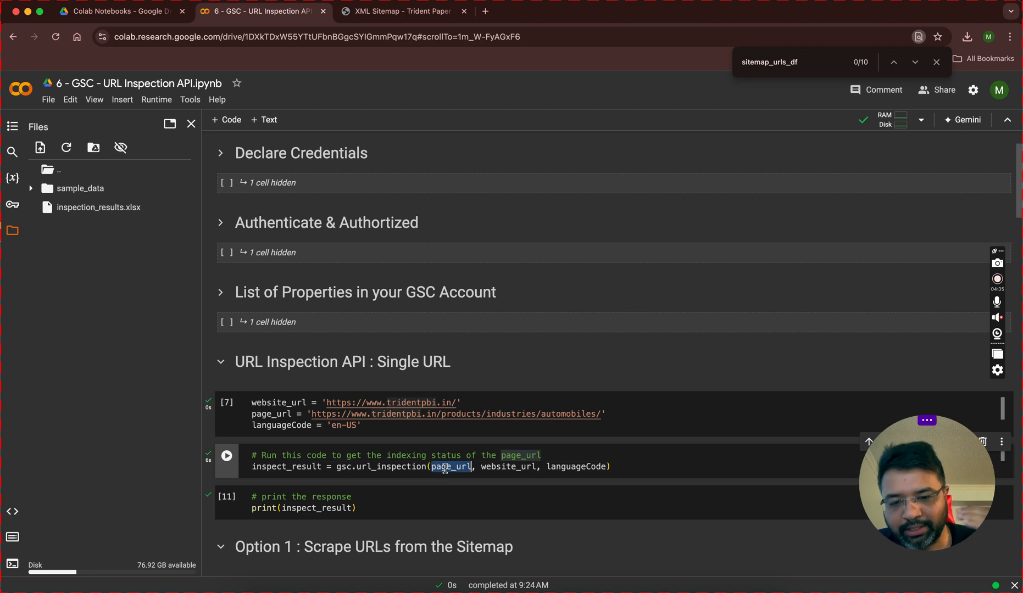
{"action": "double_click", "coordinate": [508, 467]}
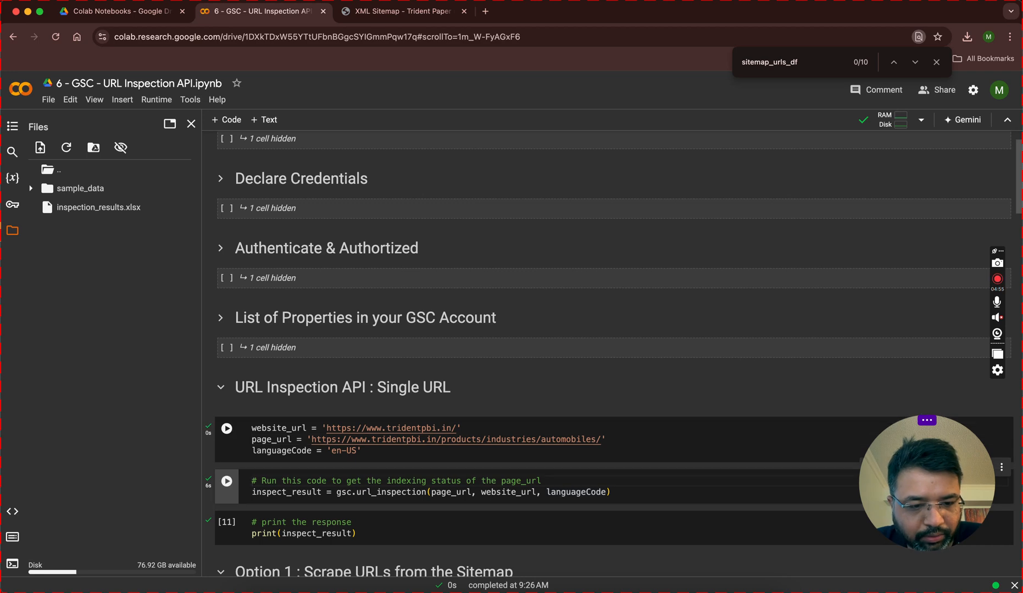
Run the automobiles-page inspection, show inspect_result instead of printing it, and select the output
{"action": "left_click", "coordinate": [226, 481]}
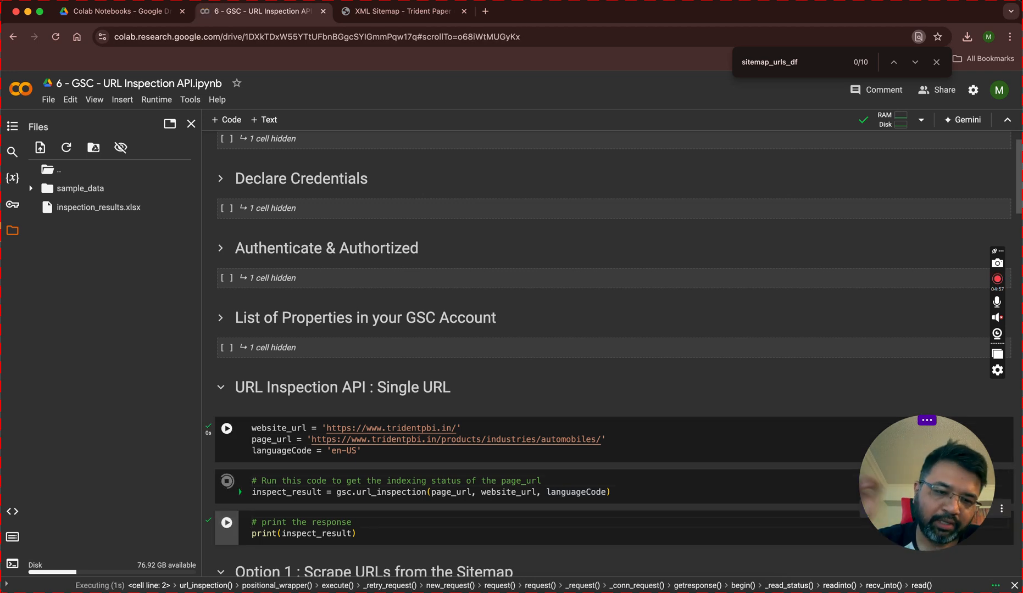
{"action": "scroll", "scroll_direction": "up", "scroll_amount": 3}
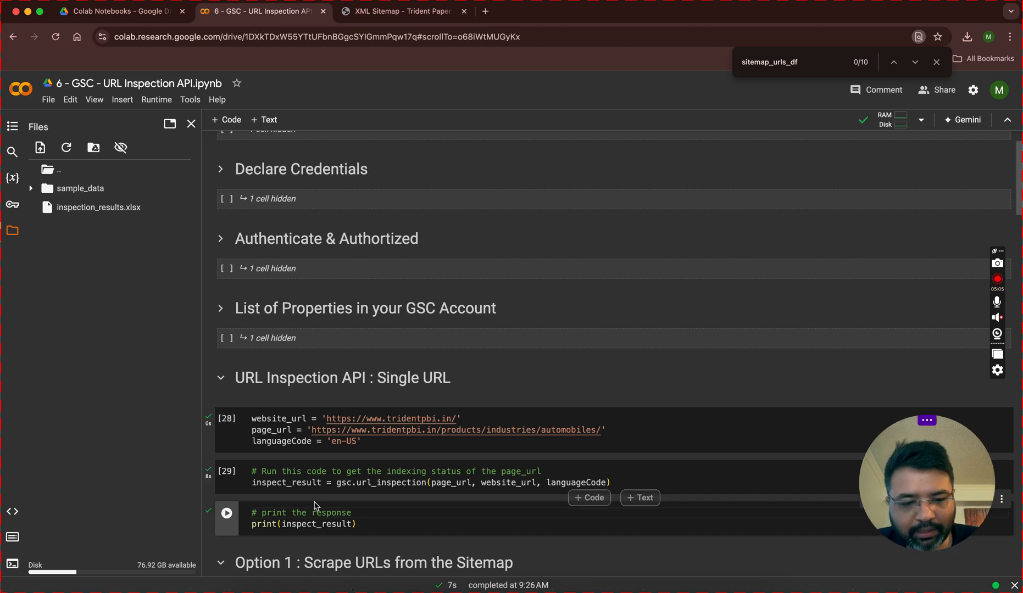
{"action": "left_click", "coordinate": [227, 514]}
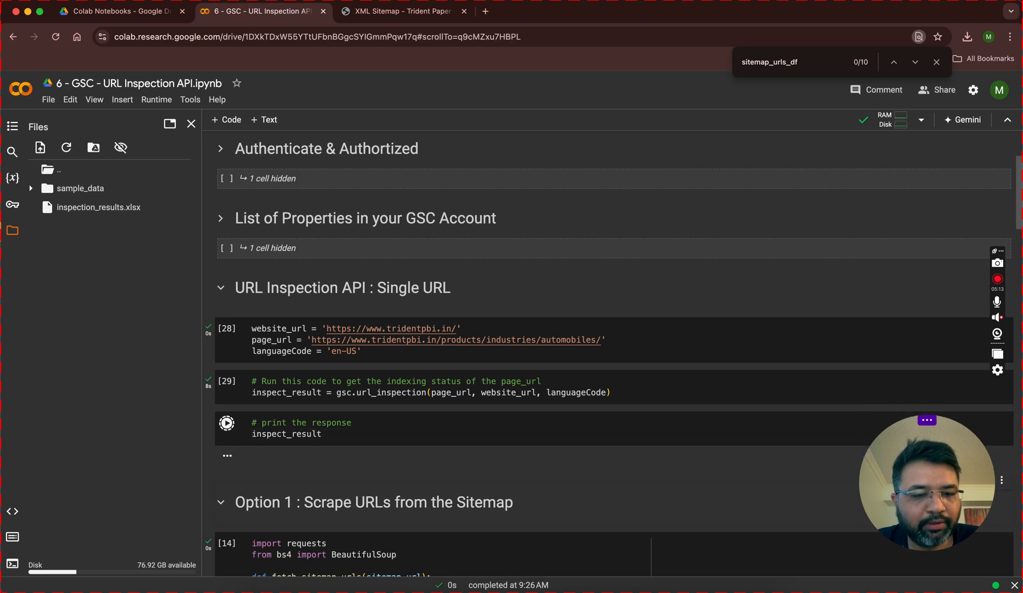
{"action": "left_click", "coordinate": [226, 423]}
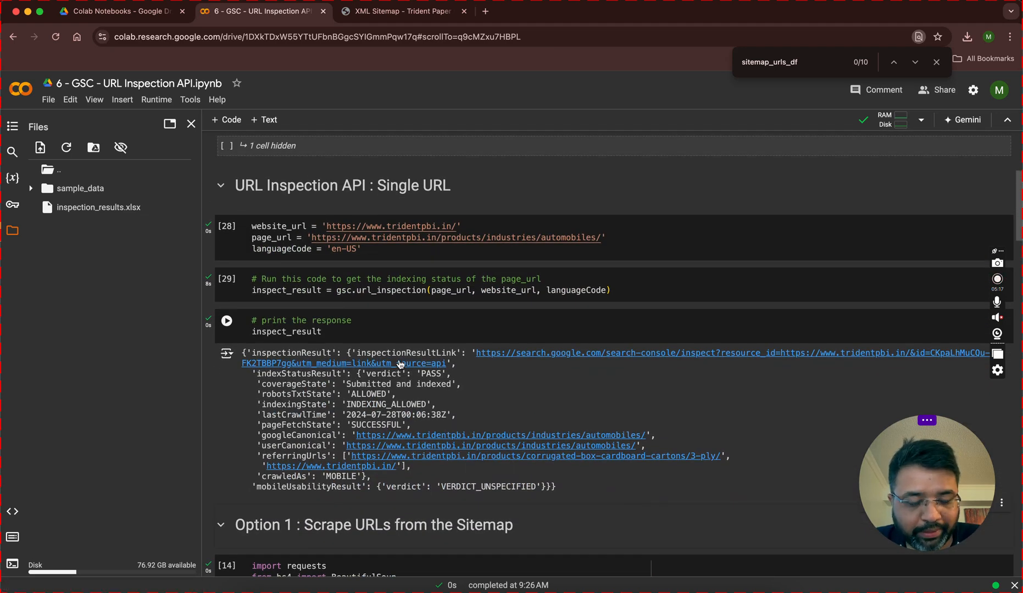
{"action": "double_click", "coordinate": [287, 353]}
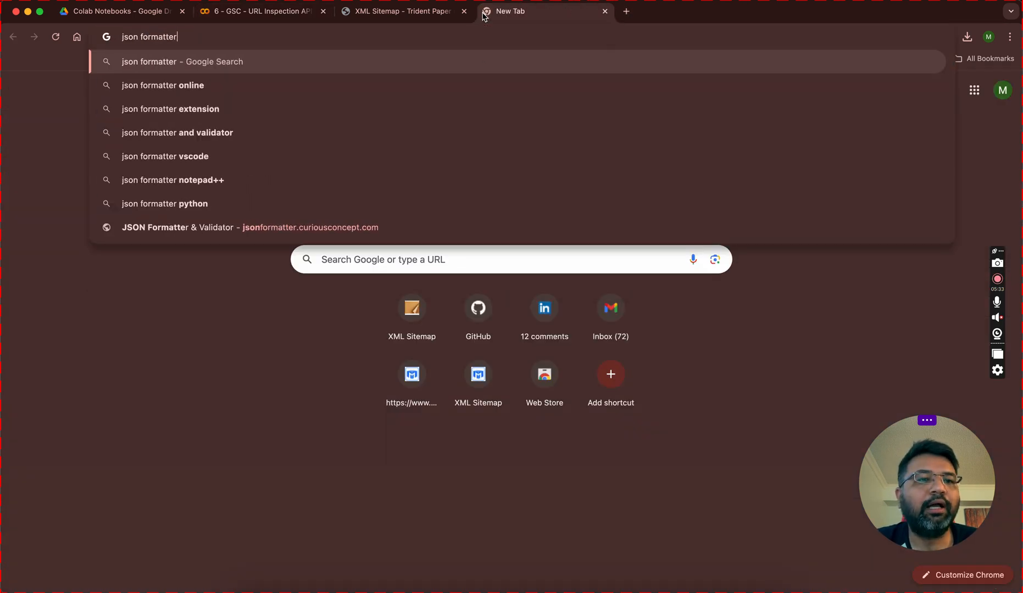
Paste the output into jsonformatter.curiousconcept.com, toggle inspectionResult, and select inspectionResultLink
{"action": "left_click", "coordinate": [249, 227]}
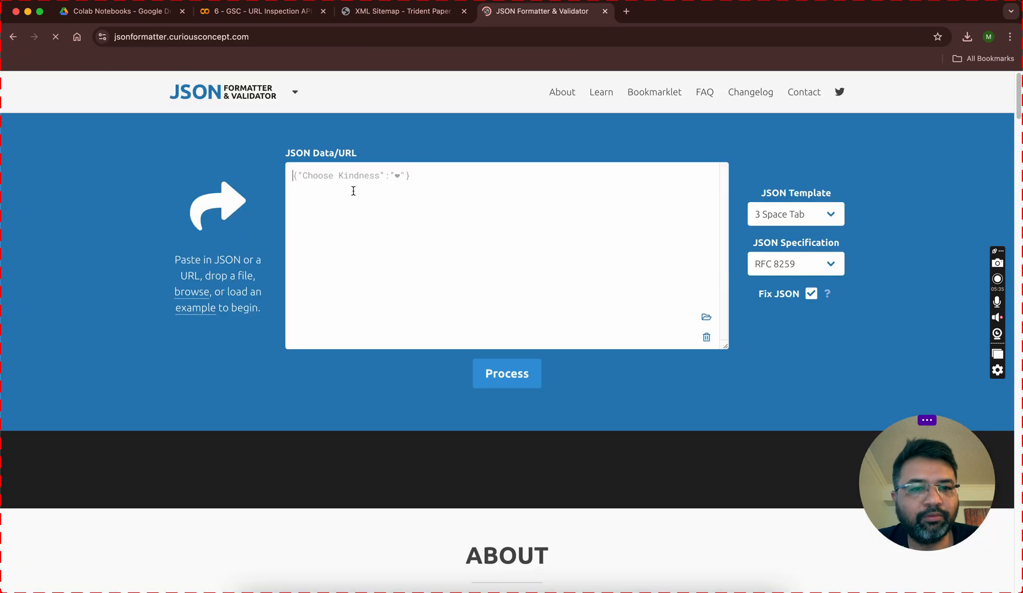
{"action": "left_click", "coordinate": [506, 373]}
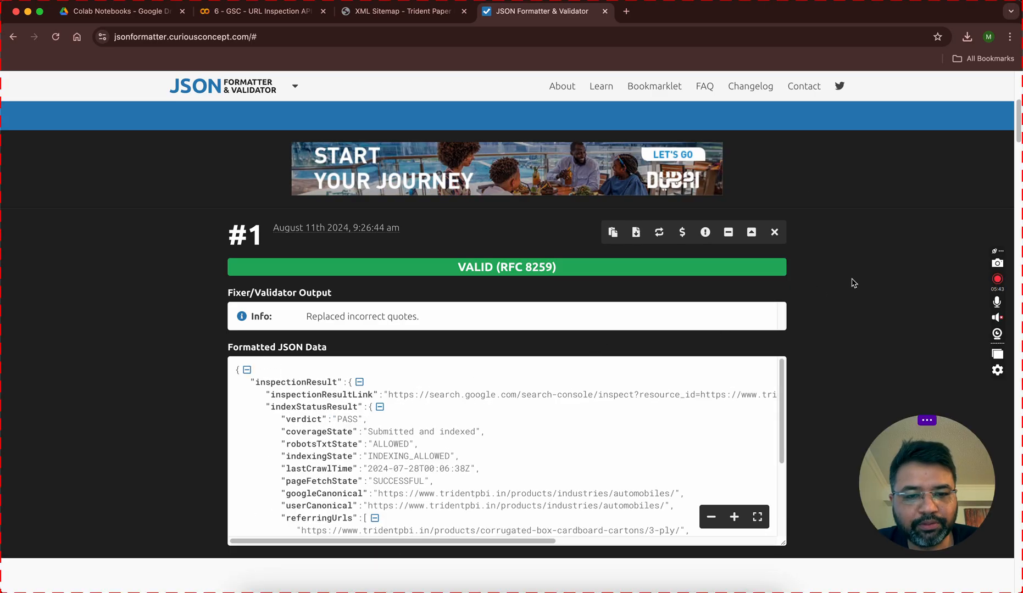
{"action": "left_click", "coordinate": [358, 381]}
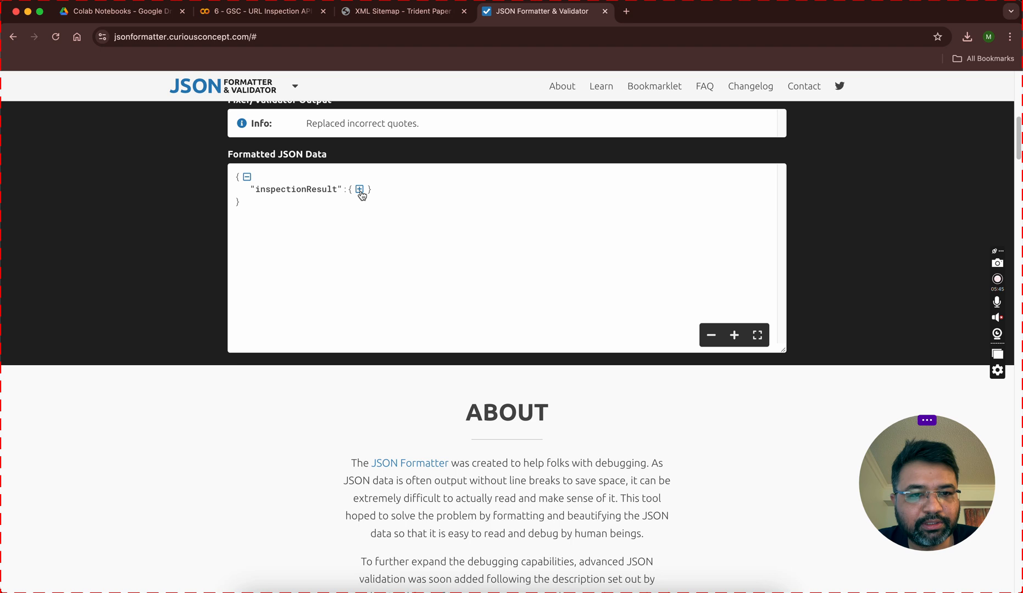
{"action": "left_click", "coordinate": [358, 190]}
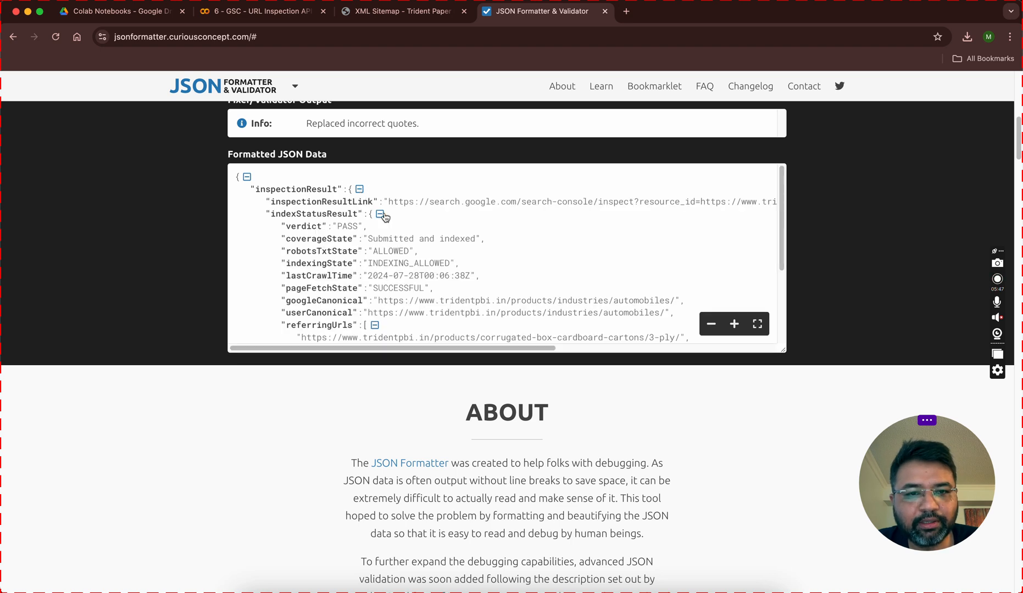
{"action": "double_click", "coordinate": [320, 201]}
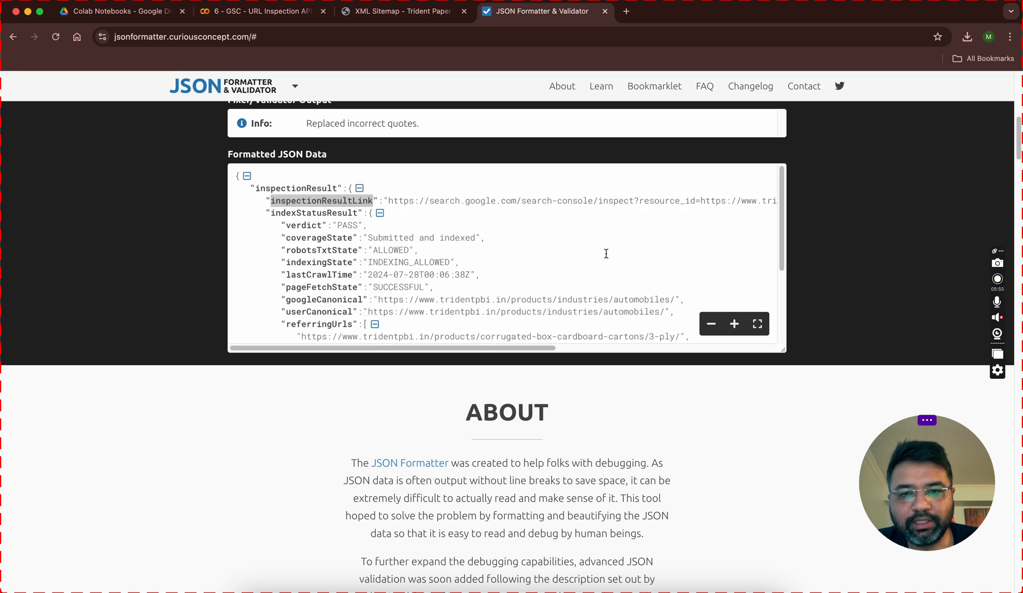
{"action": "mouse_move", "coordinate": [391, 200]}
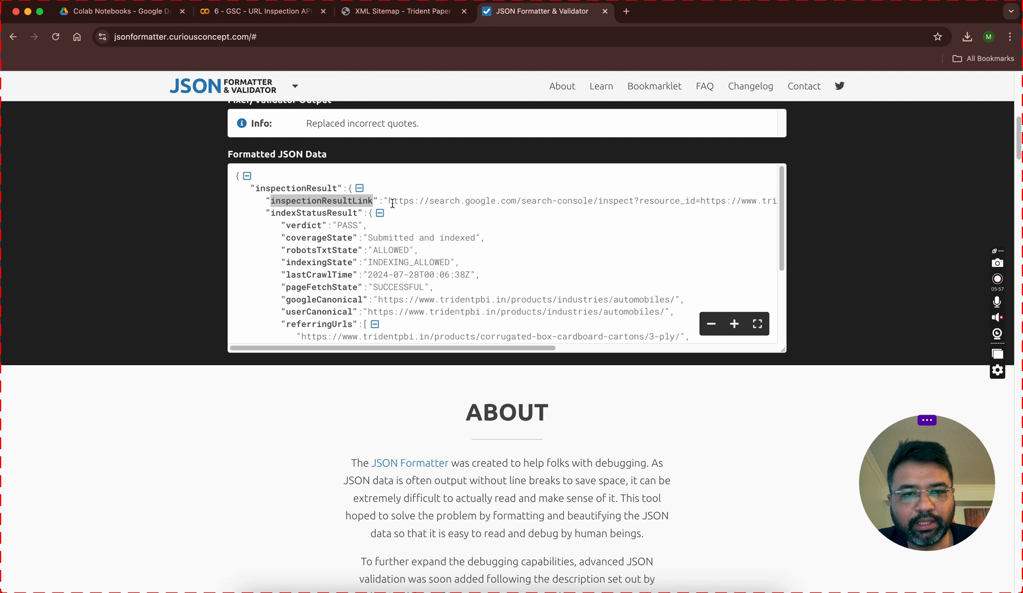
{"action": "scroll", "scroll_direction": "right", "scroll_amount": 3}
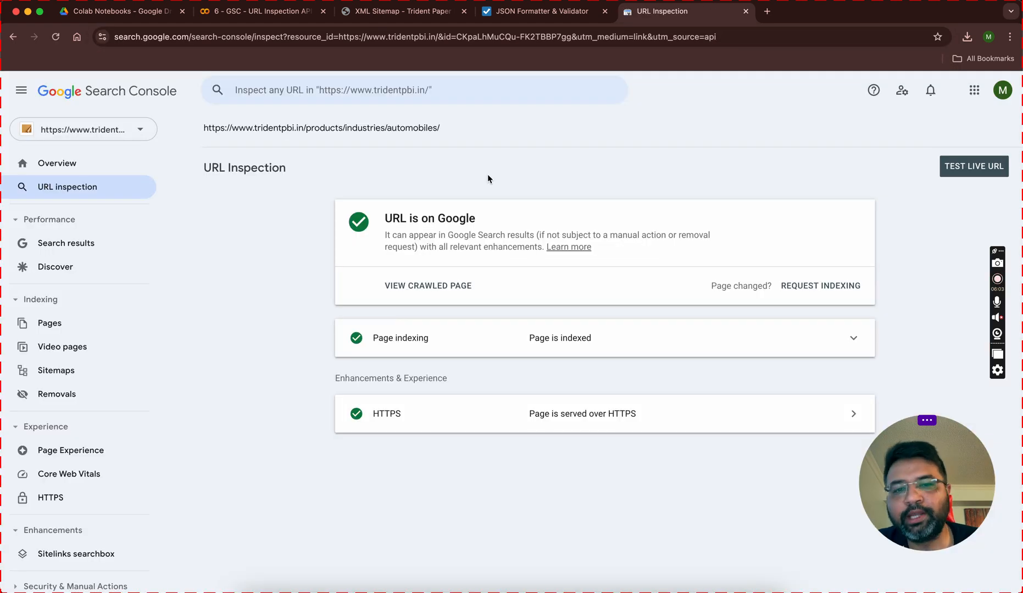
Return from the automobiles page's Search Console report to the formatted JSON
{"action": "left_click", "coordinate": [538, 11]}
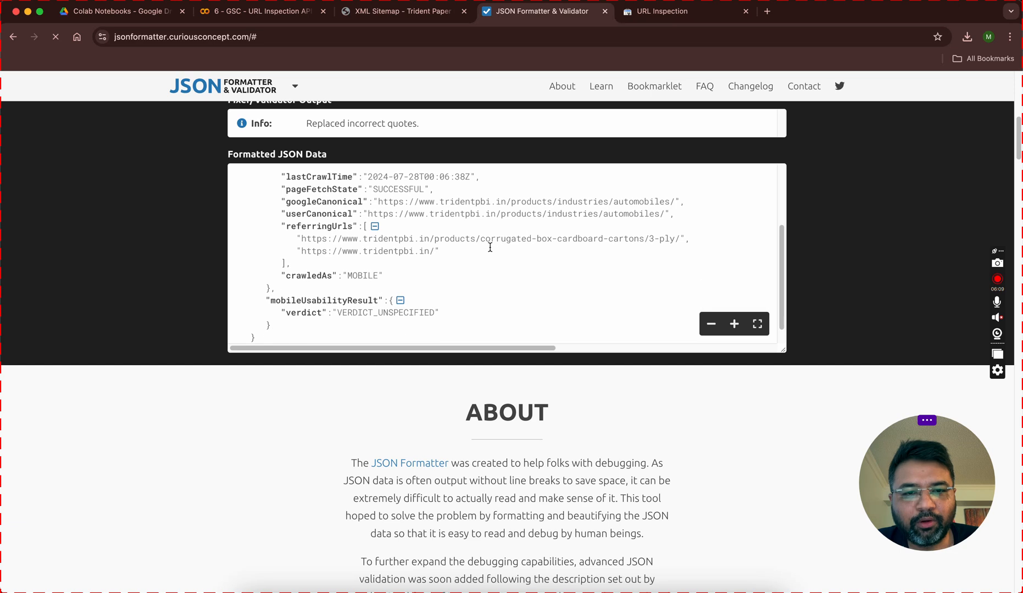
{"action": "scroll", "scroll_direction": "up", "scroll_amount": 3}
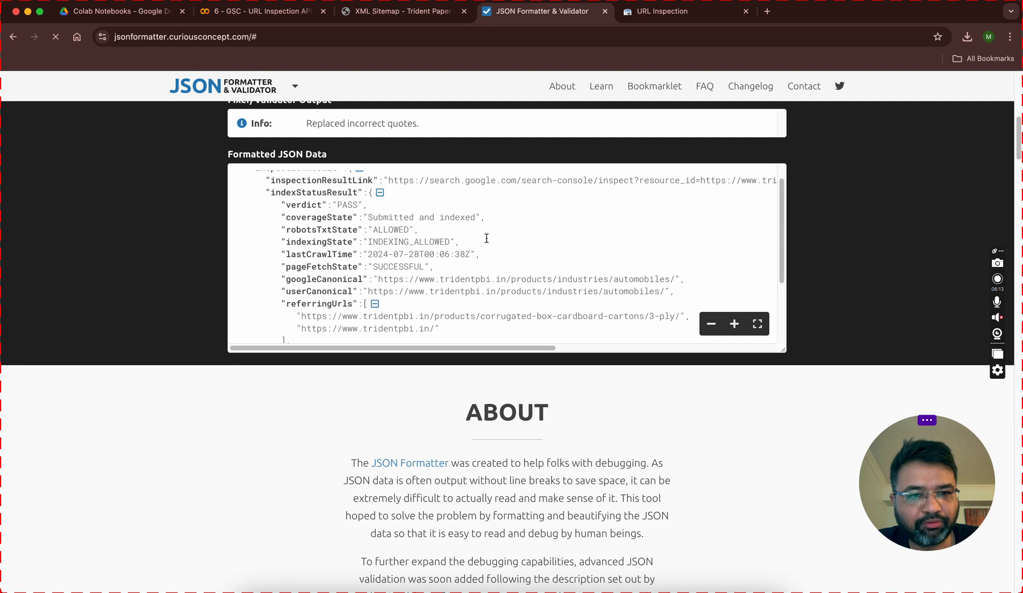
{"action": "double_click", "coordinate": [313, 192]}
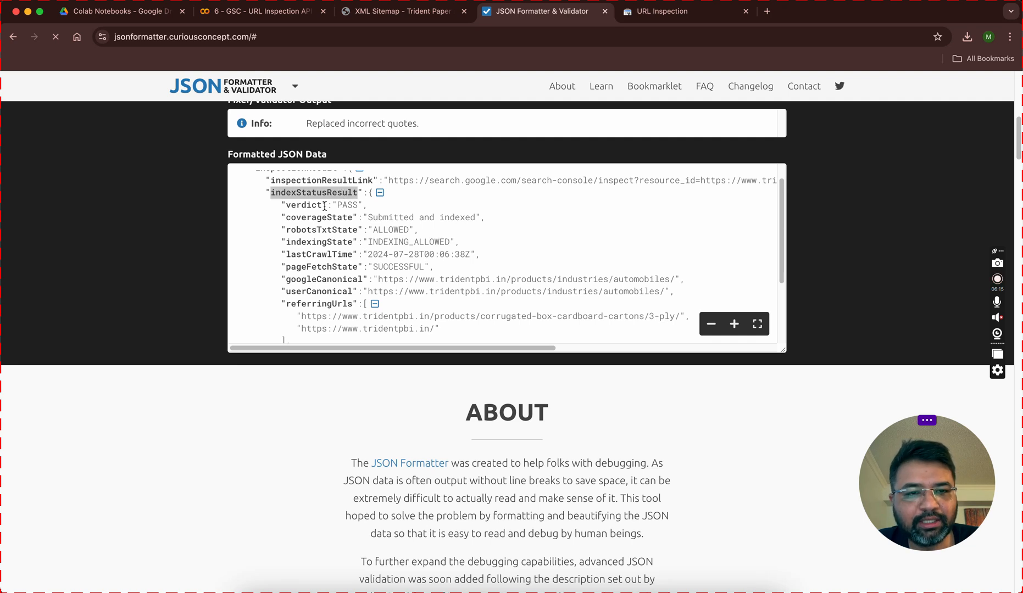
{"action": "double_click", "coordinate": [348, 204]}
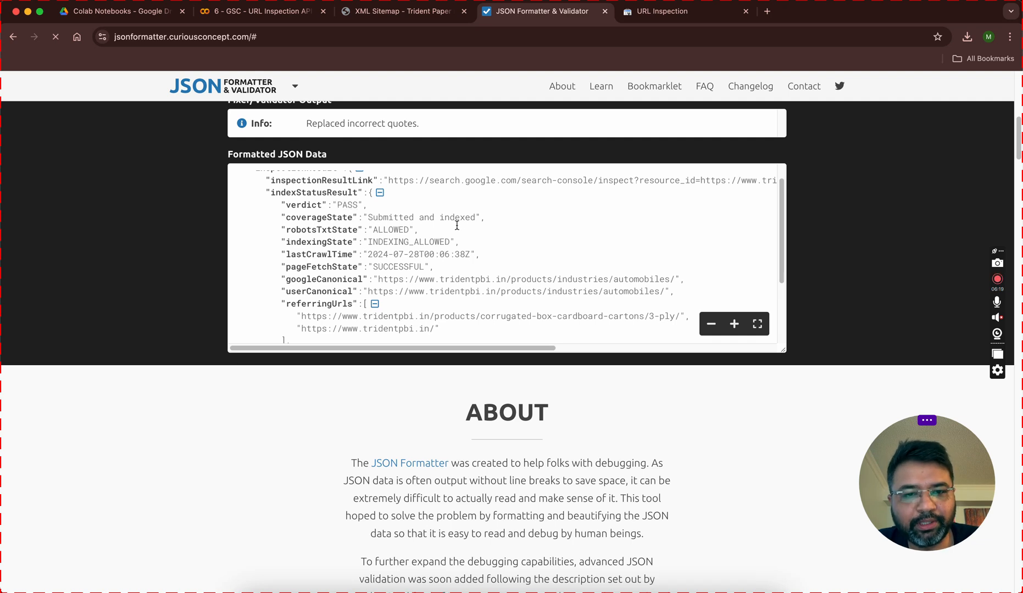
{"action": "scroll", "scroll_direction": "down", "scroll_amount": 3}
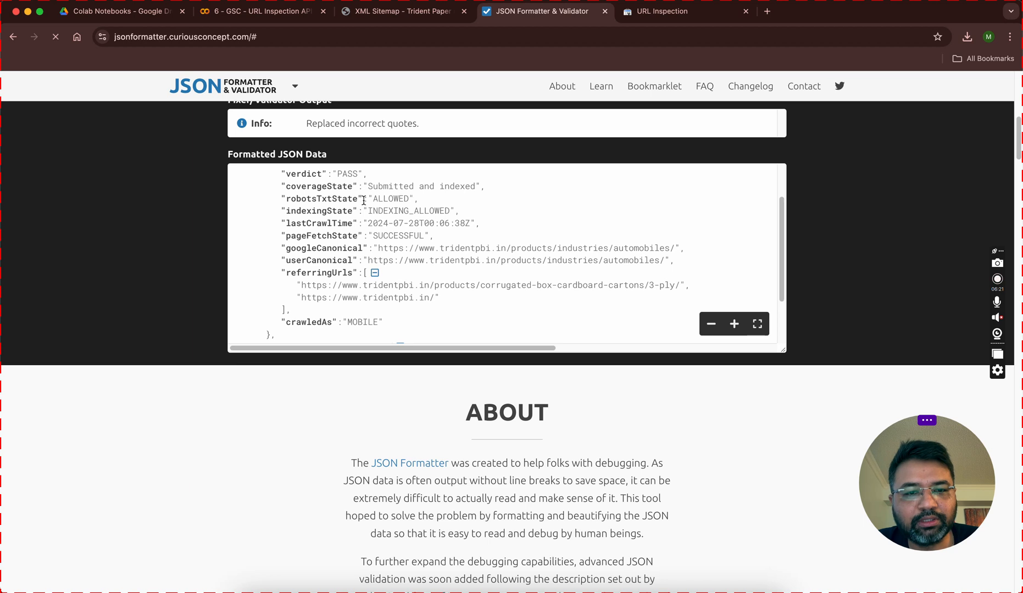
{"action": "double_click", "coordinate": [409, 210]}
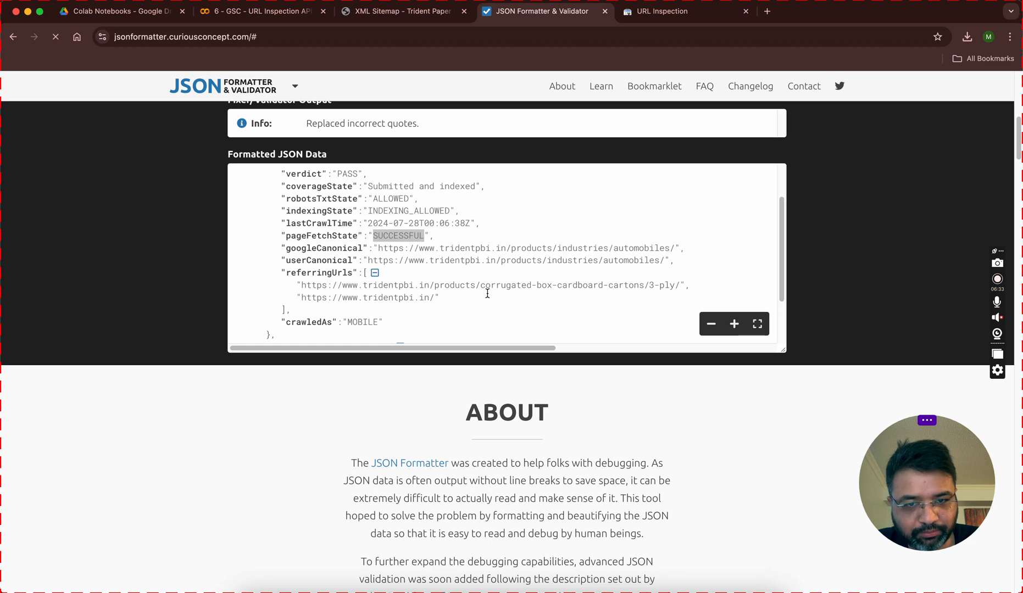
{"action": "scroll", "scroll_direction": "down", "scroll_amount": 3}
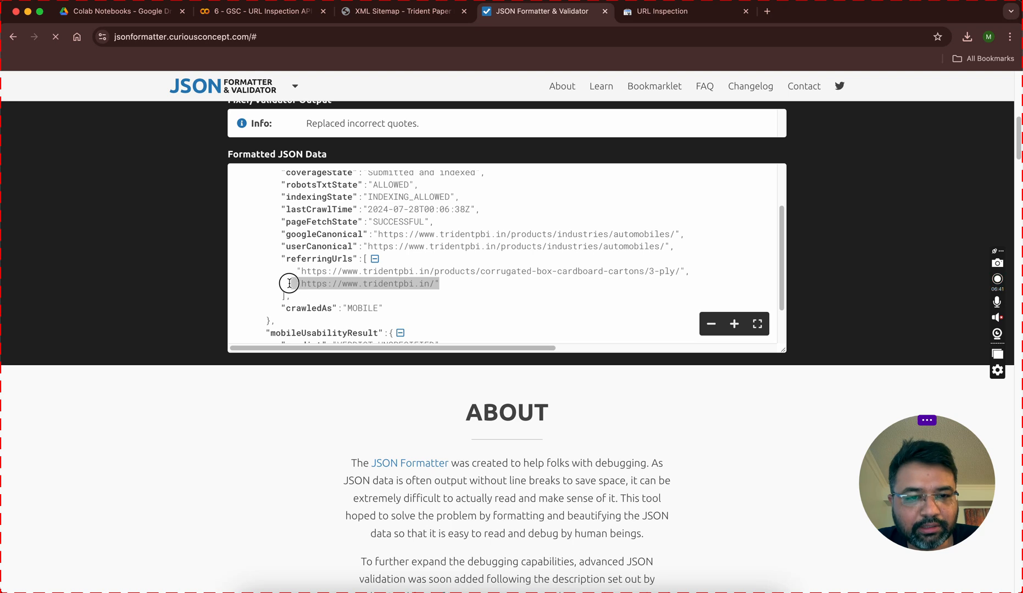
{"action": "scroll", "scroll_direction": "down", "scroll_amount": 3}
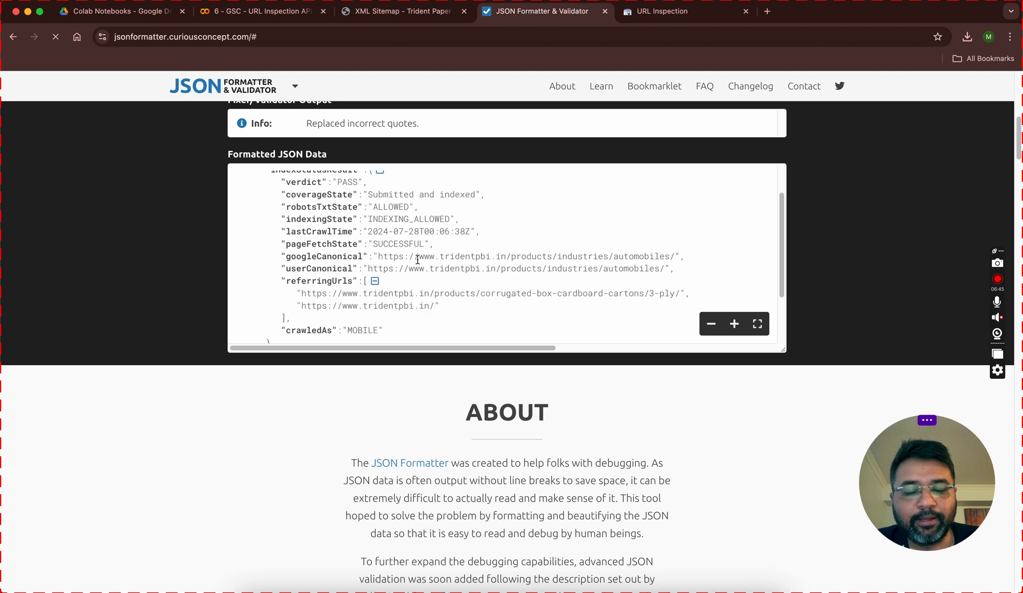
{"action": "mouse_move", "coordinate": [681, 268]}
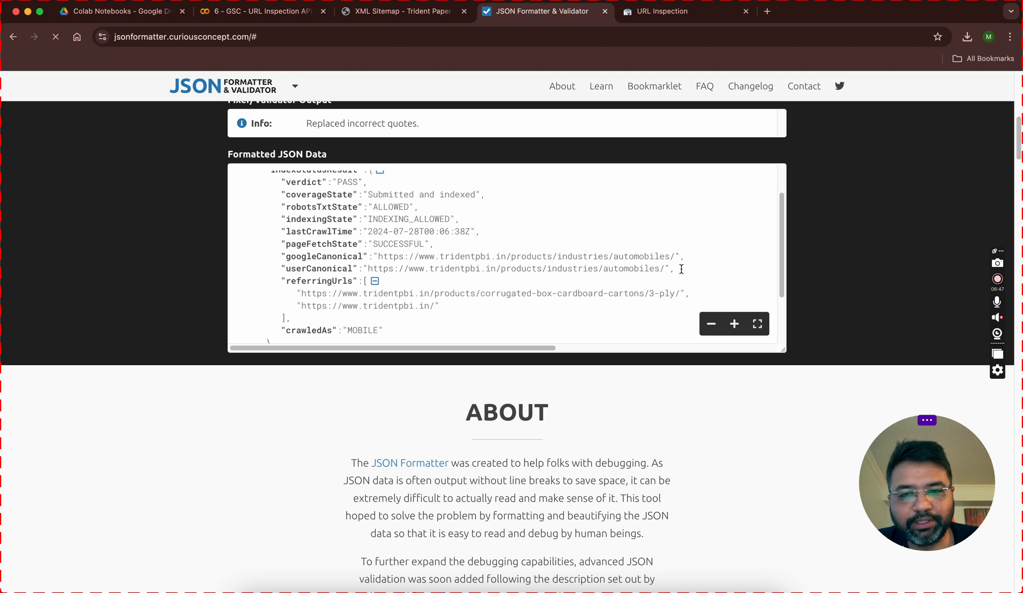
{"action": "double_click", "coordinate": [327, 207]}
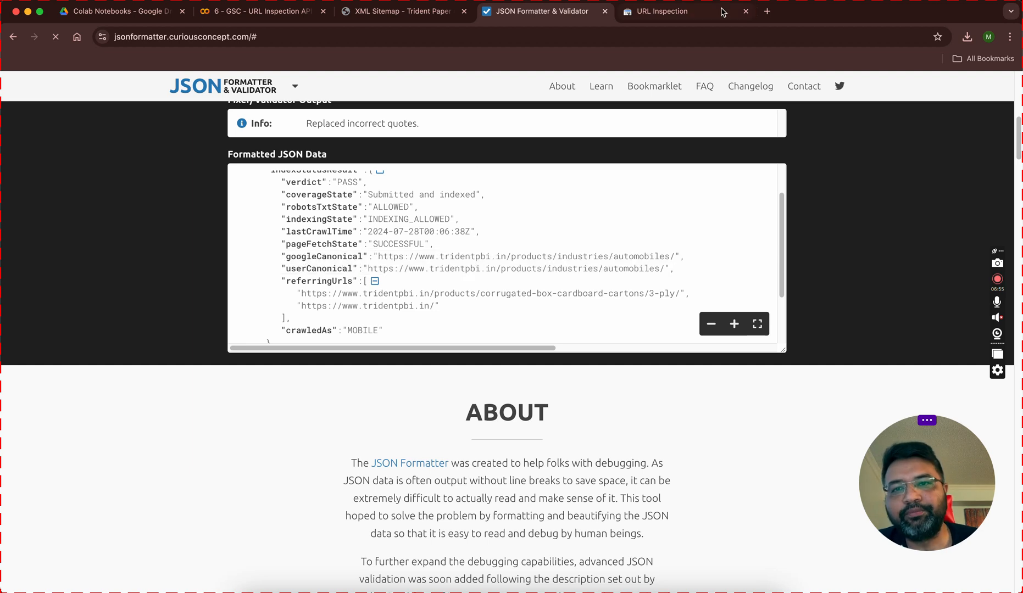
{"action": "left_click", "coordinate": [767, 11]}
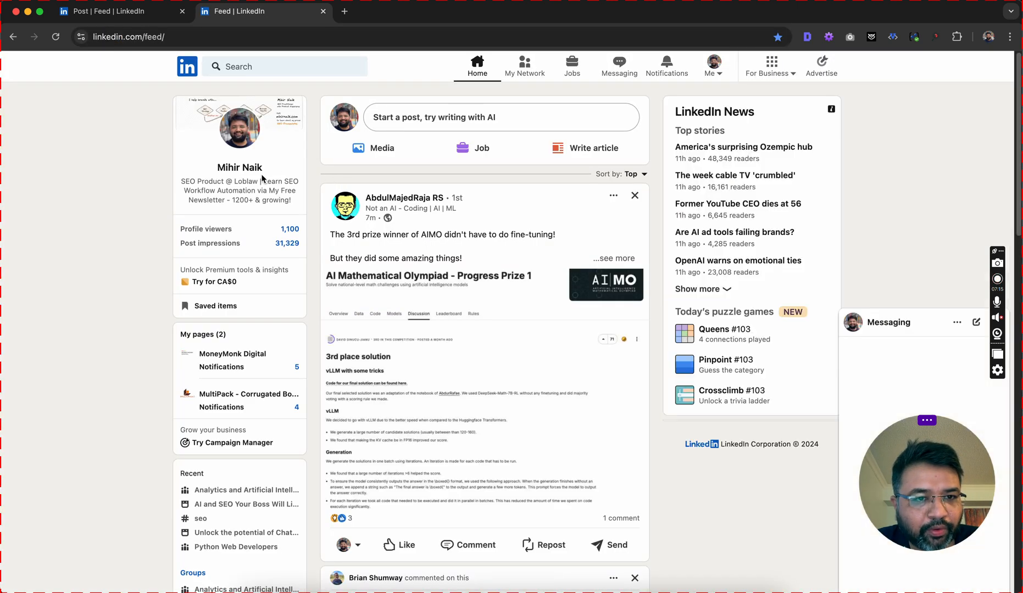
From your profile, open the Indexing Strategy Framework post and its full-resolution image
{"action": "left_click", "coordinate": [240, 167]}
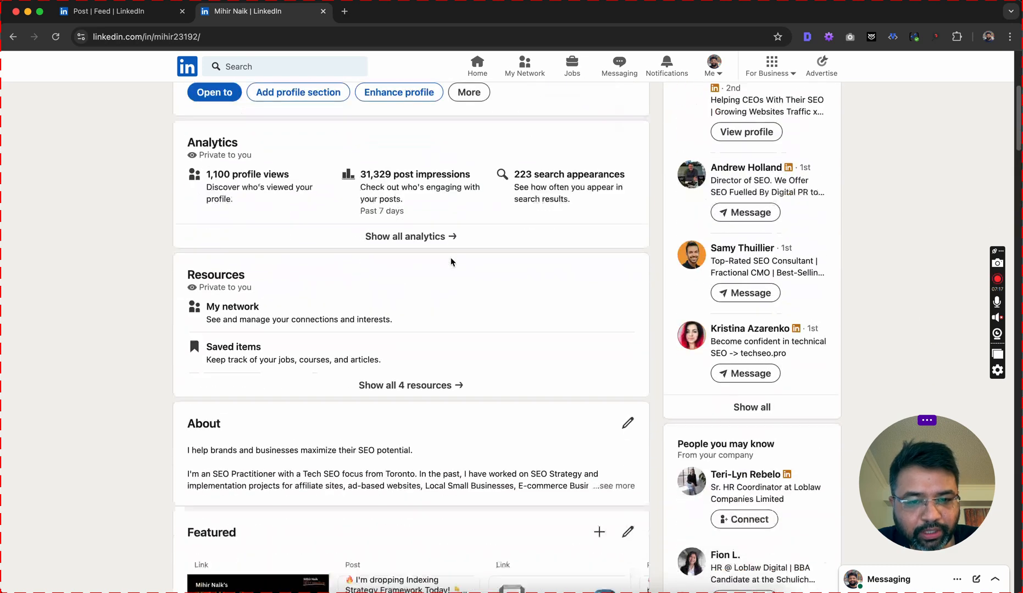
{"action": "left_click", "coordinate": [477, 66]}
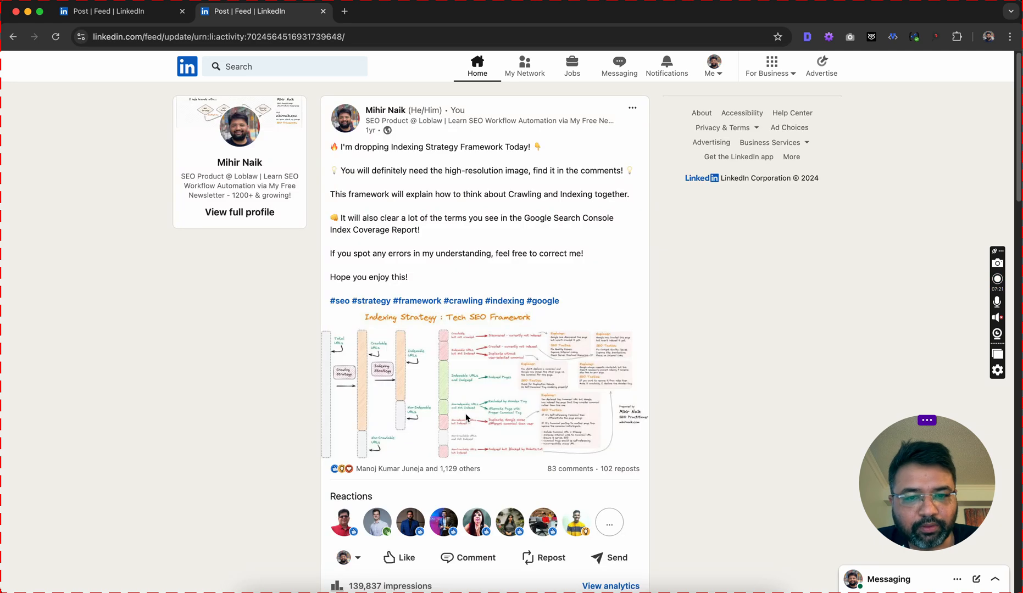
{"action": "left_click", "coordinate": [480, 392]}
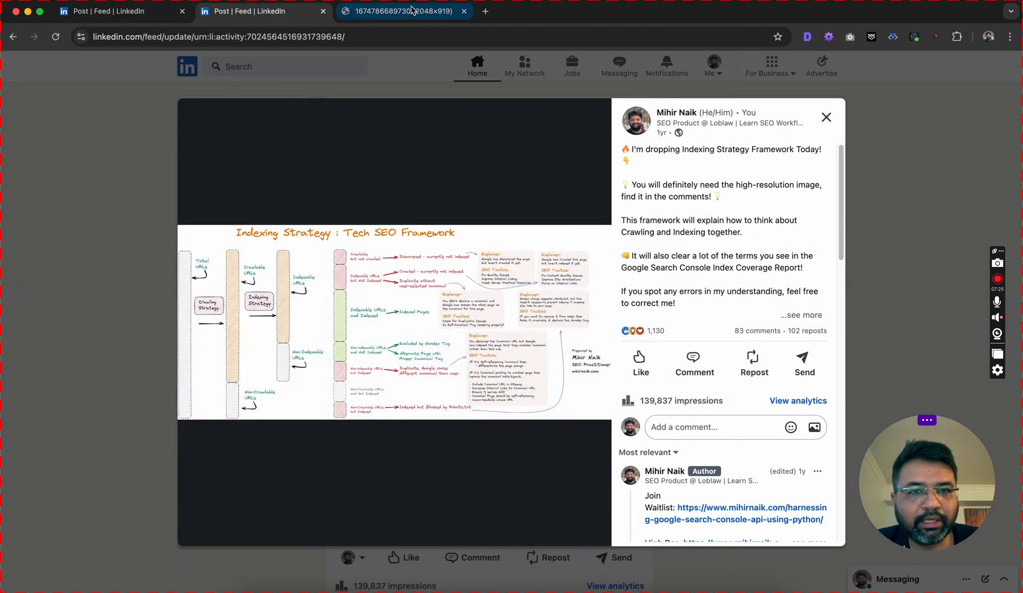
{"action": "left_click", "coordinate": [404, 11]}
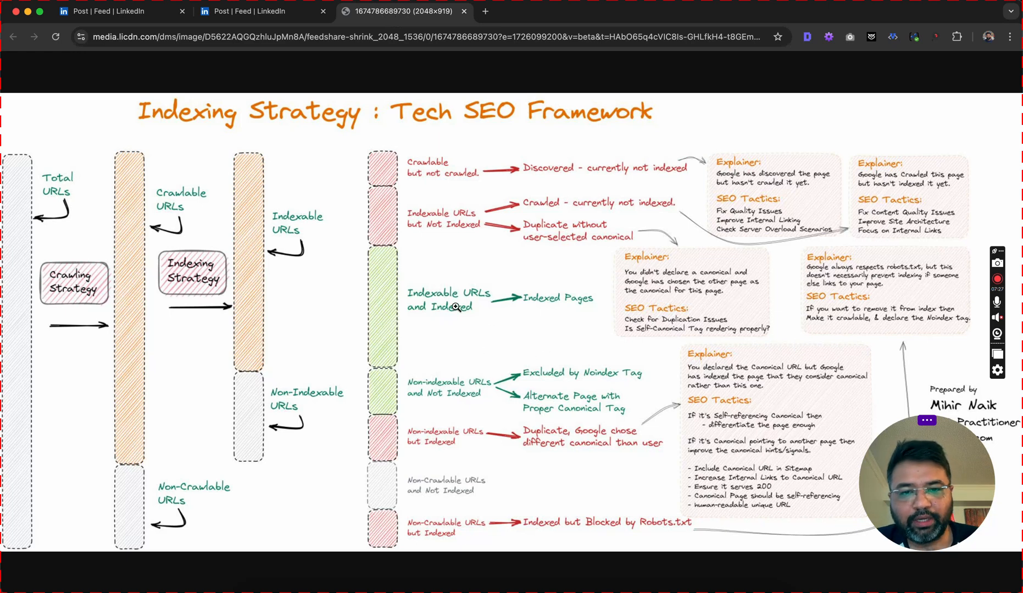
{"action": "mouse_move", "coordinate": [476, 302]}
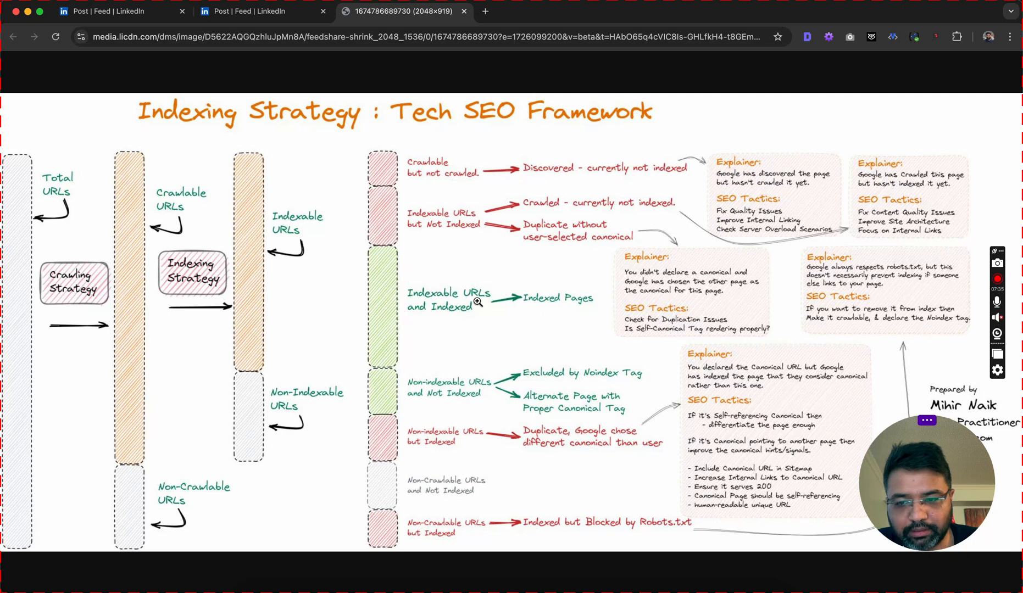
{"action": "mouse_move", "coordinate": [452, 444]}
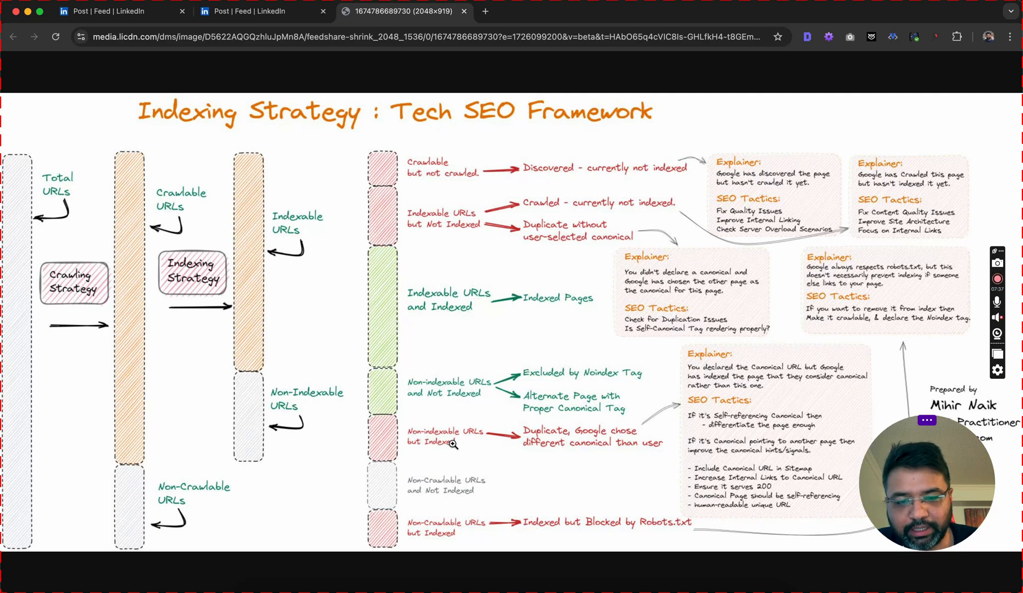
{"action": "mouse_move", "coordinate": [557, 447]}
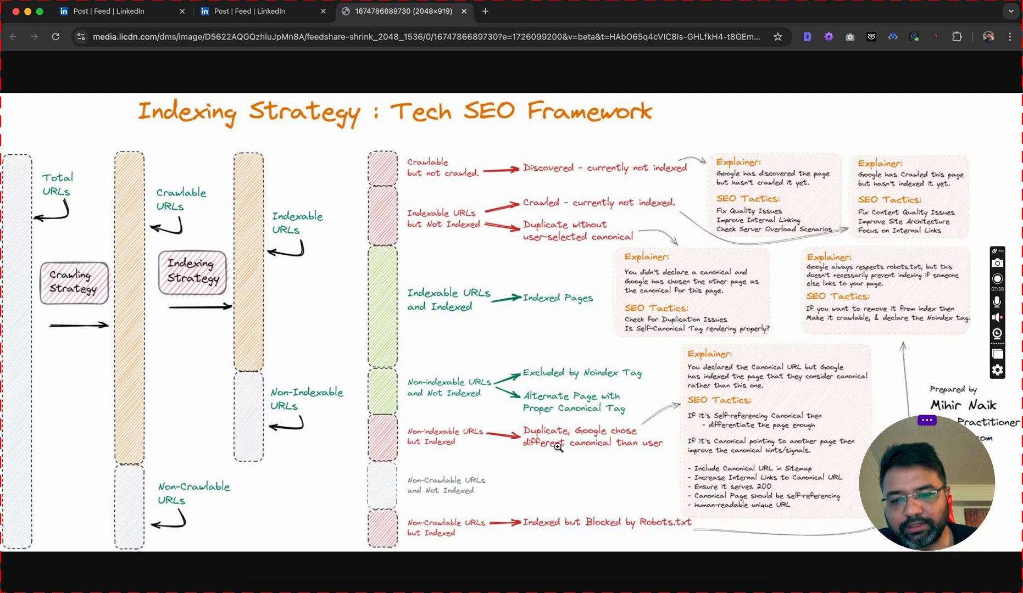
{"action": "mouse_move", "coordinate": [584, 444]}
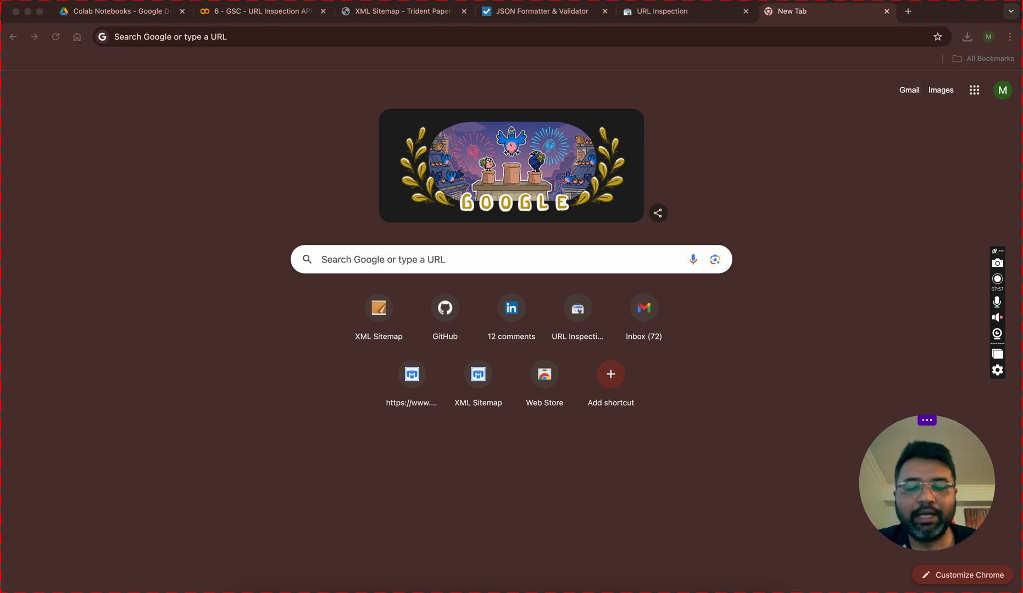
Review indexingState in the JSON Formatter, then switch back to the Colab inspection output
{"action": "left_click", "coordinate": [538, 11]}
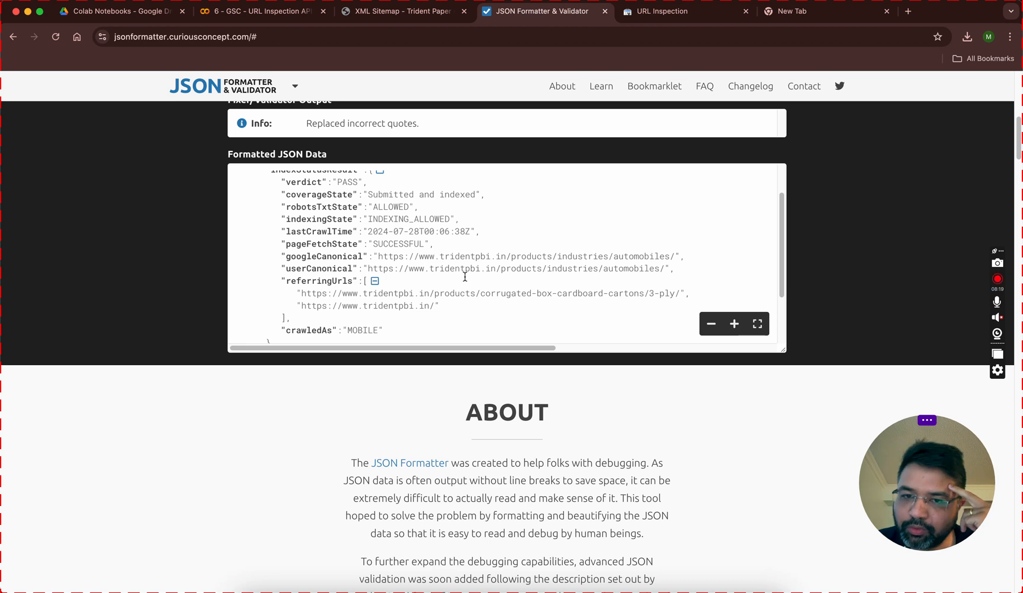
{"action": "mouse_move", "coordinate": [670, 268]}
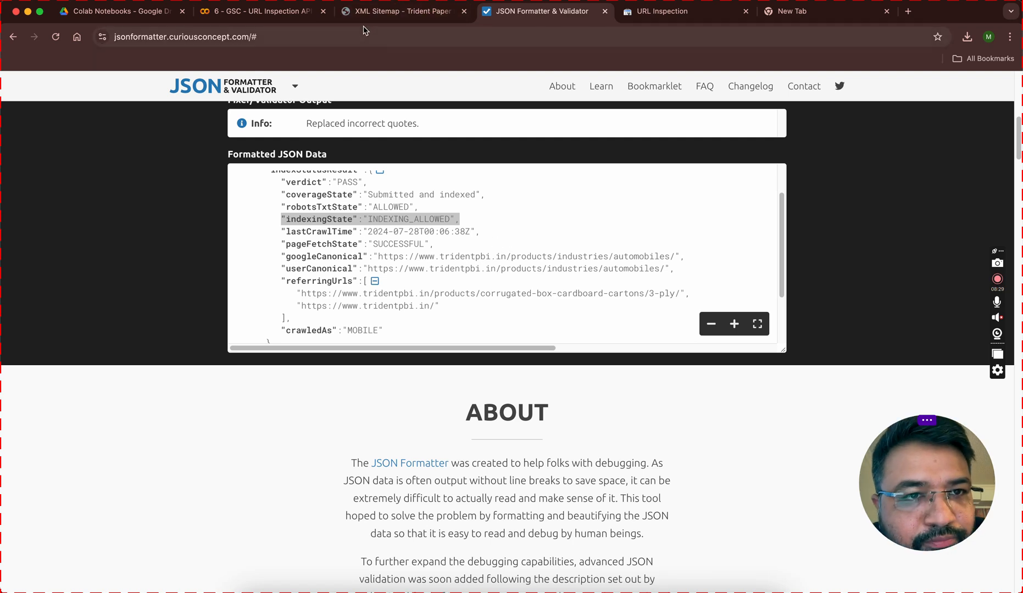
{"action": "left_click", "coordinate": [260, 11]}
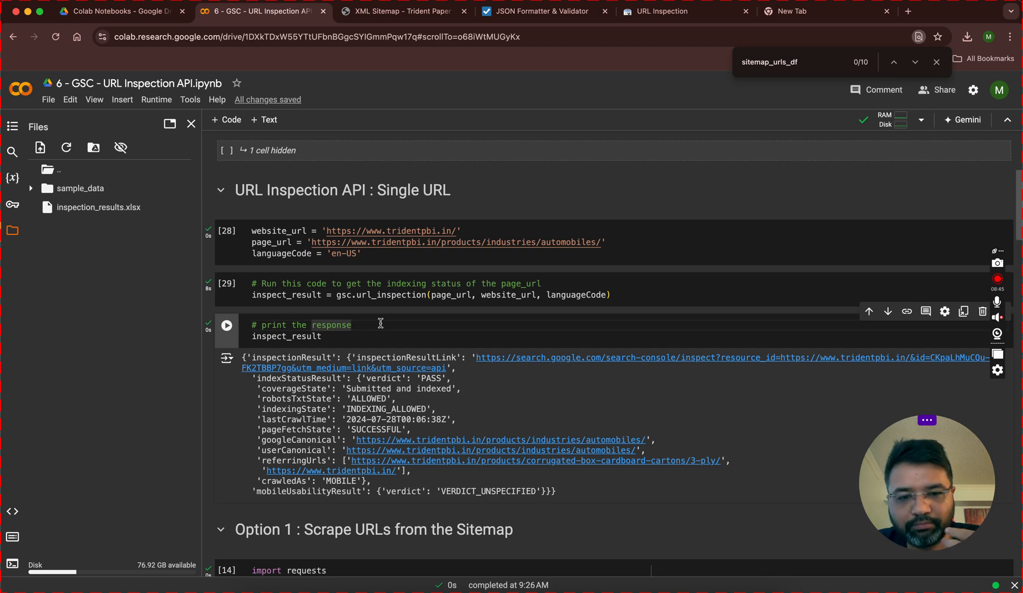
Scroll to 'Option 1 : Scrape URLs from the Sitemap' and glance at the 26-URL XML sitemap
{"action": "scroll", "scroll_direction": "down", "scroll_amount": 3}
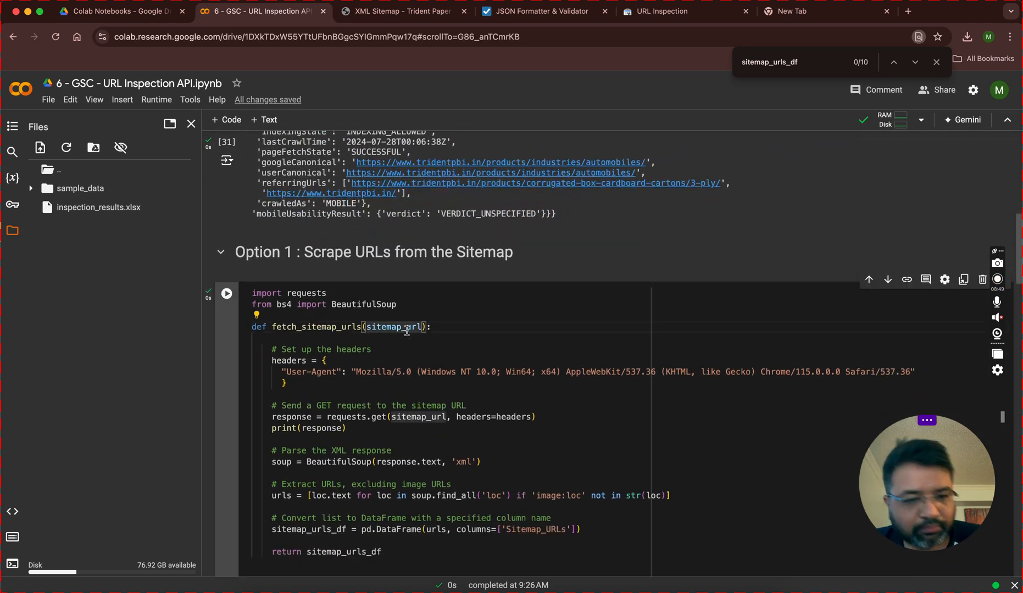
{"action": "scroll", "scroll_direction": "down", "scroll_amount": 3}
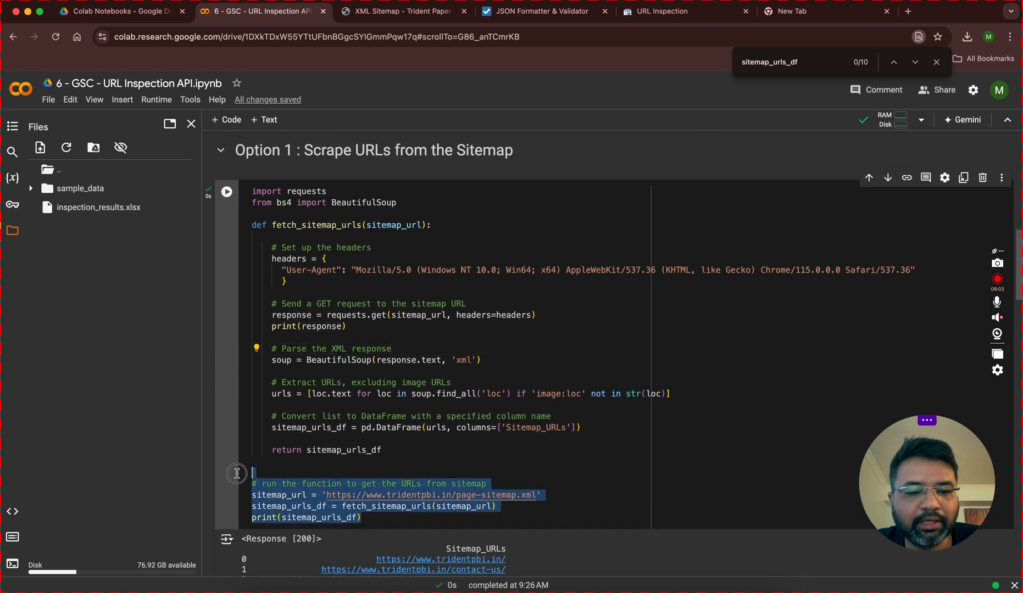
{"action": "scroll", "scroll_direction": "down", "scroll_amount": 3}
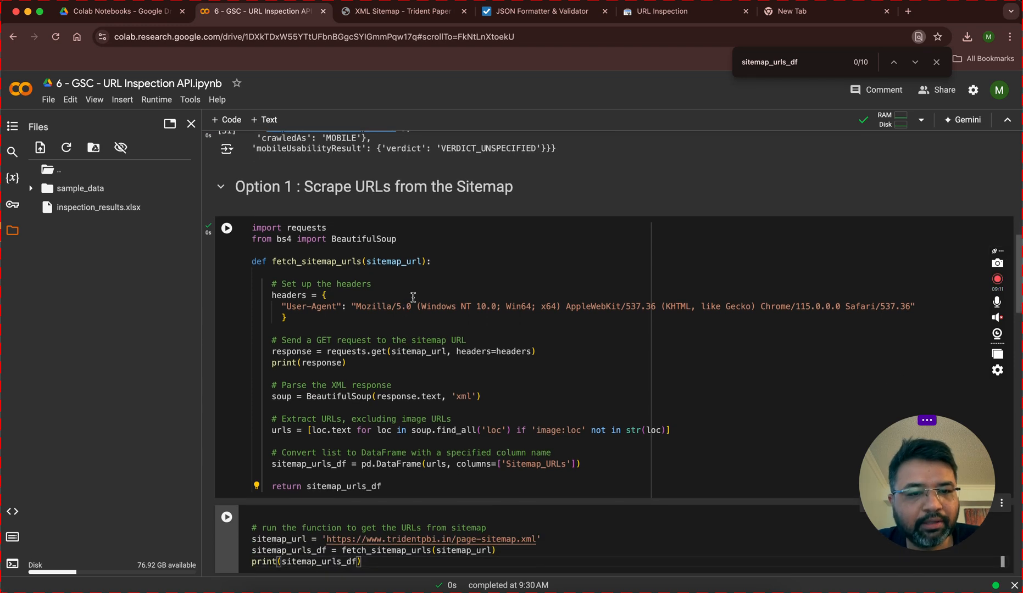
{"action": "scroll", "scroll_direction": "down", "scroll_amount": 3}
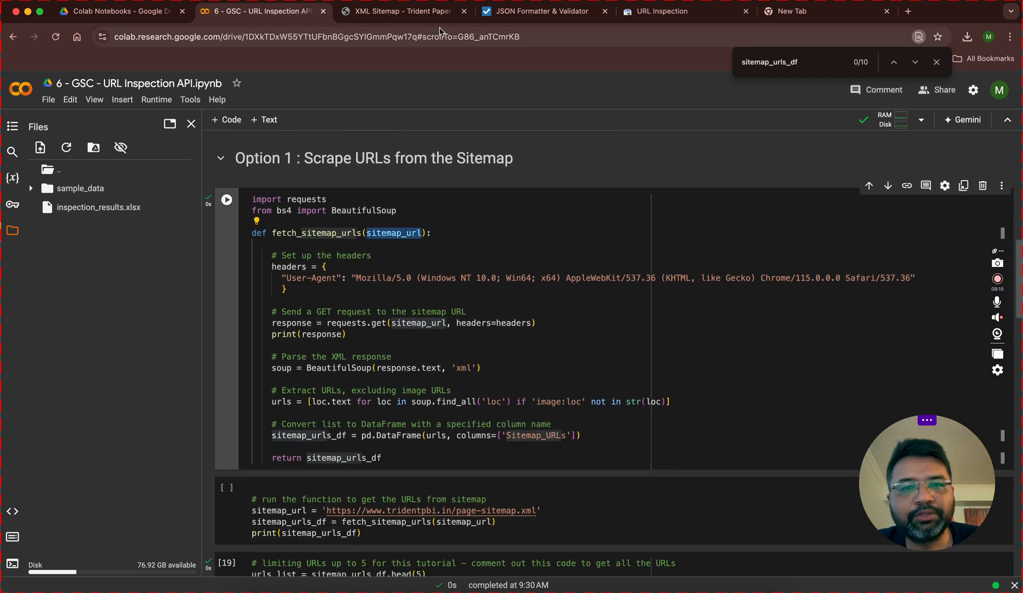
{"action": "left_click", "coordinate": [398, 11]}
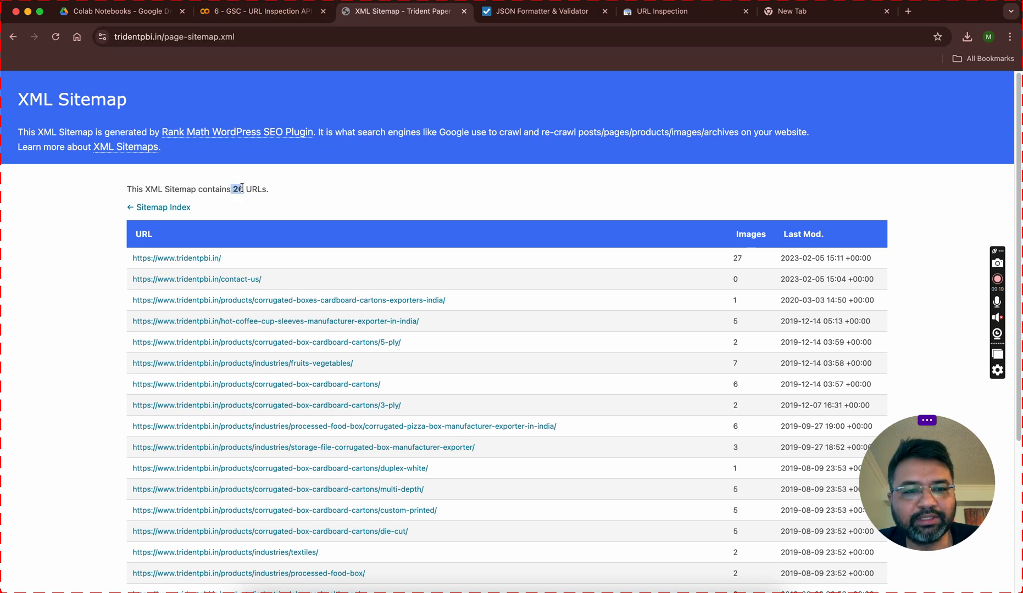
{"action": "left_click", "coordinate": [261, 11]}
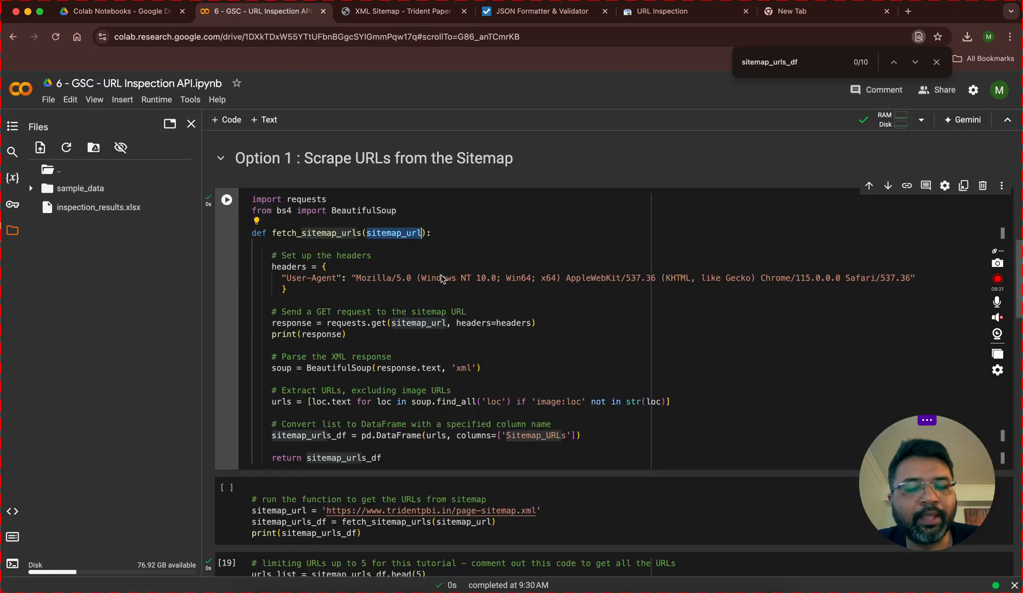
Walk through fetch_sitemap_urls and add print(soup) and print(urls) beside print(response)
{"action": "left_click", "coordinate": [320, 255]}
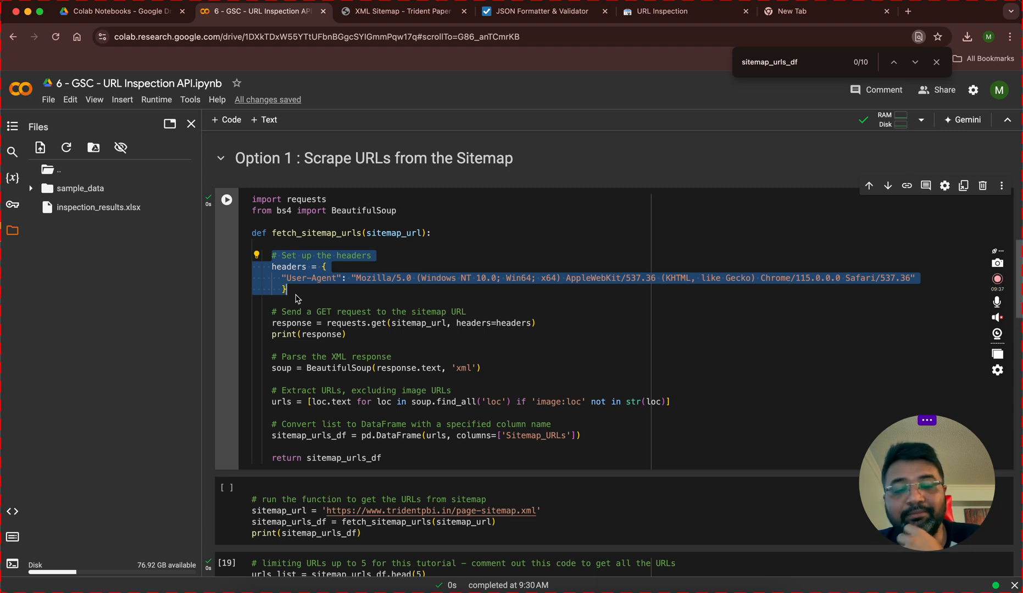
{"action": "left_click", "coordinate": [380, 307]}
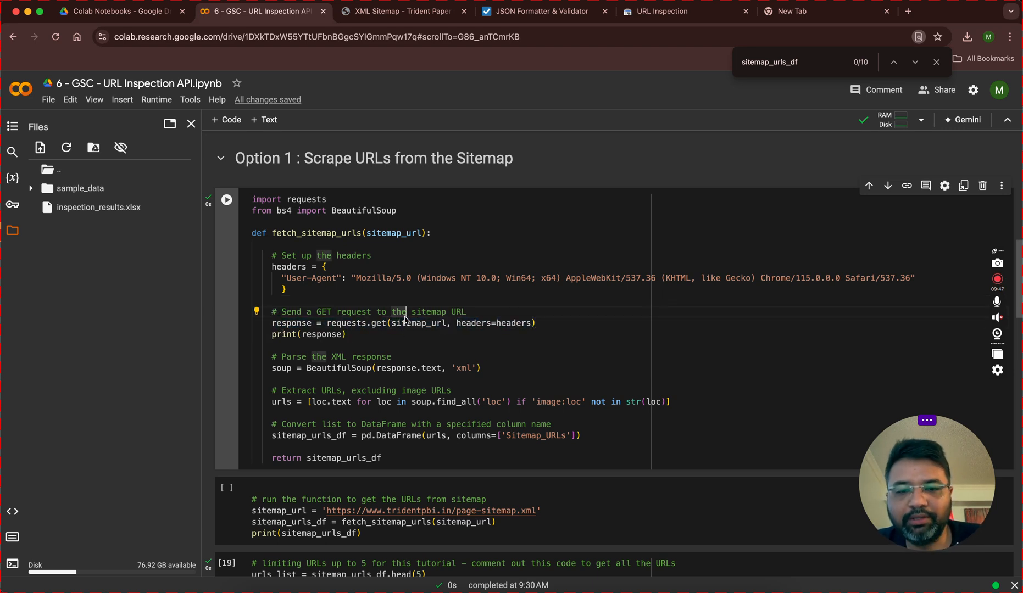
{"action": "double_click", "coordinate": [418, 322]}
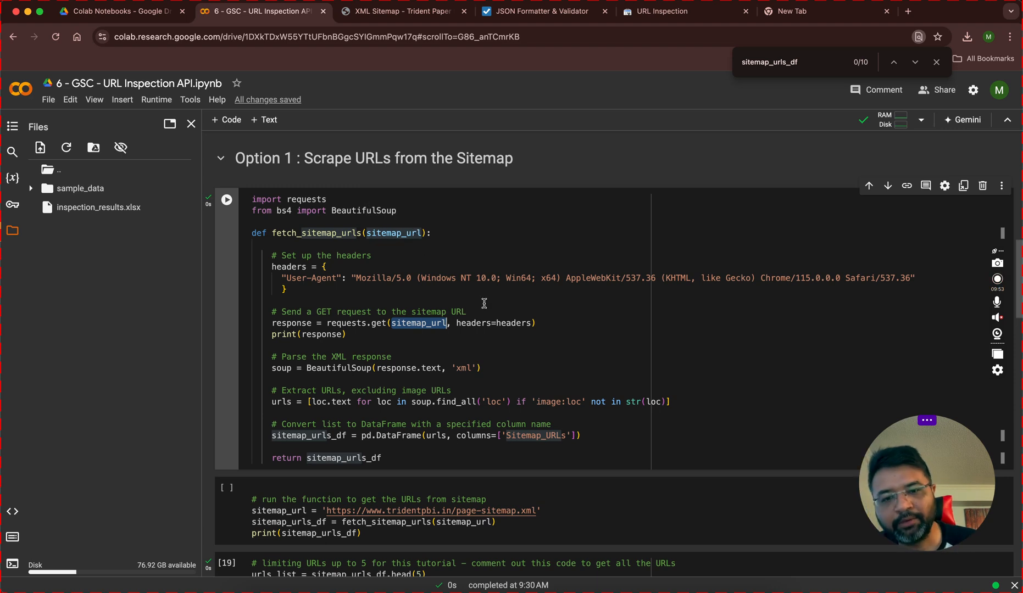
{"action": "mouse_move", "coordinate": [394, 333]}
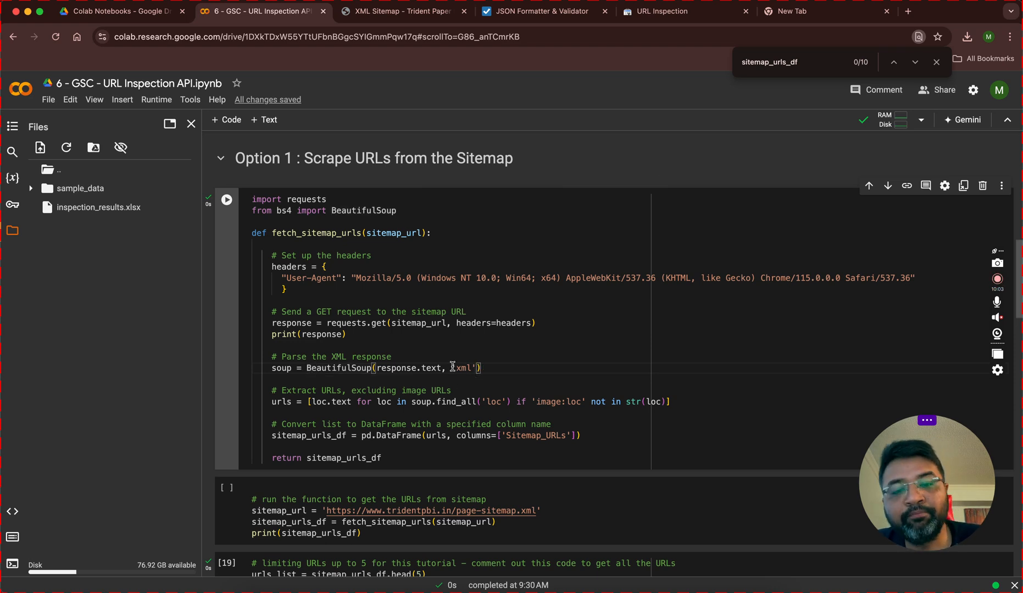
{"action": "double_click", "coordinate": [411, 367]}
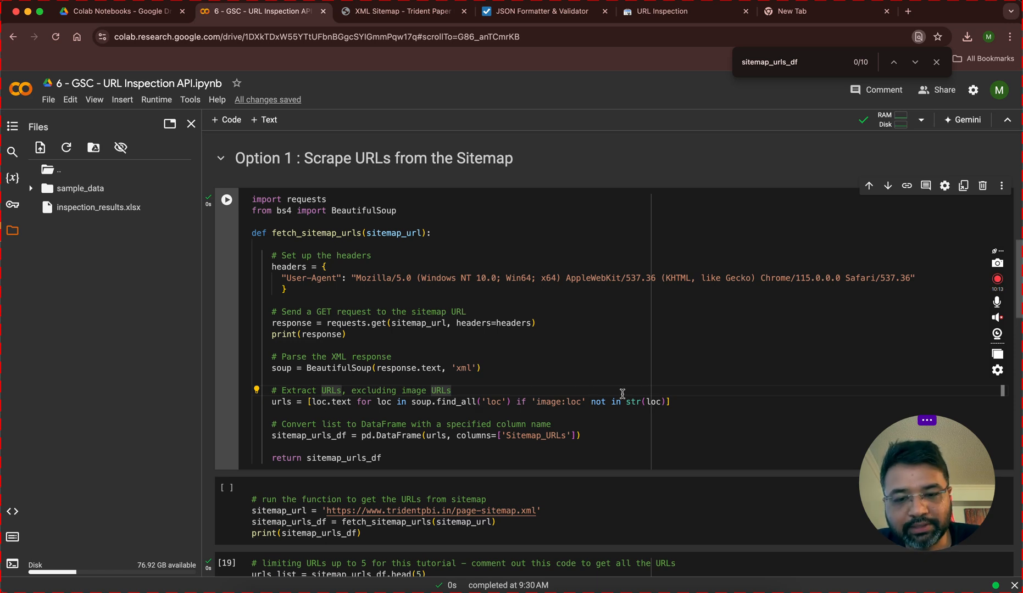
{"action": "mouse_move", "coordinate": [539, 405]}
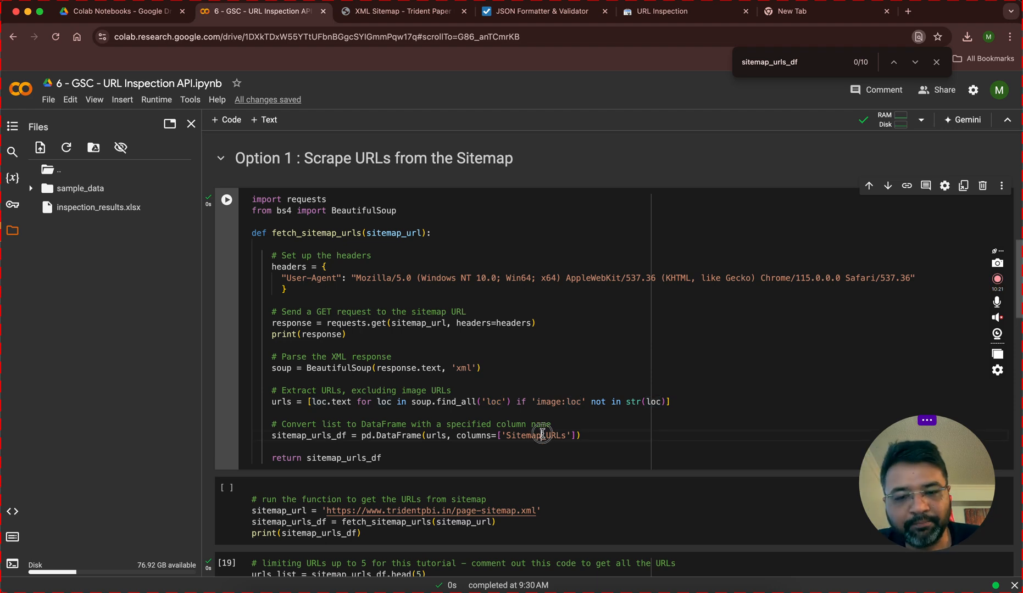
{"action": "double_click", "coordinate": [495, 402]}
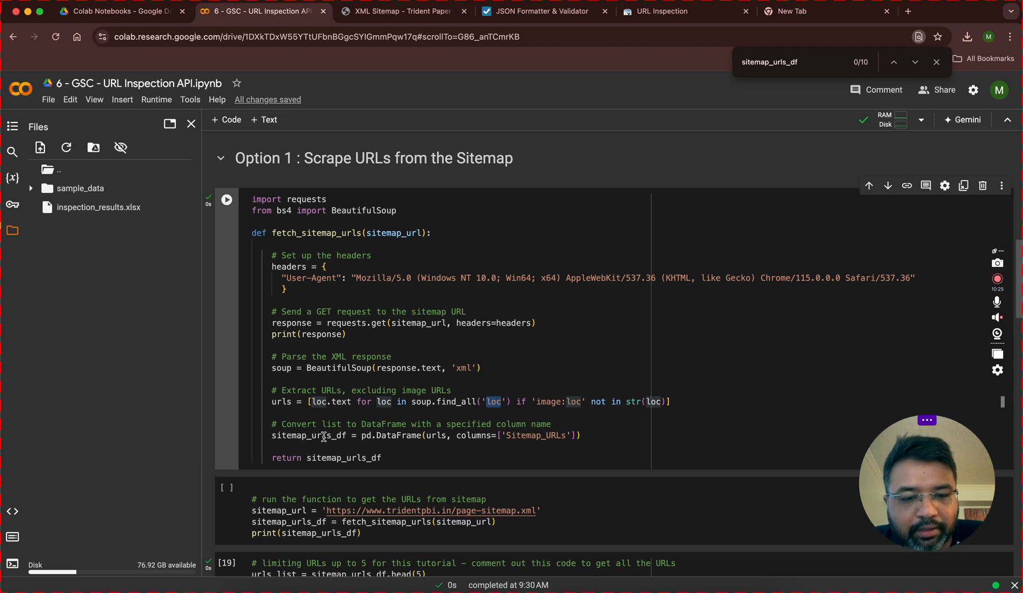
{"action": "double_click", "coordinate": [308, 435]}
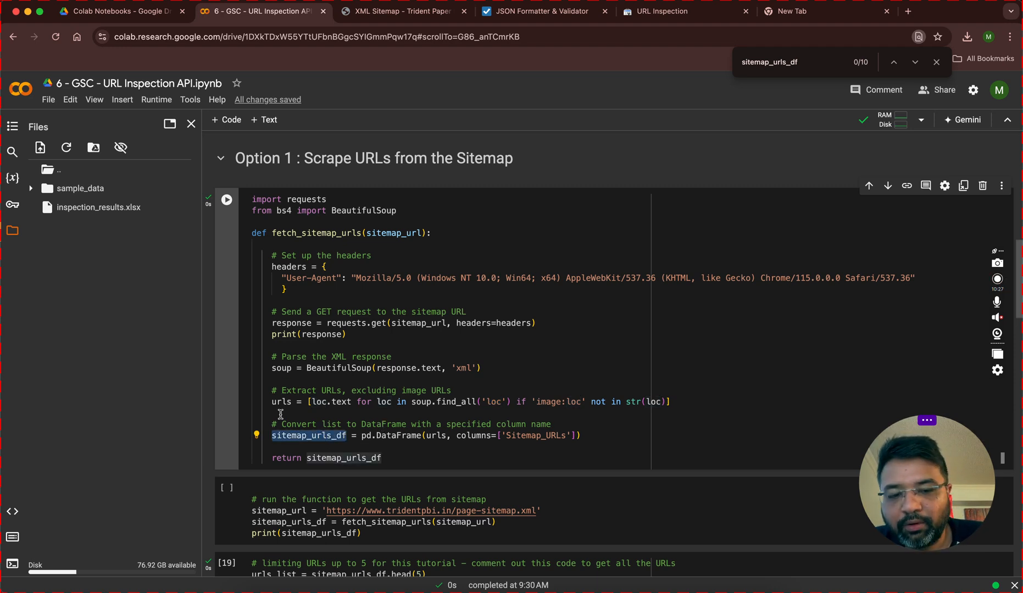
{"action": "double_click", "coordinate": [281, 402]}
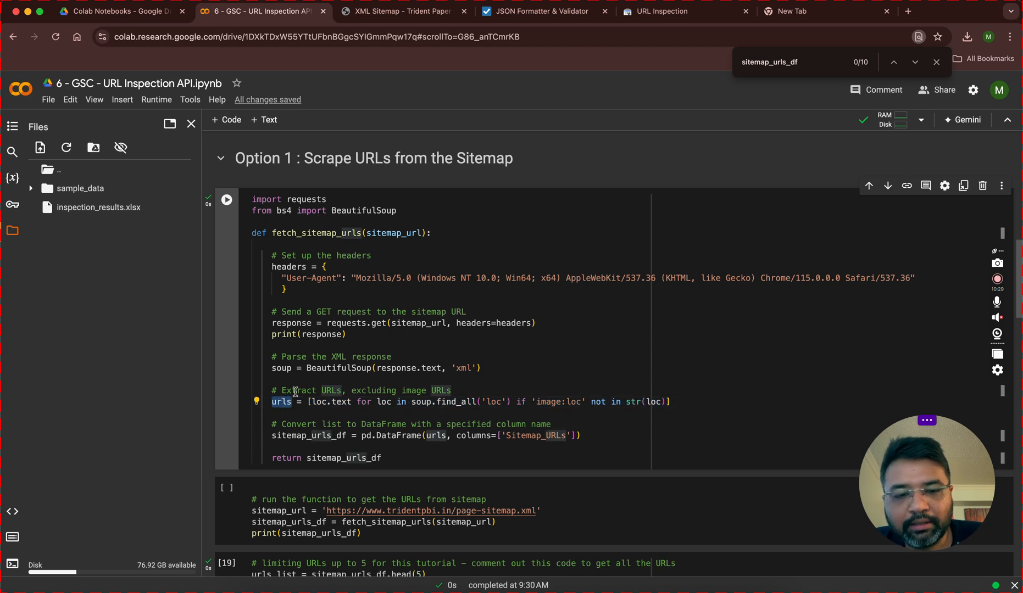
{"action": "mouse_move", "coordinate": [651, 422]}
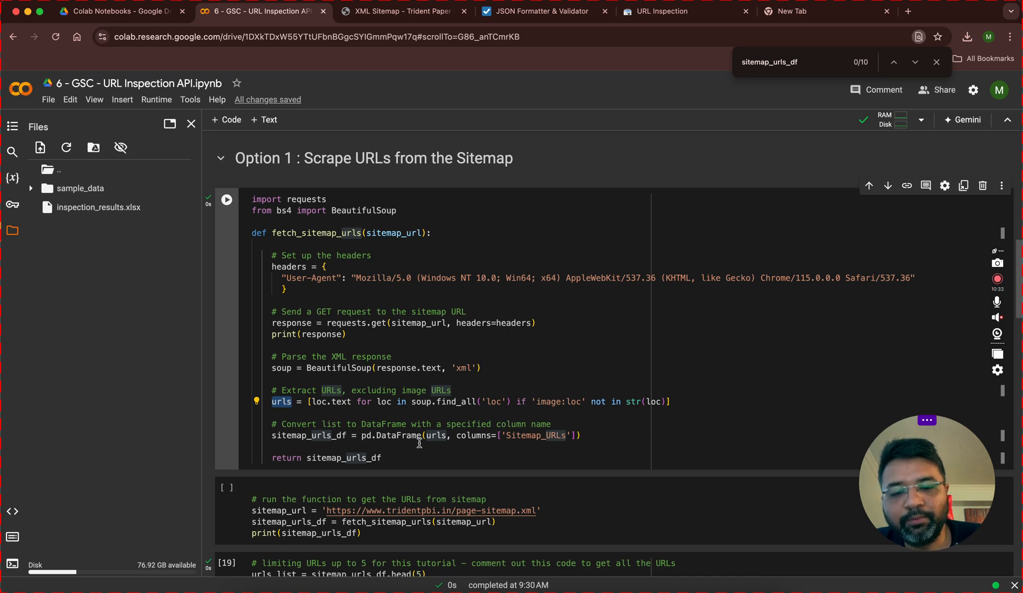
{"action": "double_click", "coordinate": [309, 434]}
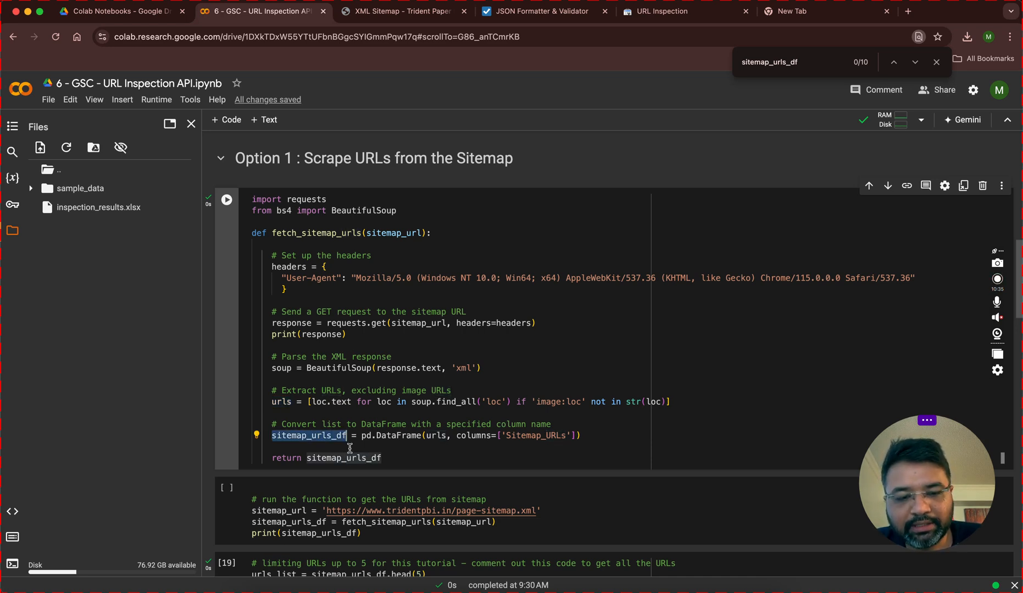
{"action": "mouse_move", "coordinate": [435, 356]}
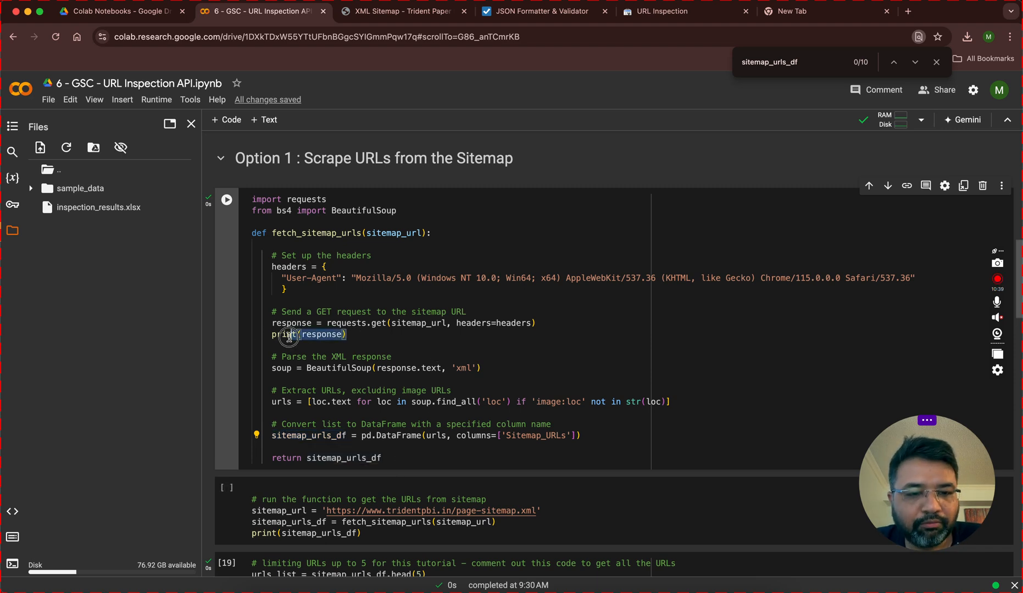
{"action": "double_click", "coordinate": [280, 367]}
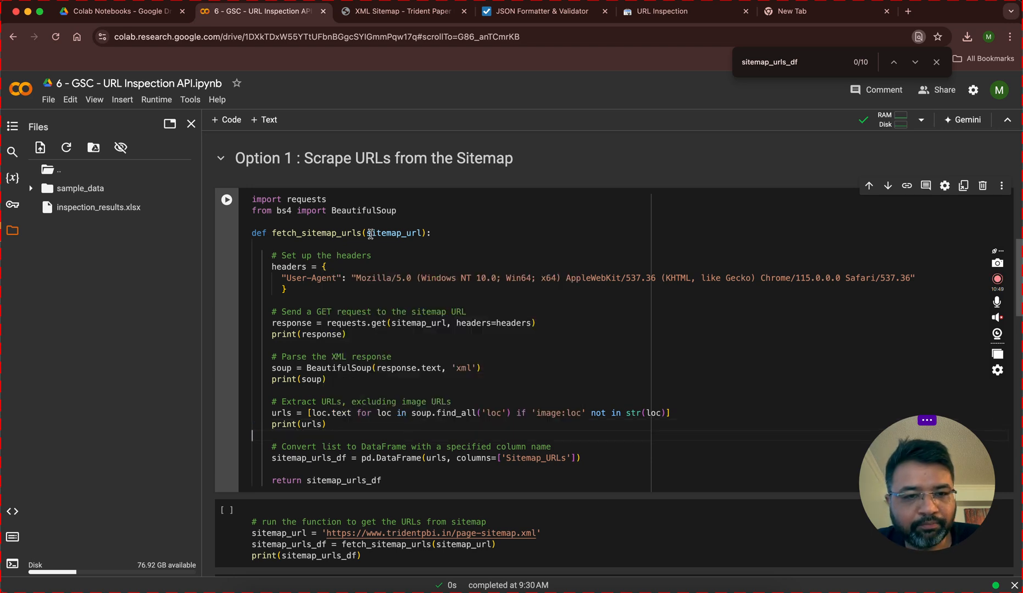
Comment the calling cell ('#print the df') and display sitemap_urls_df directly instead of printing it
{"action": "scroll", "scroll_direction": "down", "scroll_amount": 3}
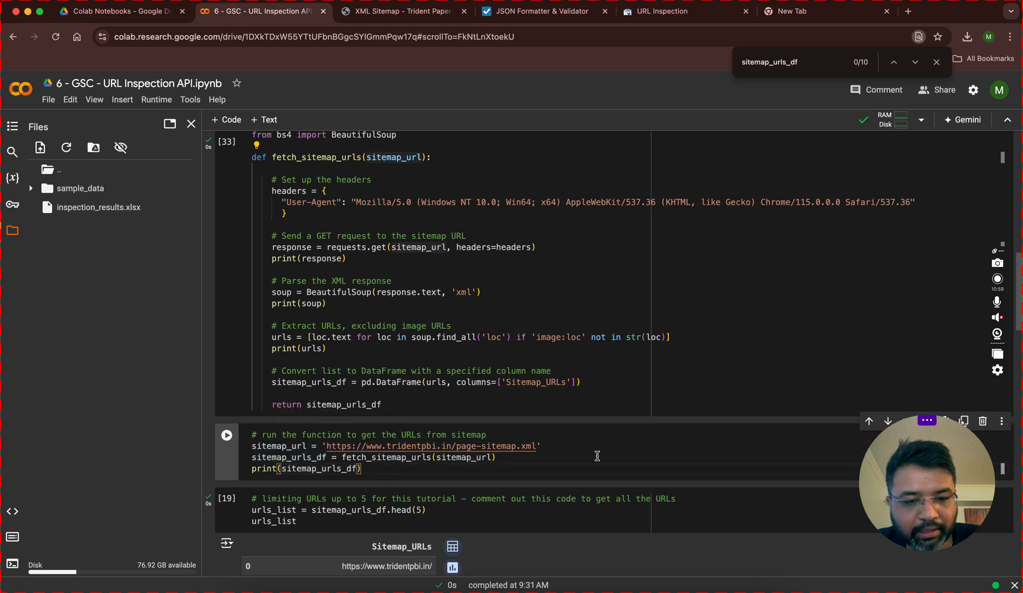
{"action": "left_click", "coordinate": [538, 446]}
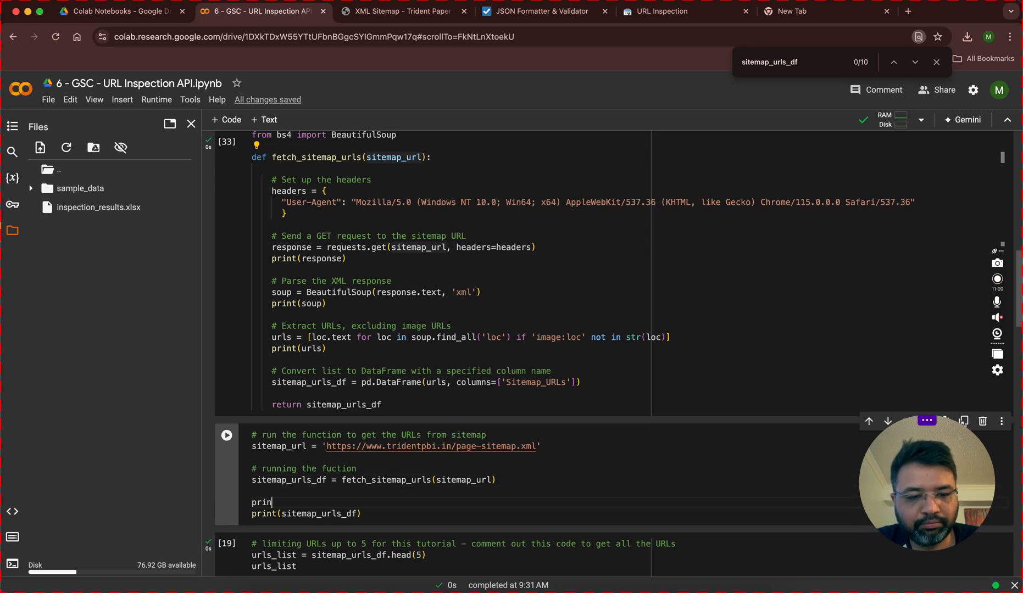
{"action": "type", "text": "#print the"}
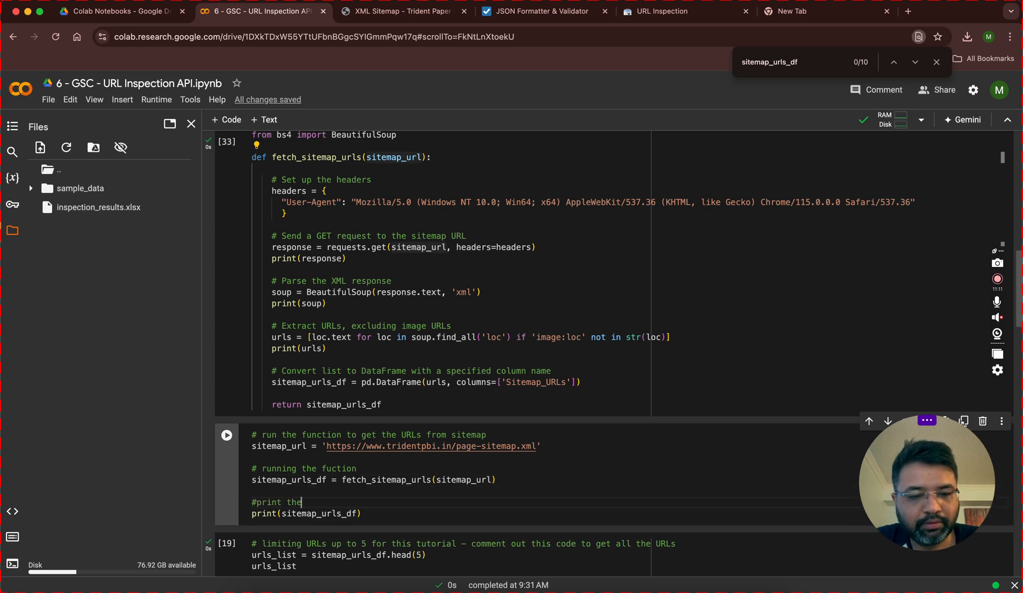
{"action": "type", "text": "df"}
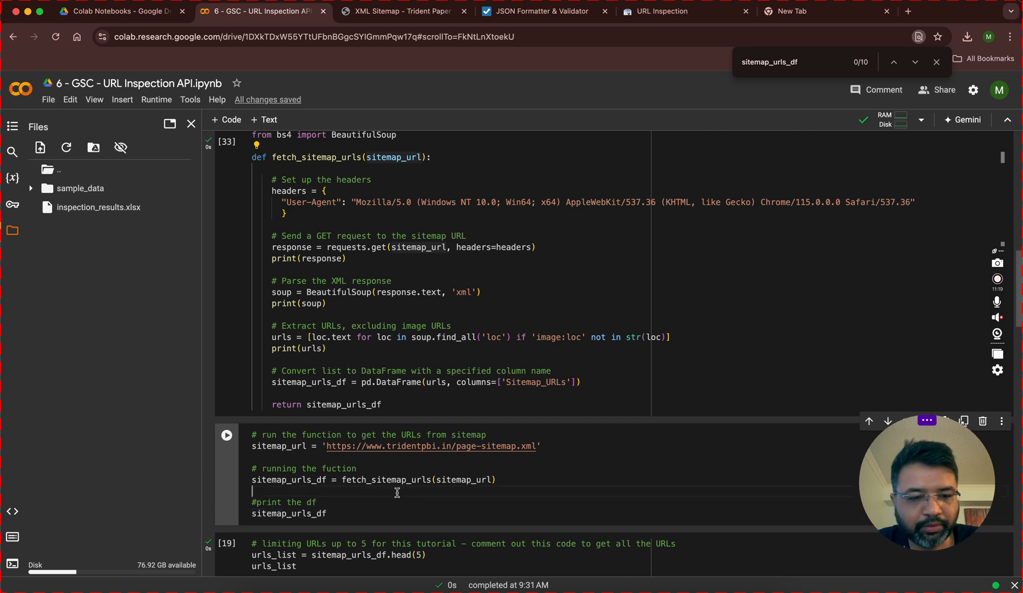
{"action": "left_click", "coordinate": [226, 435]}
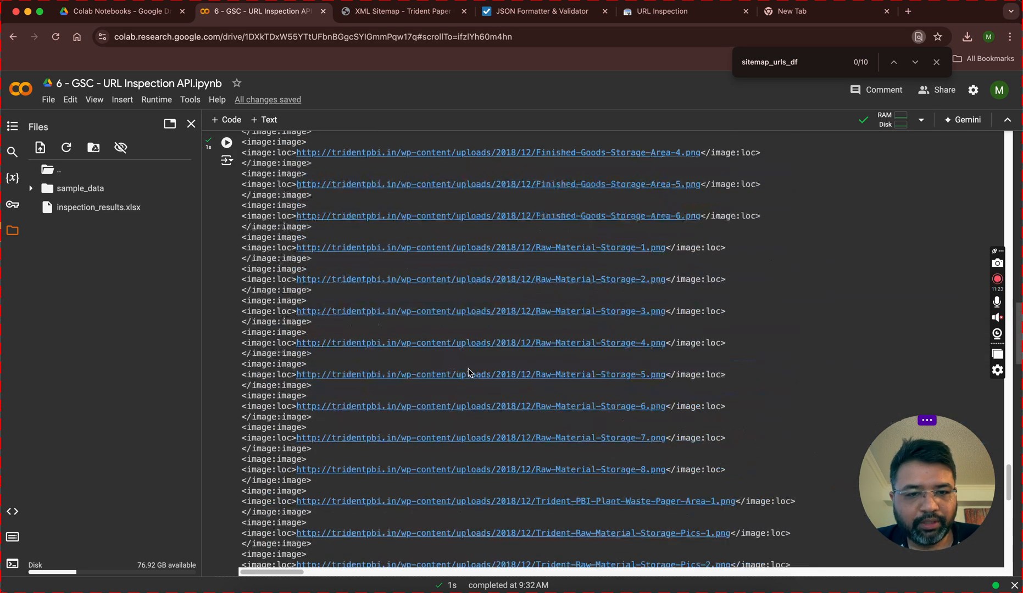
Comment out print(response), print(soup) and print(urls), leaving a clean 26-row Sitemap_URLs table
{"action": "scroll", "scroll_direction": "up", "scroll_amount": 3}
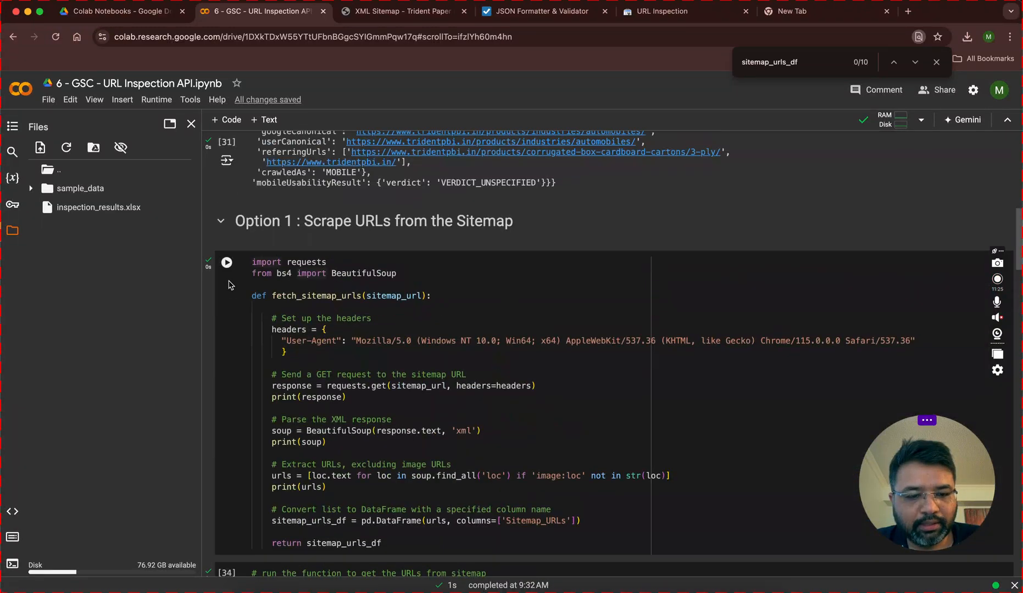
{"action": "scroll", "scroll_direction": "down", "scroll_amount": 3}
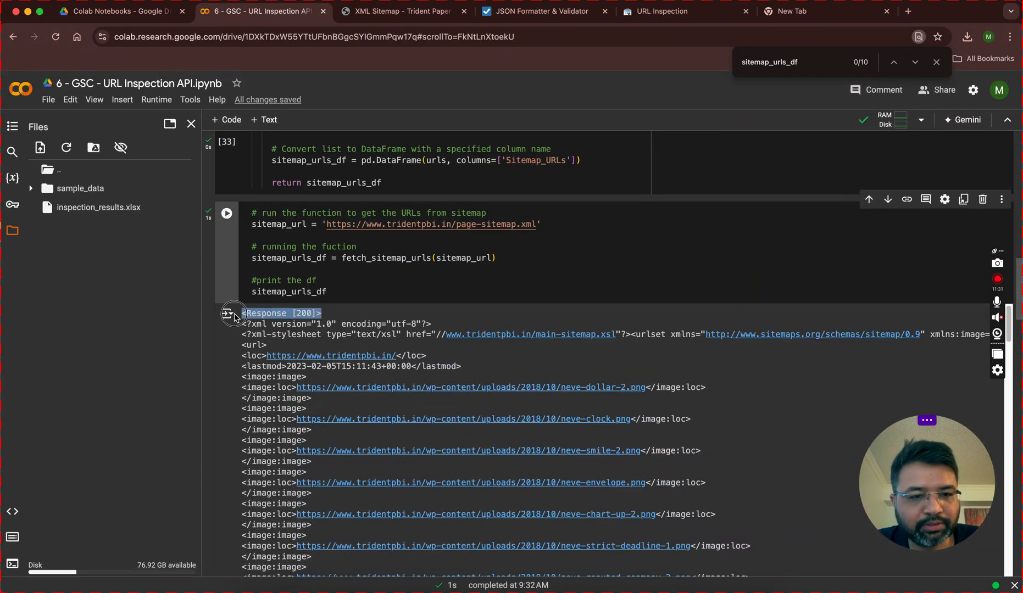
{"action": "scroll", "scroll_direction": "up", "scroll_amount": 3}
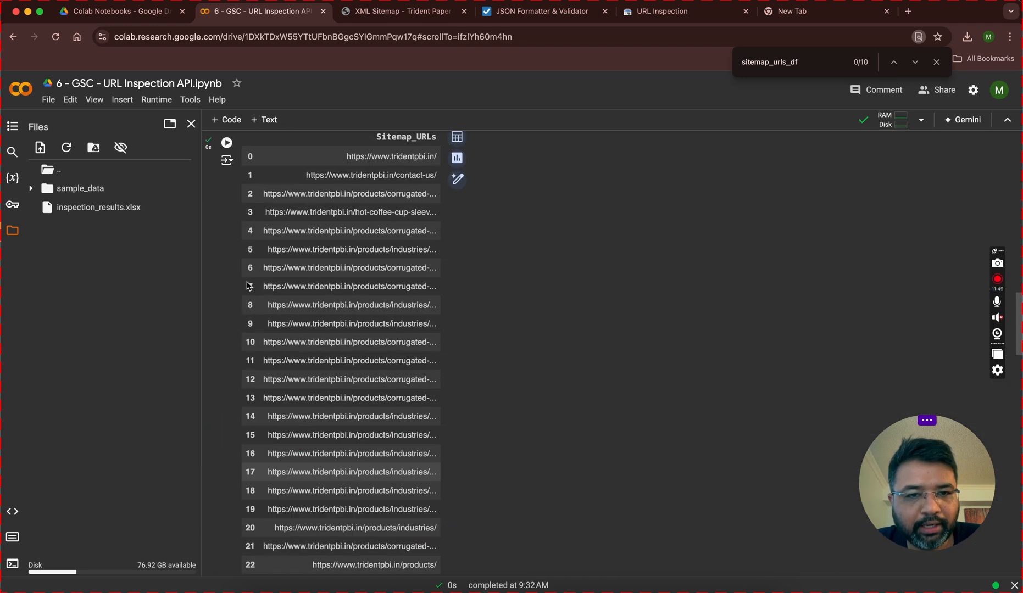
{"action": "scroll", "scroll_direction": "up", "scroll_amount": 3}
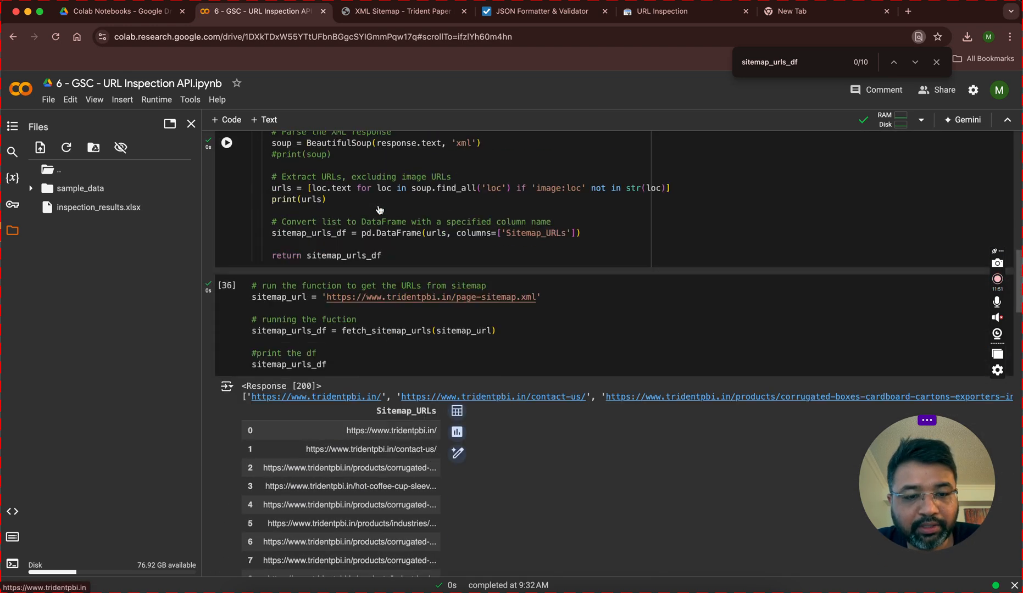
{"action": "scroll", "scroll_direction": "up", "scroll_amount": 3}
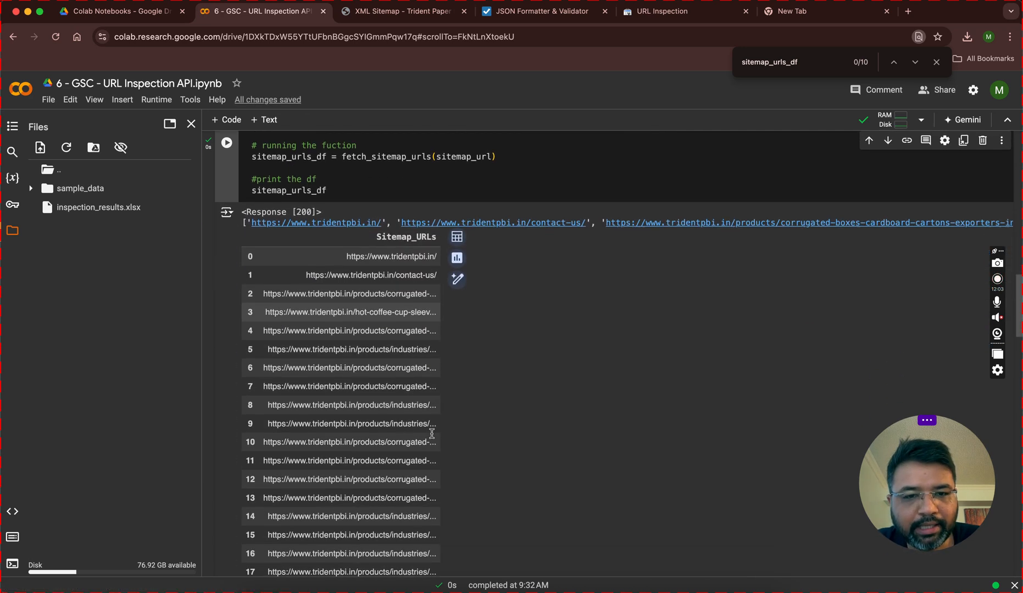
{"action": "scroll", "scroll_direction": "down", "scroll_amount": 3}
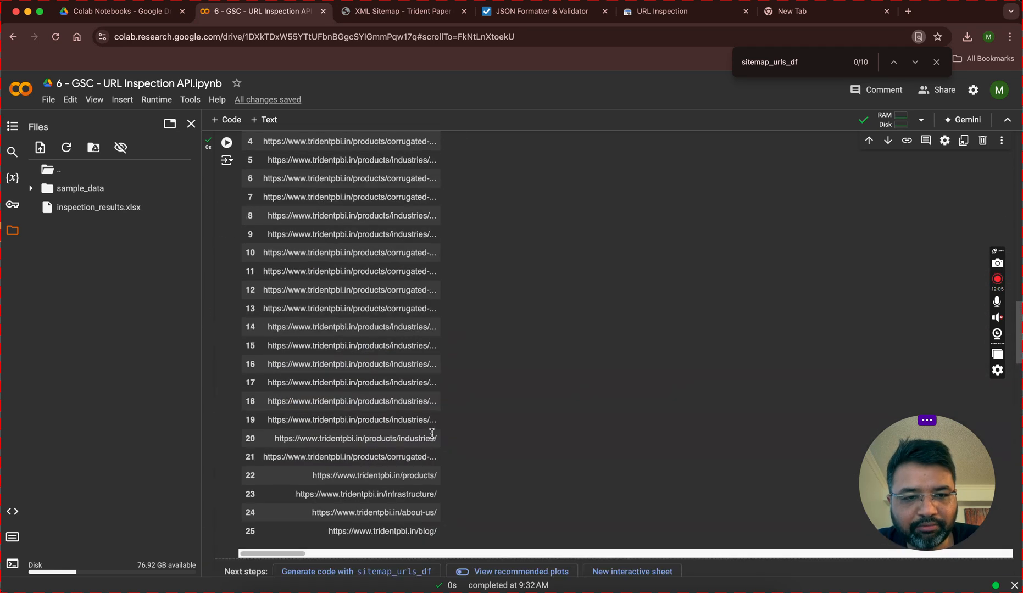
{"action": "scroll", "scroll_direction": "up", "scroll_amount": 3}
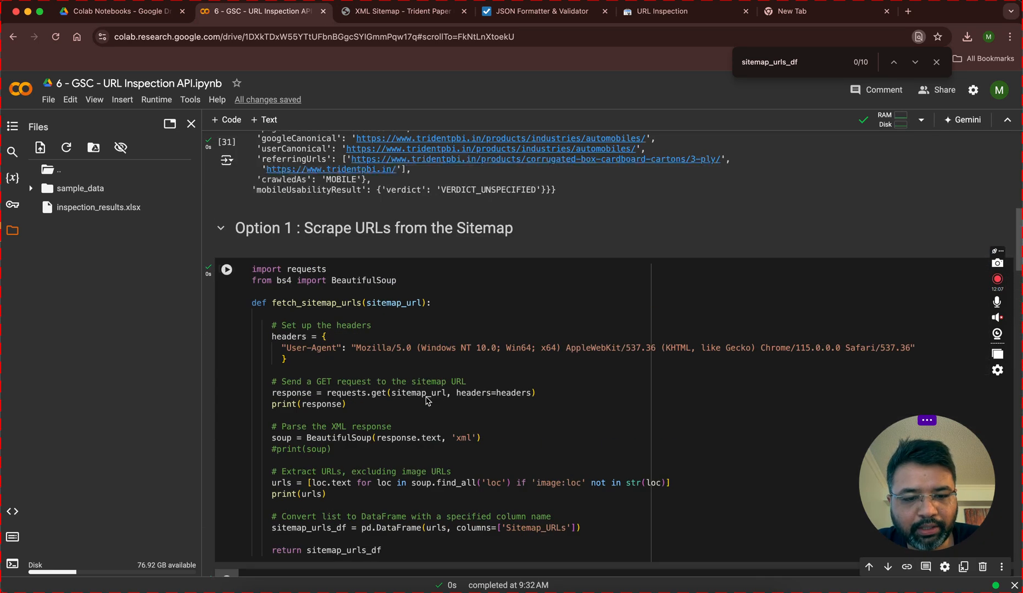
{"action": "scroll", "scroll_direction": "down", "scroll_amount": 3}
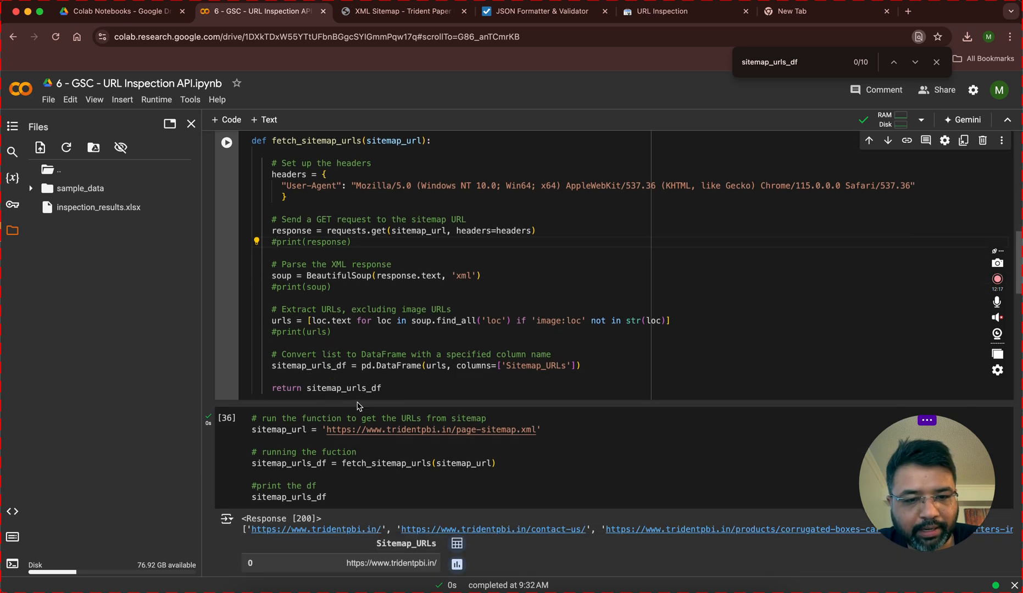
{"action": "scroll", "scroll_direction": "down", "scroll_amount": 3}
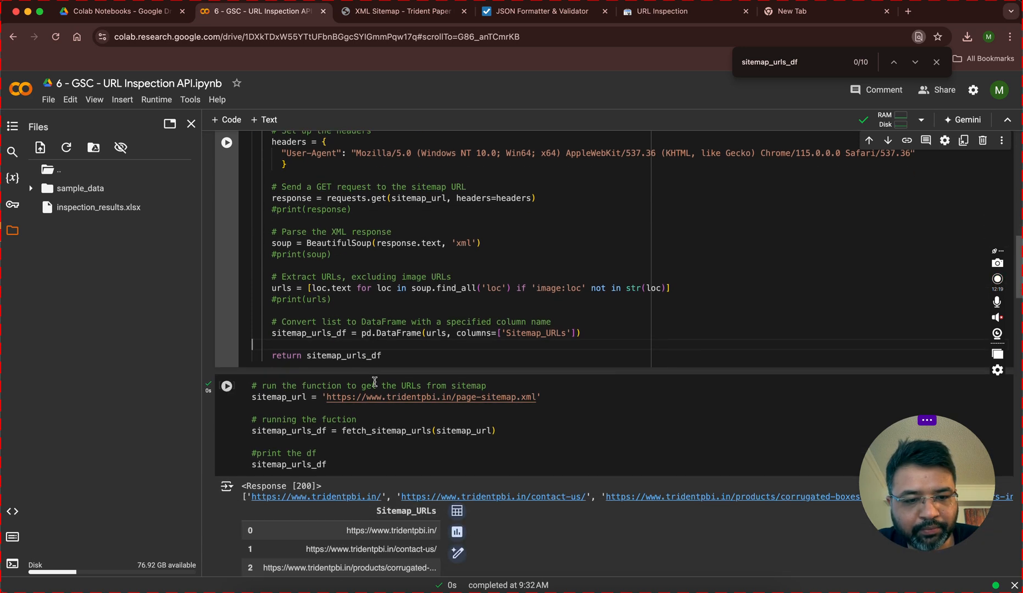
{"action": "scroll", "scroll_direction": "down", "scroll_amount": 3}
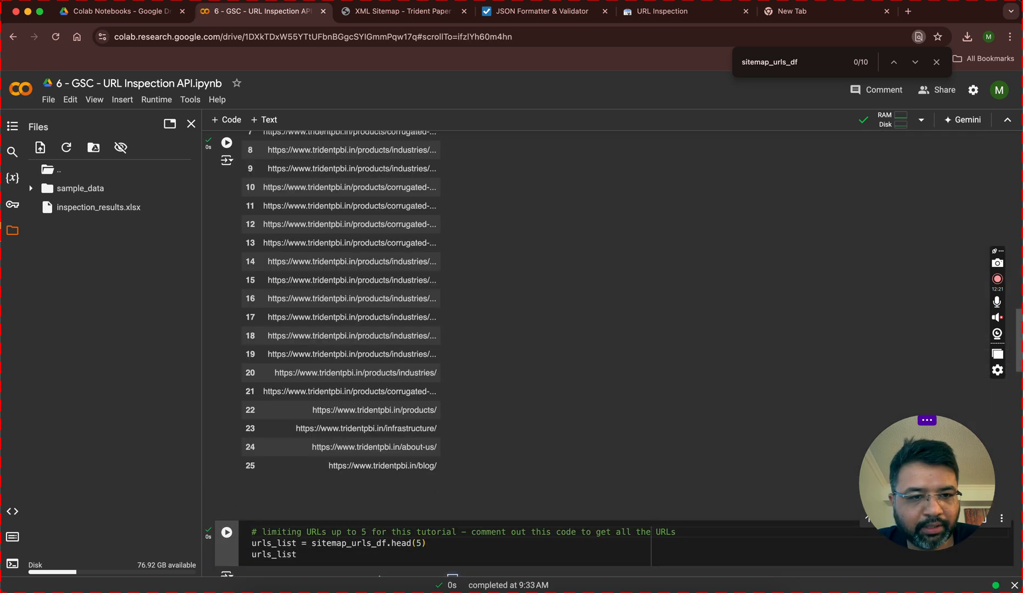
{"action": "scroll", "scroll_direction": "up", "scroll_amount": 3}
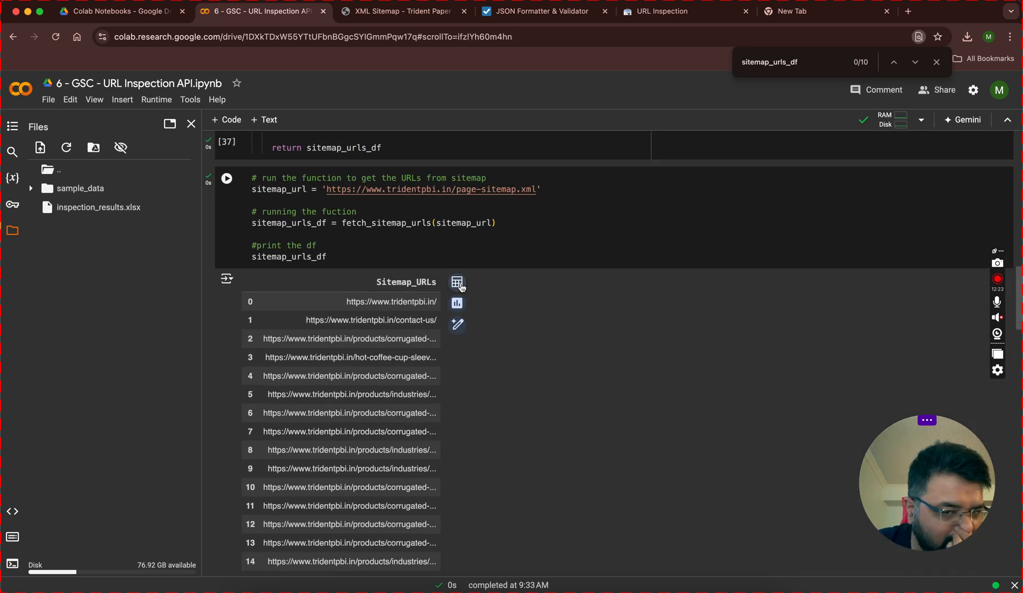
View the URL table interactively, change head(5) to head(10), and delete the Option 2 cell
{"action": "left_click", "coordinate": [457, 282]}
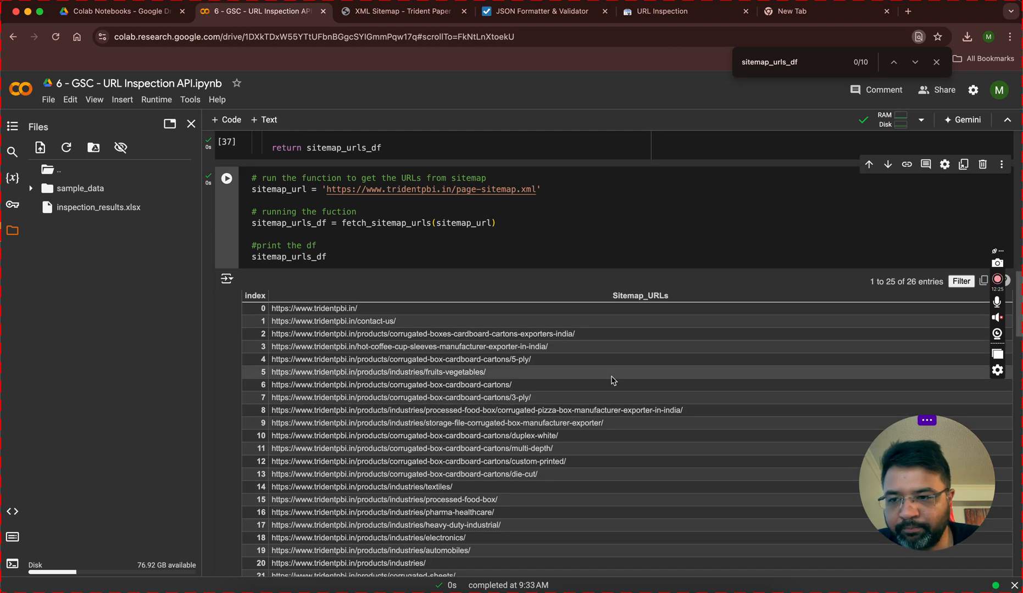
{"action": "scroll", "scroll_direction": "down", "scroll_amount": 3}
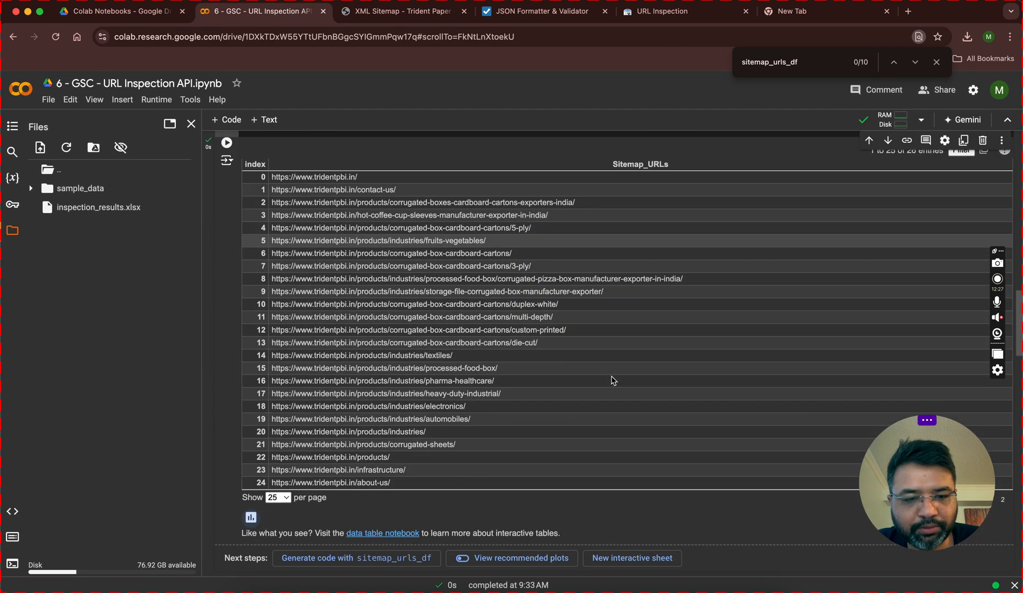
{"action": "scroll", "scroll_direction": "up", "scroll_amount": 3}
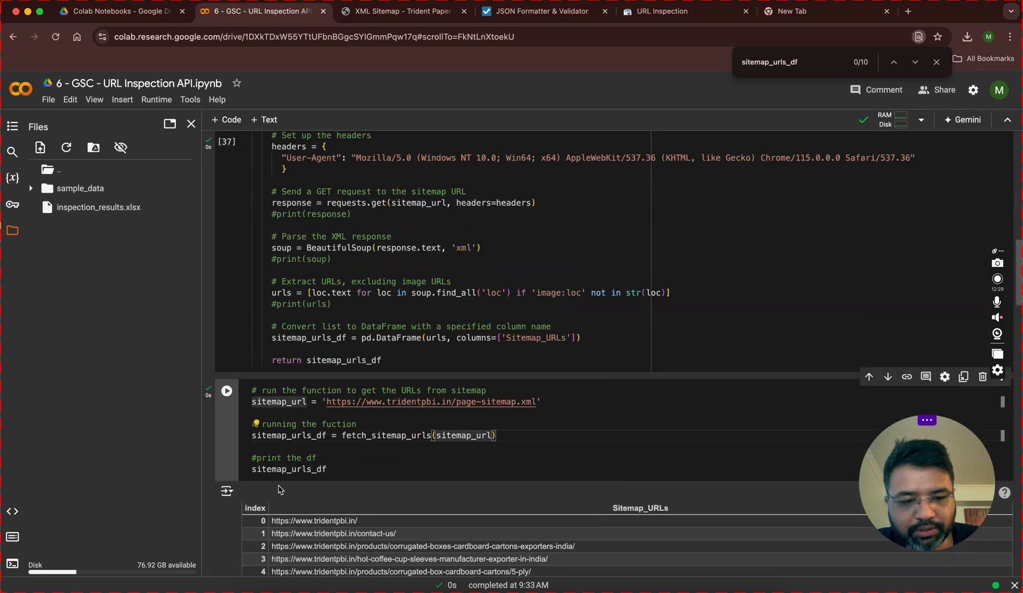
{"action": "scroll", "scroll_direction": "down", "scroll_amount": 3}
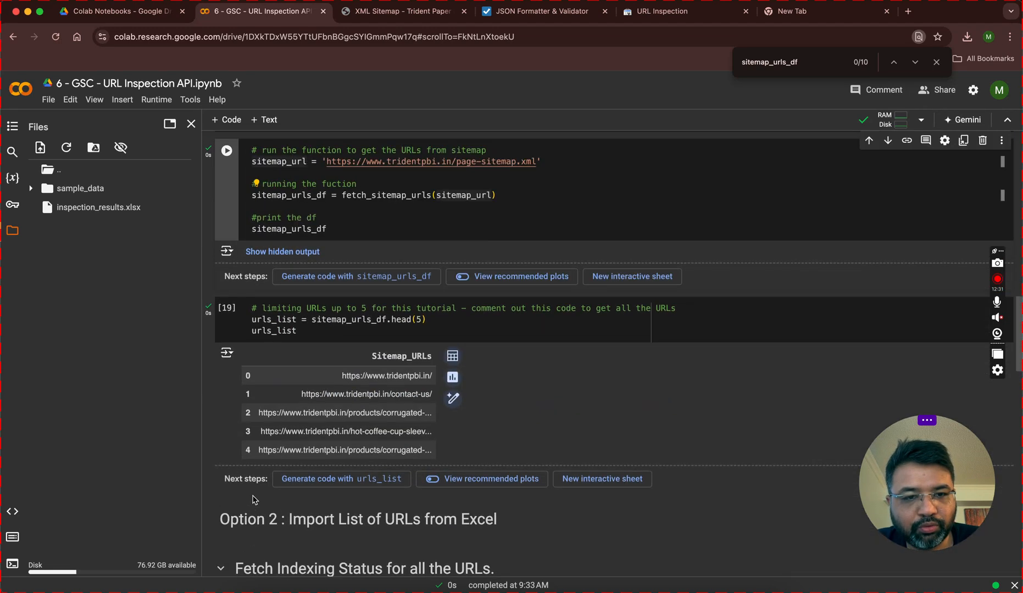
{"action": "scroll", "scroll_direction": "up", "scroll_amount": 3}
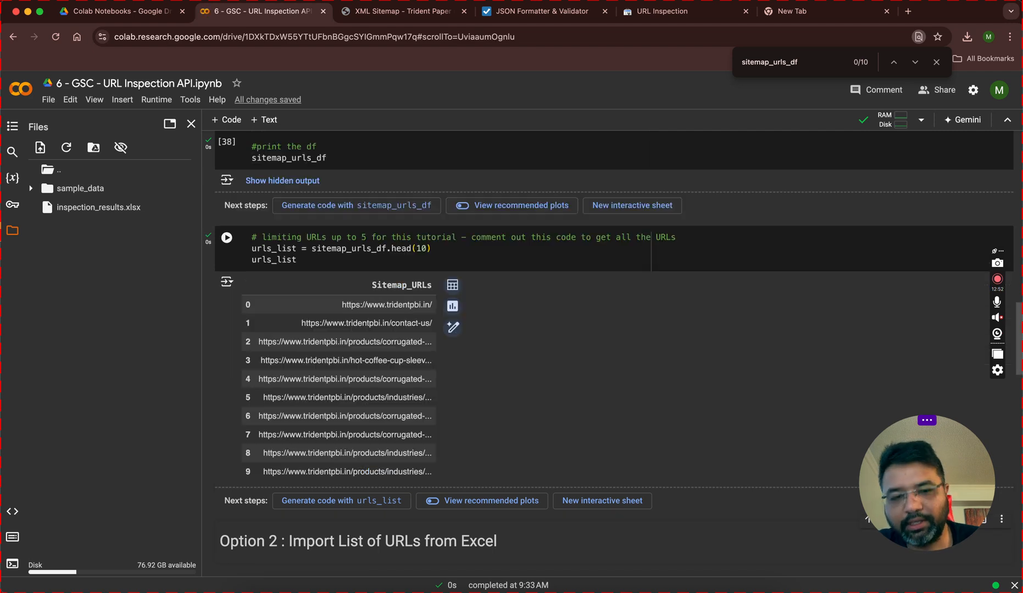
{"action": "scroll", "scroll_direction": "down", "scroll_amount": 3}
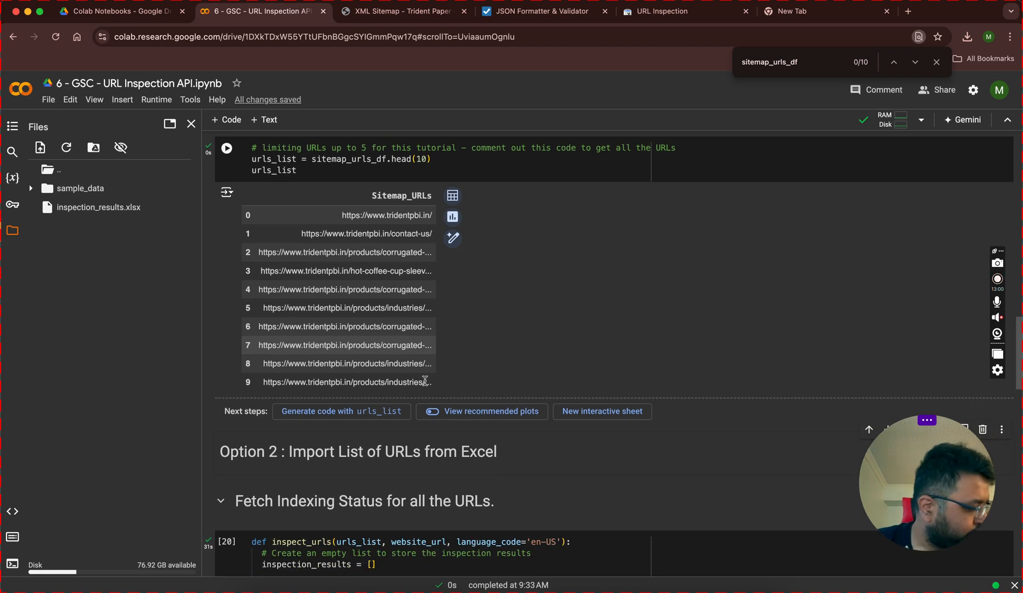
{"action": "scroll", "scroll_direction": "down", "scroll_amount": 3}
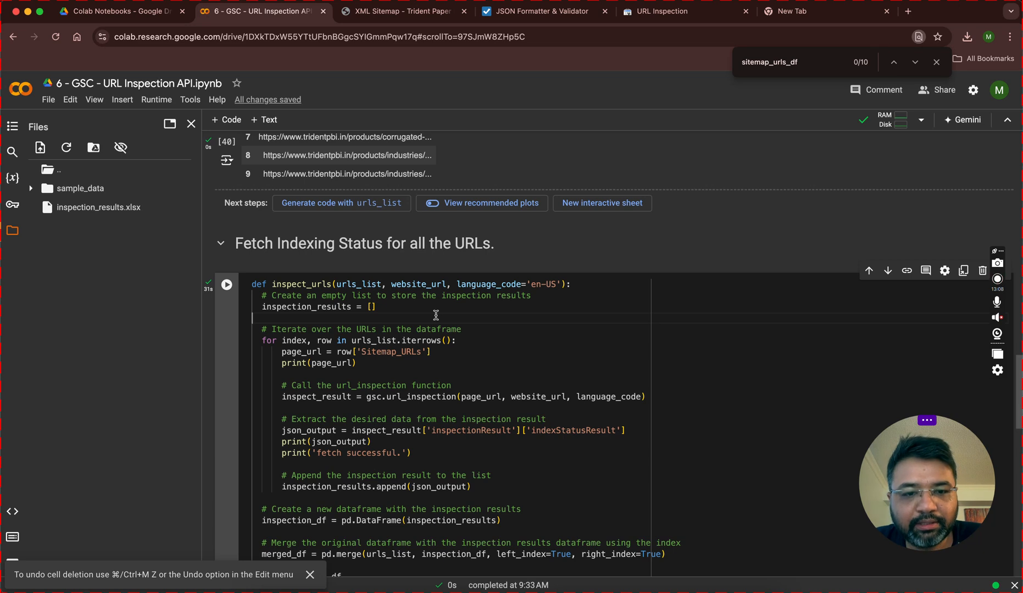
{"action": "scroll", "scroll_direction": "down", "scroll_amount": 3}
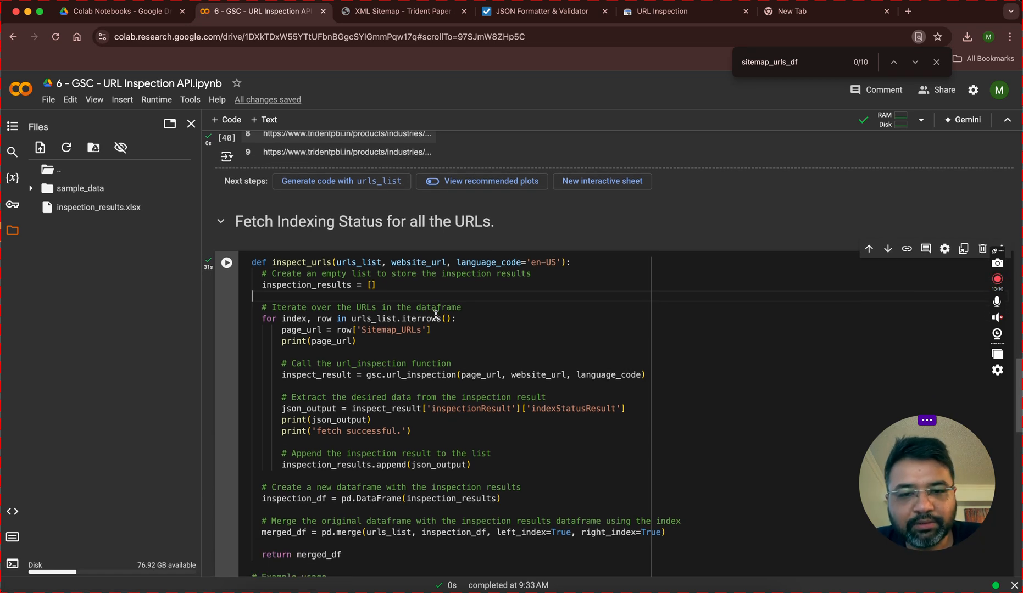
{"action": "double_click", "coordinate": [358, 261]}
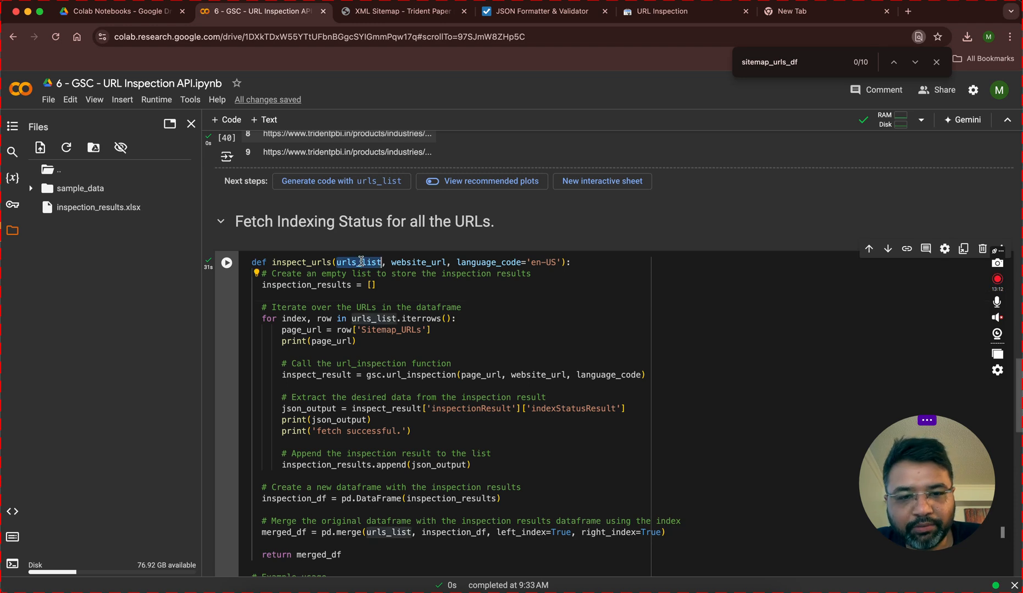
{"action": "scroll", "scroll_direction": "up", "scroll_amount": 3}
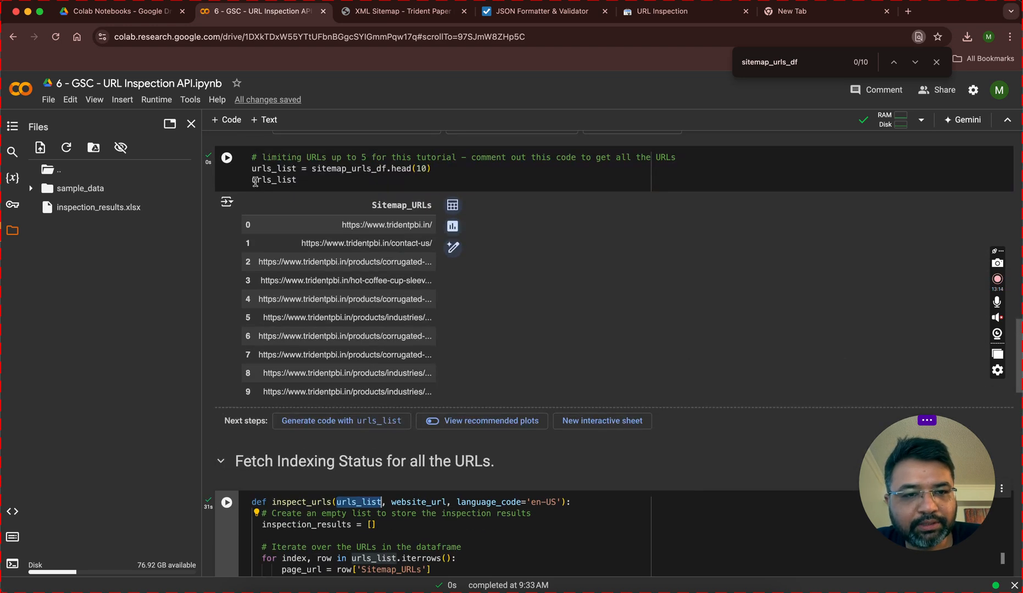
{"action": "scroll", "scroll_direction": "down", "scroll_amount": 3}
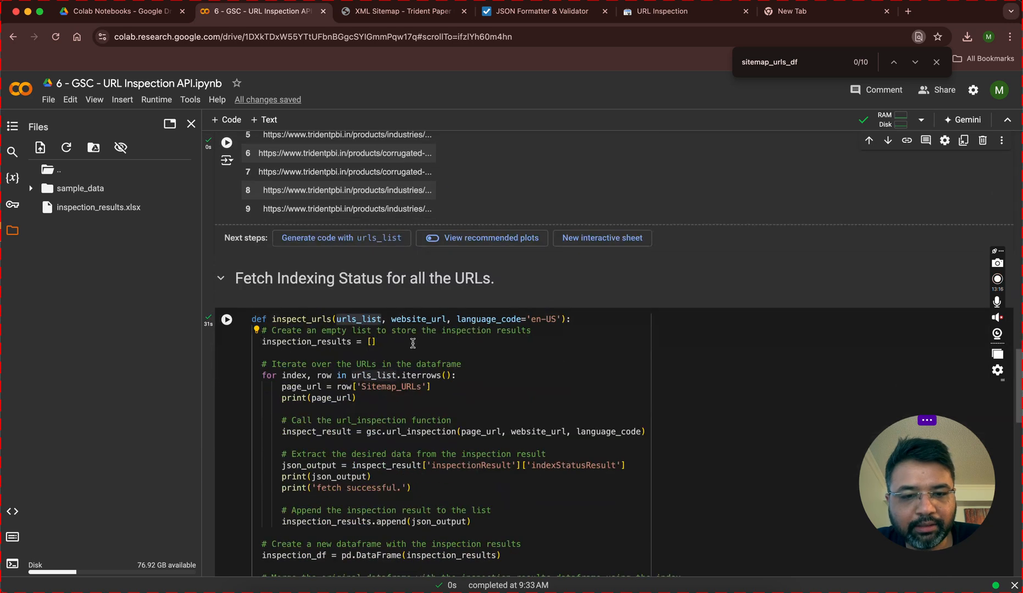
{"action": "double_click", "coordinate": [418, 319]}
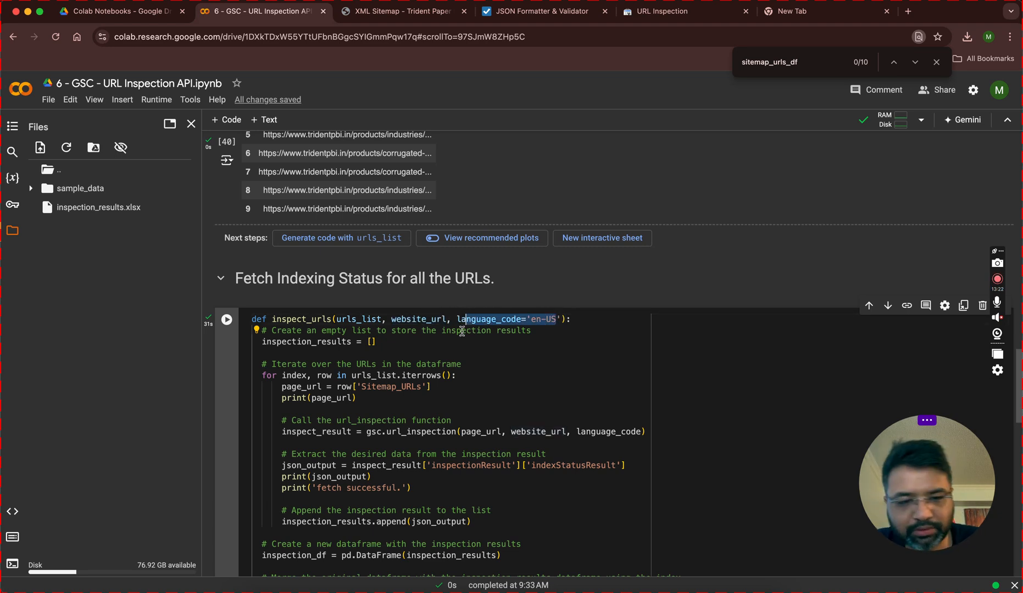
{"action": "scroll", "scroll_direction": "down", "scroll_amount": 3}
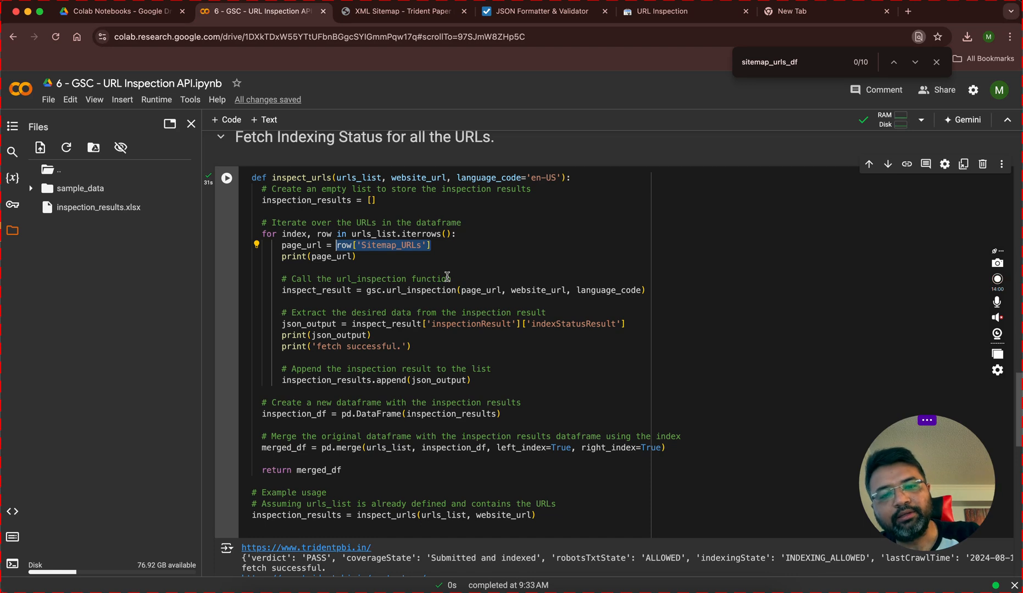
{"action": "double_click", "coordinate": [300, 245]}
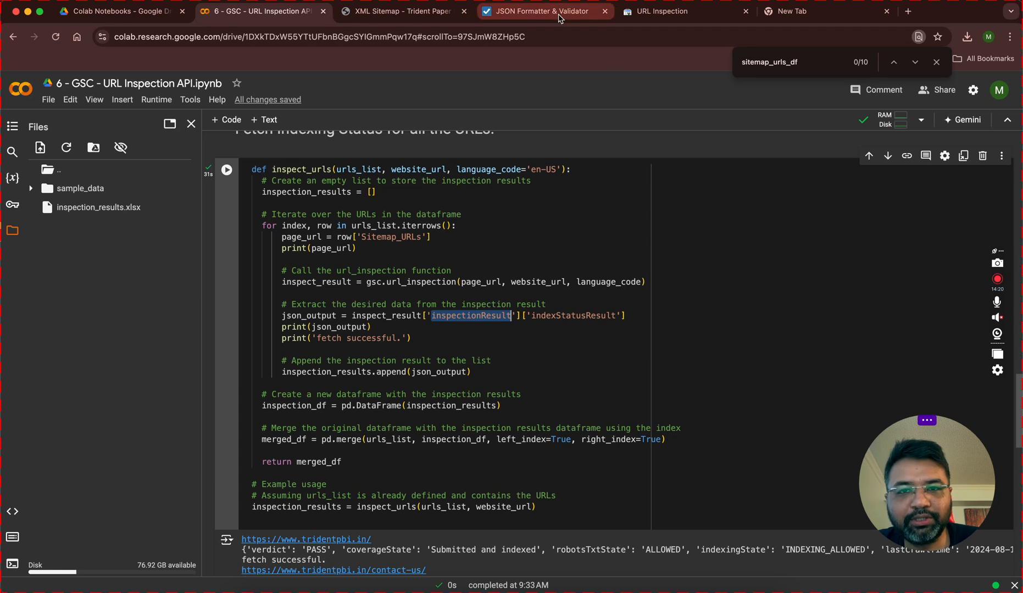
{"action": "left_click", "coordinate": [535, 11]}
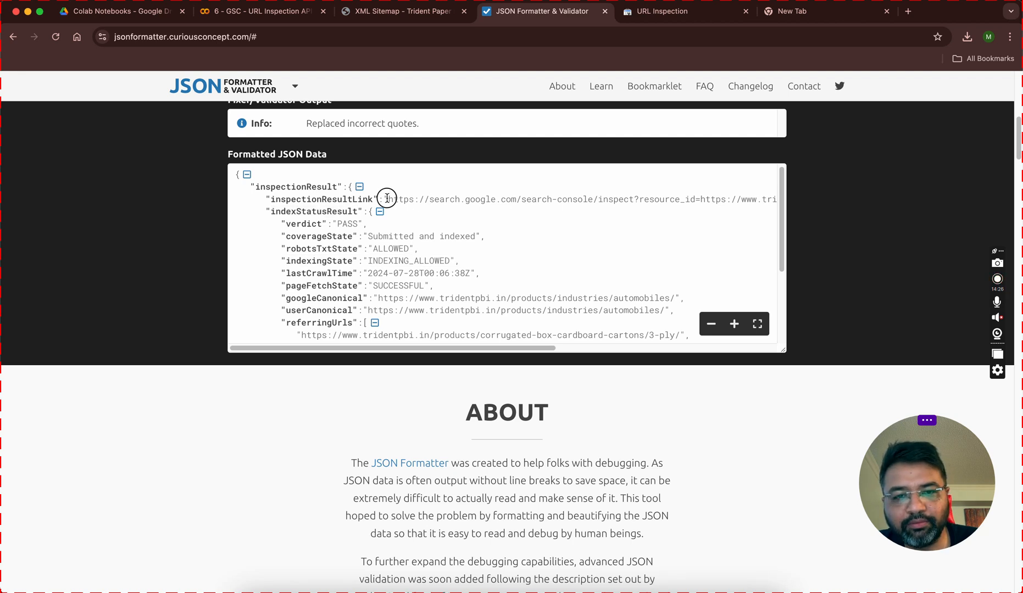
{"action": "left_click", "coordinate": [399, 11]}
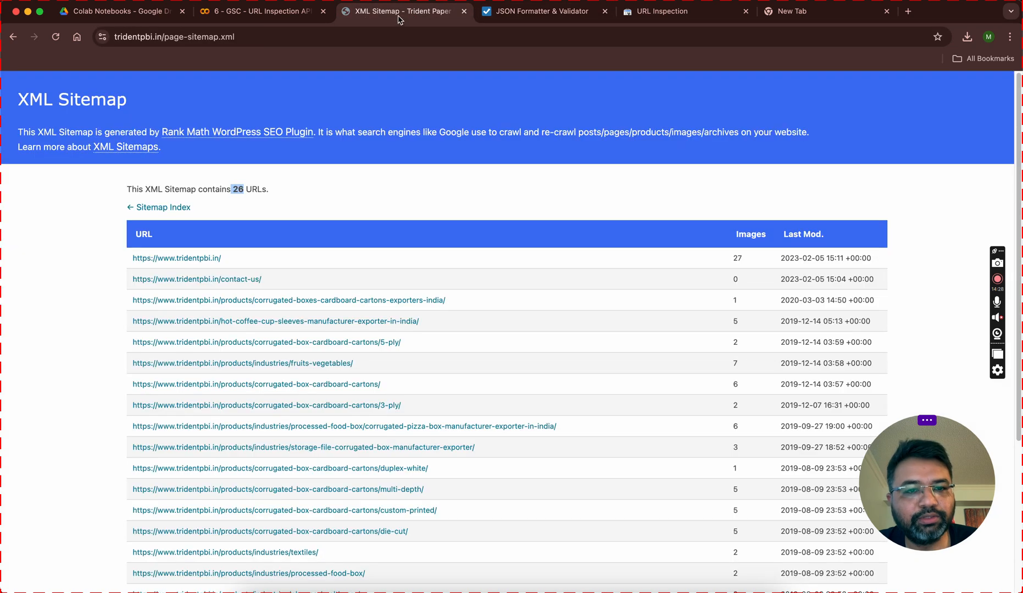
{"action": "left_click", "coordinate": [260, 11]}
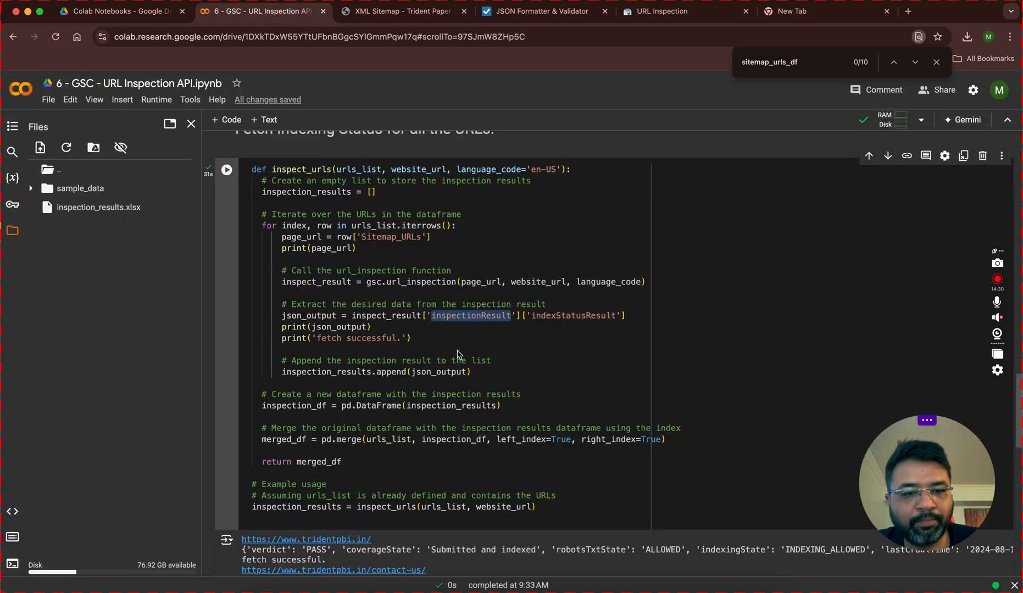
Review inspect_urls (inspection_df, urls_list merge) and cut the '# Example usage' lines
{"action": "scroll", "scroll_direction": "up", "scroll_amount": 3}
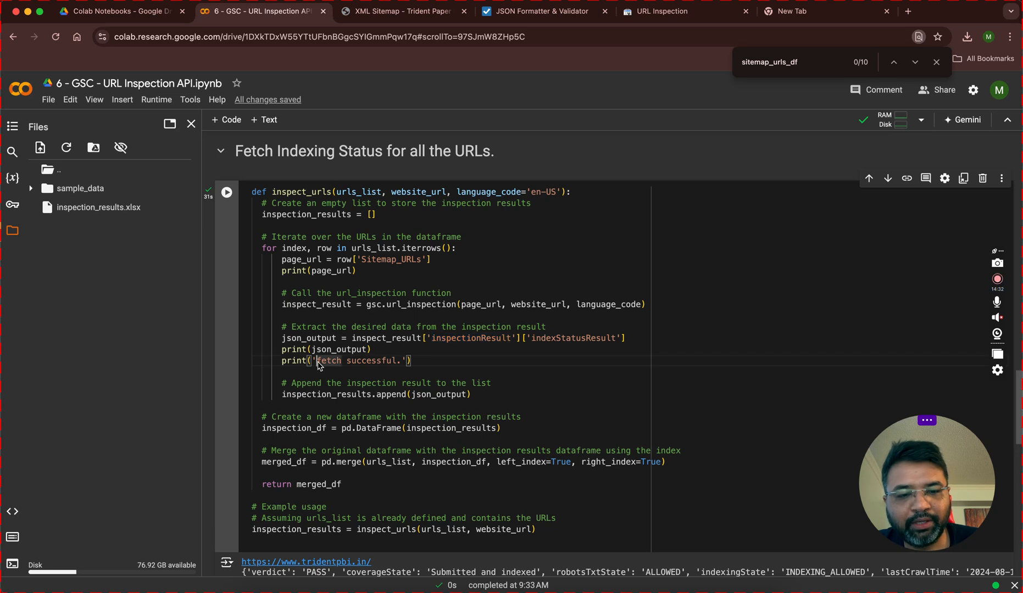
{"action": "mouse_move", "coordinate": [424, 417]}
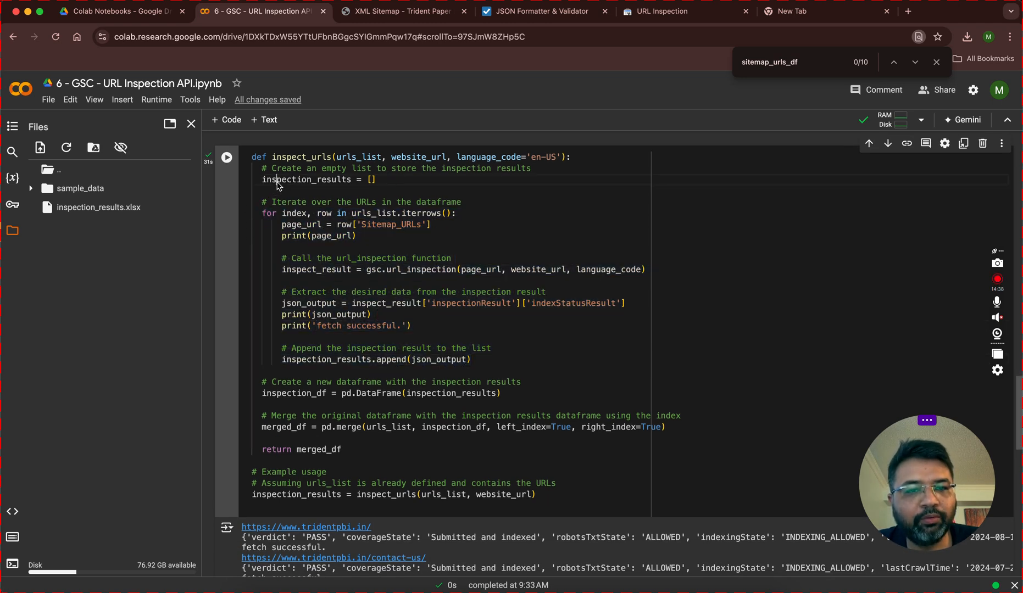
{"action": "scroll", "scroll_direction": "down", "scroll_amount": 3}
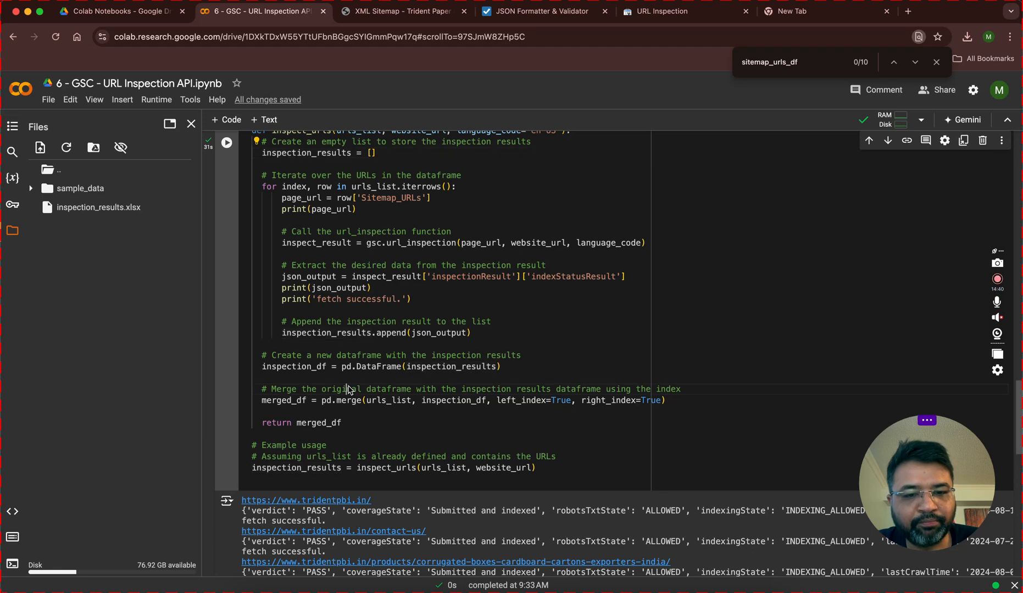
{"action": "scroll", "scroll_direction": "up", "scroll_amount": 3}
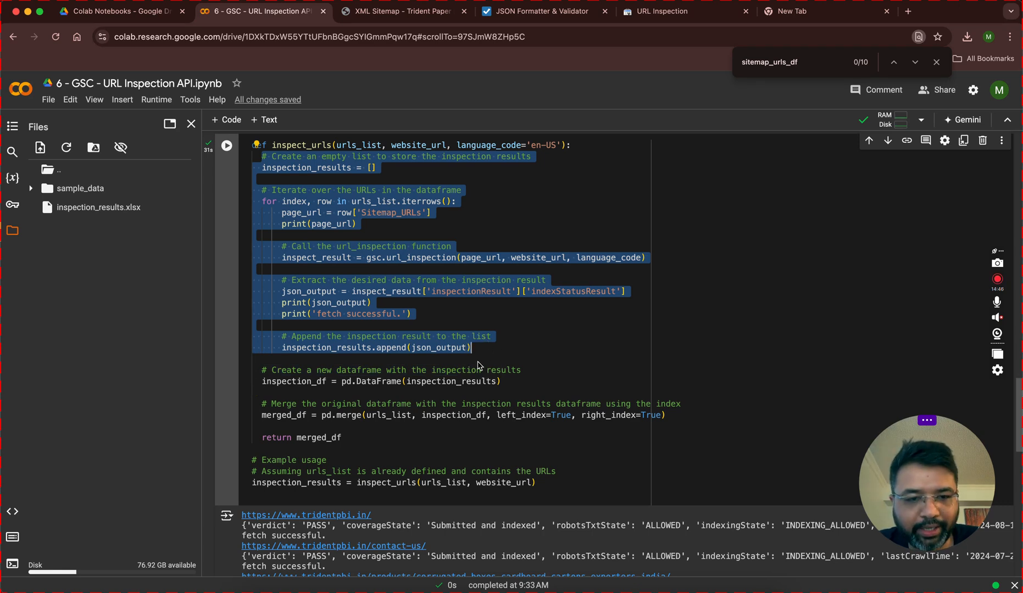
{"action": "left_click", "coordinate": [442, 381]}
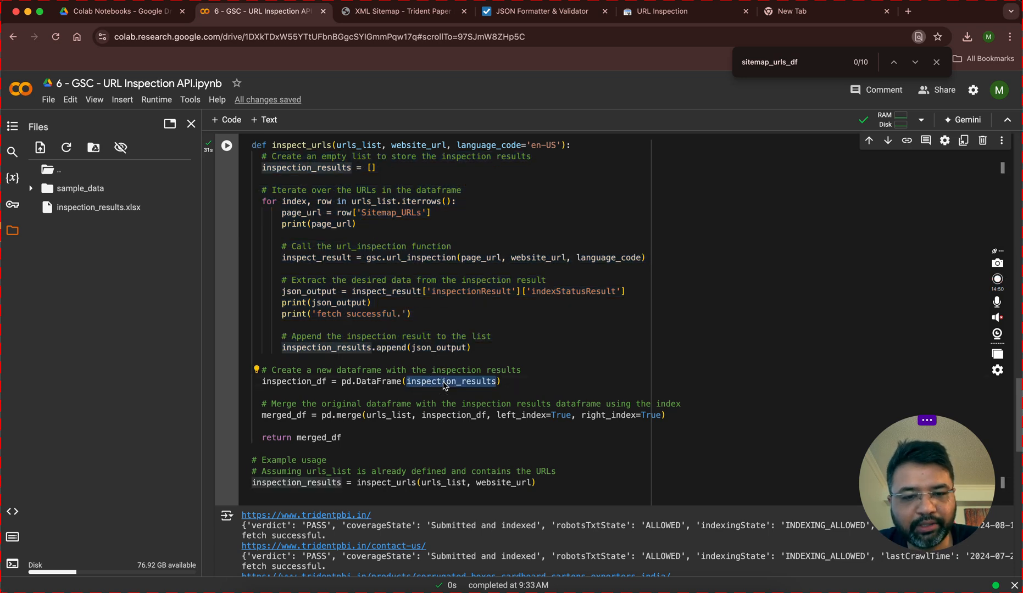
{"action": "double_click", "coordinate": [293, 381]}
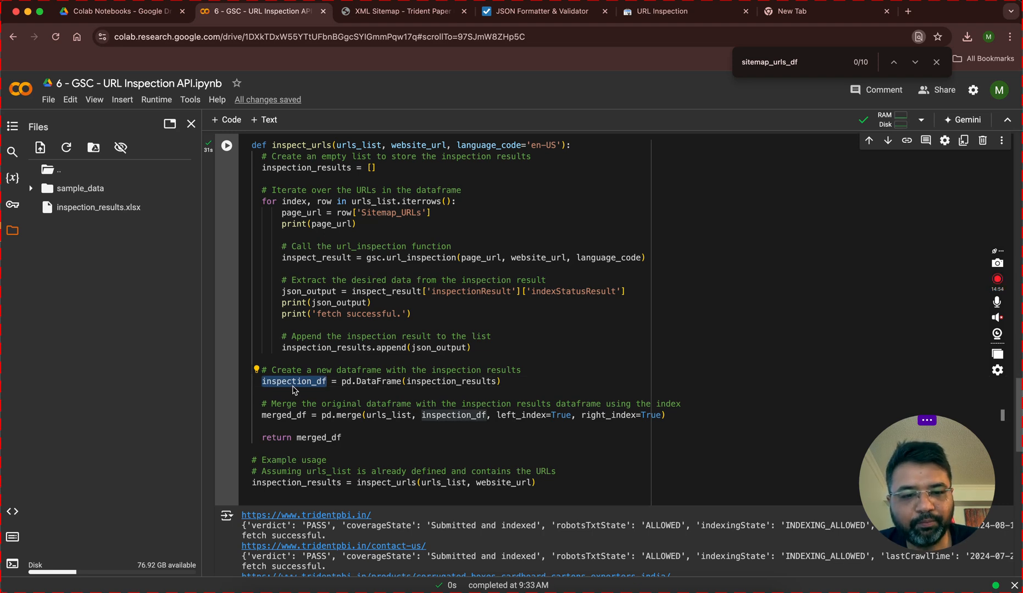
{"action": "scroll", "scroll_direction": "down", "scroll_amount": 3}
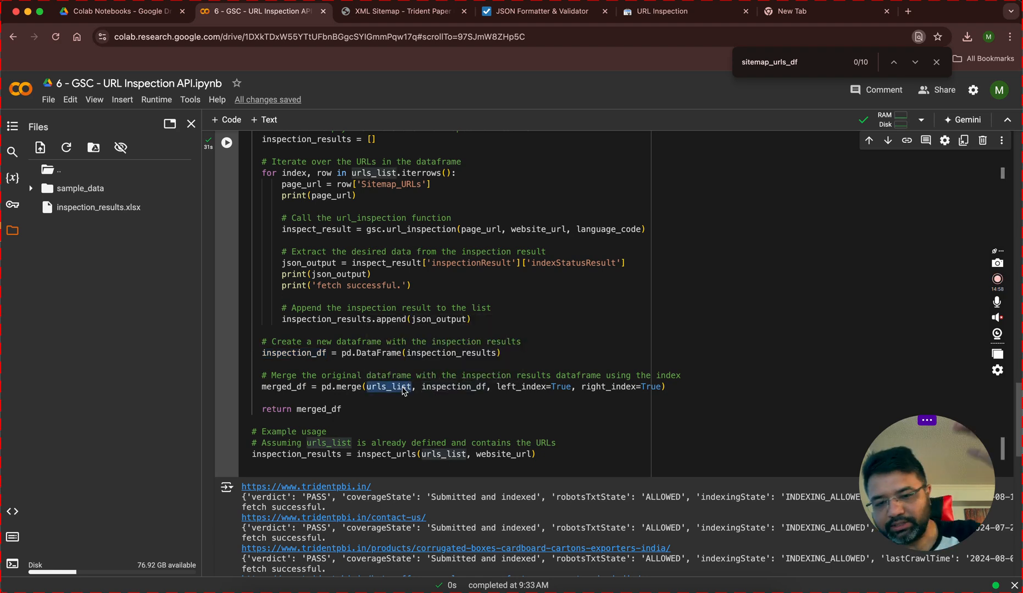
{"action": "double_click", "coordinate": [454, 386]}
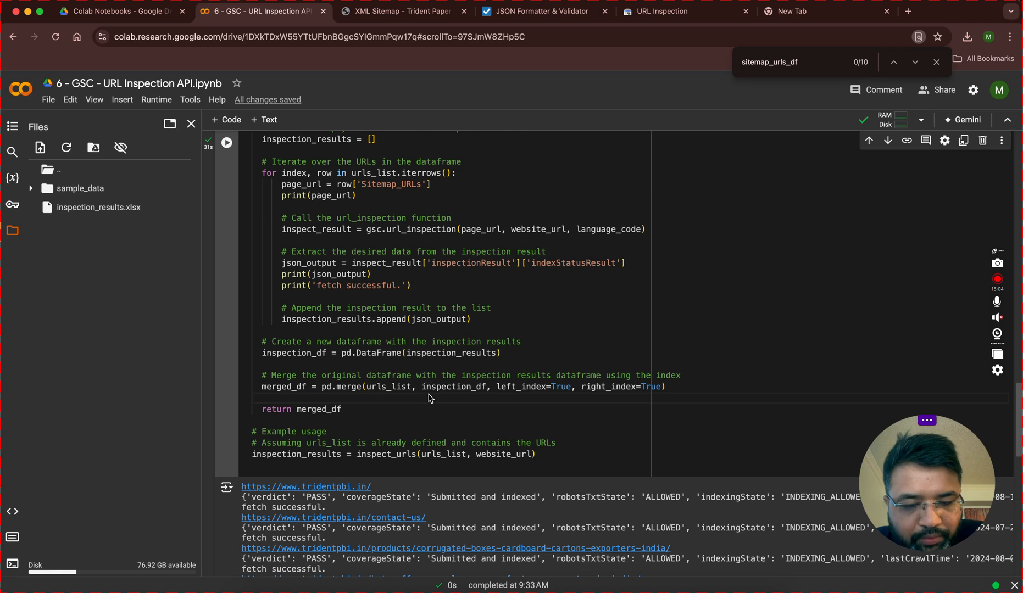
{"action": "mouse_move", "coordinate": [544, 461]}
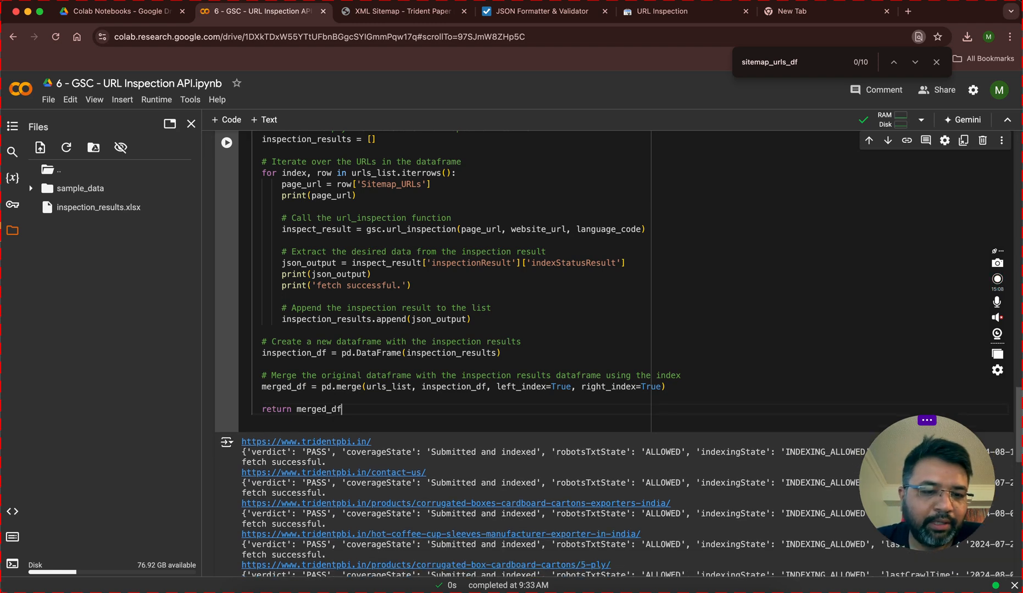
Paste the example usage into a new cell and run it, printing PASS, indexed rows
{"action": "scroll", "scroll_direction": "up", "scroll_amount": 3}
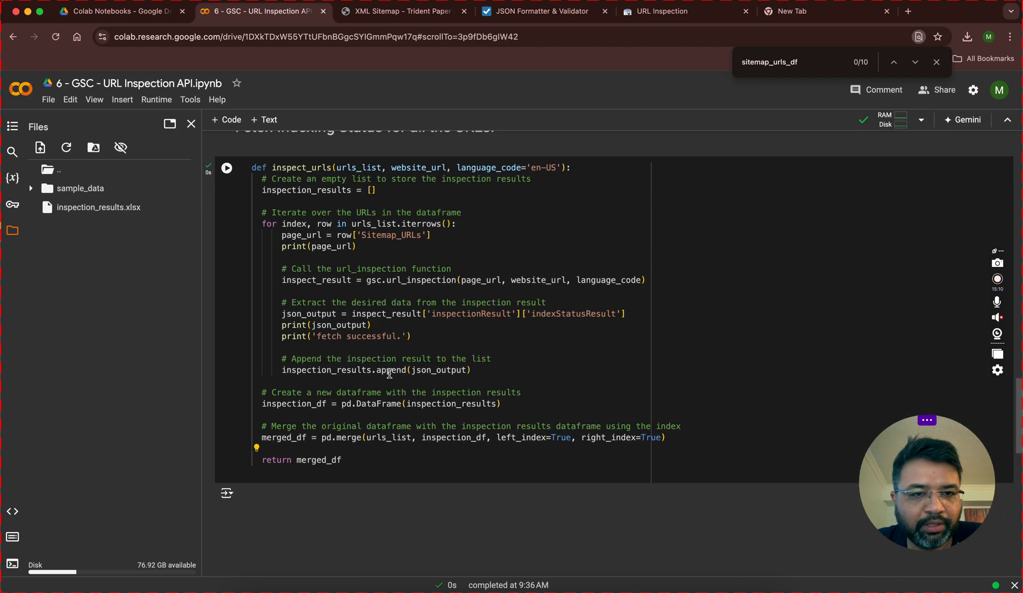
{"action": "scroll", "scroll_direction": "down", "scroll_amount": 3}
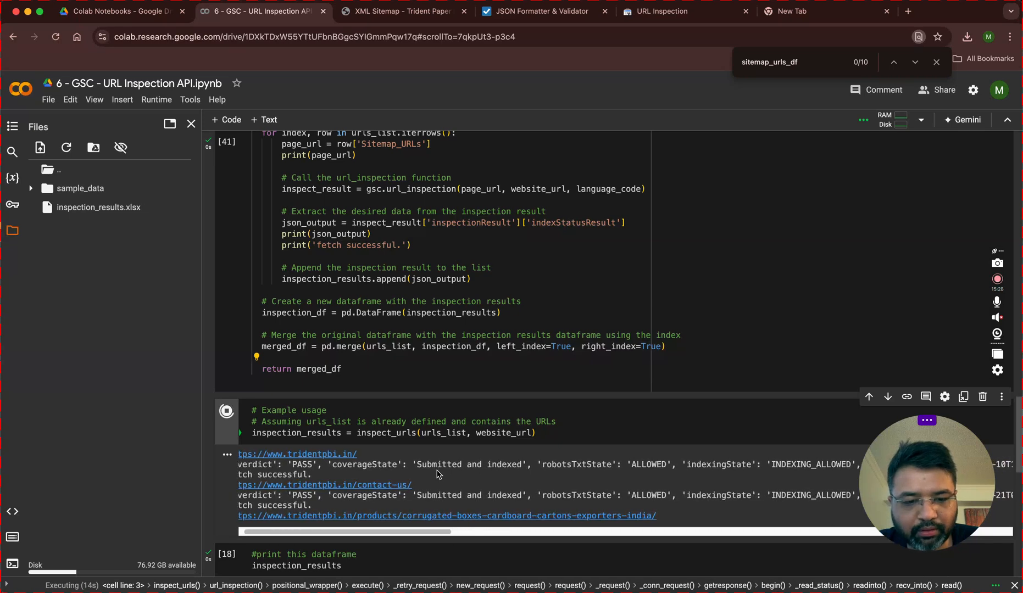
{"action": "scroll", "scroll_direction": "down", "scroll_amount": 3}
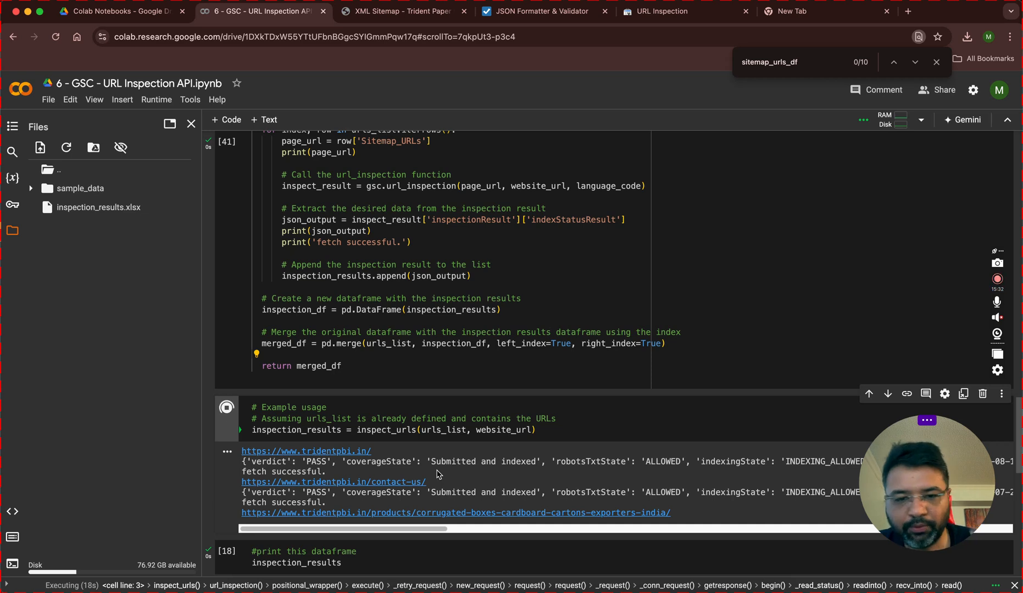
{"action": "scroll", "scroll_direction": "down", "scroll_amount": 3}
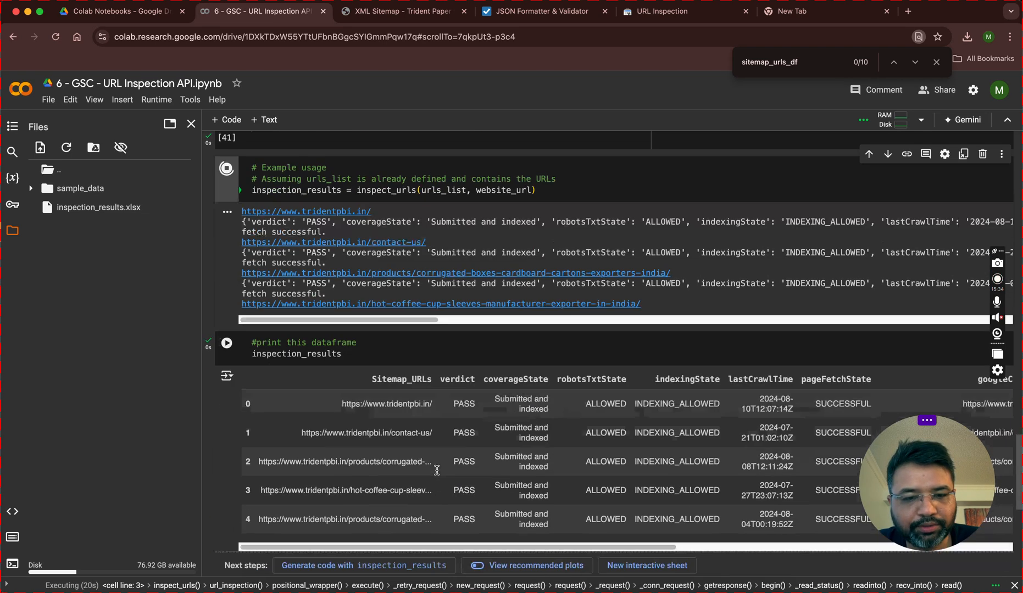
{"action": "scroll", "scroll_direction": "up", "scroll_amount": 3}
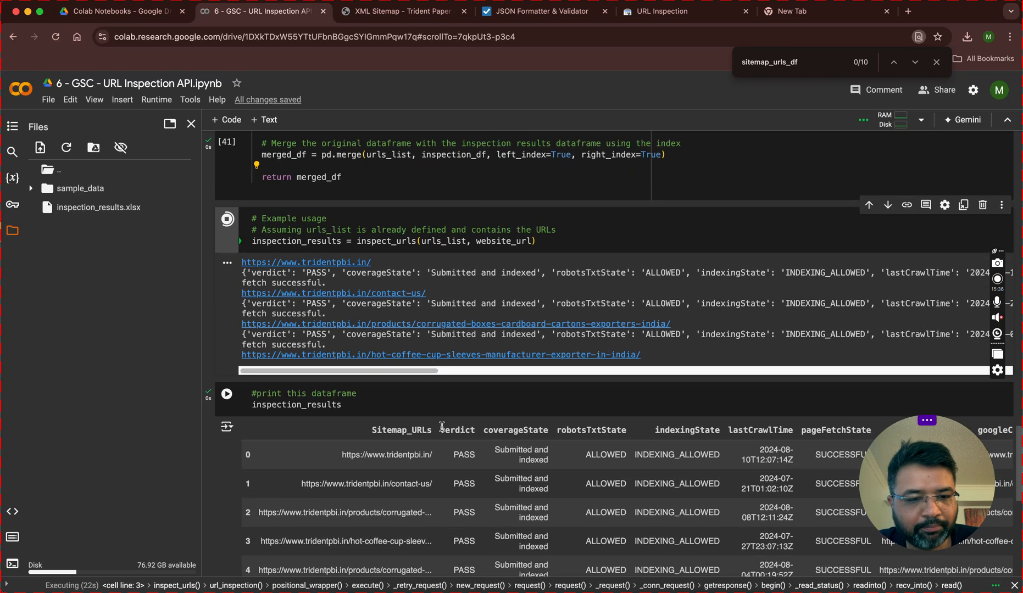
{"action": "scroll", "scroll_direction": "down", "scroll_amount": 3}
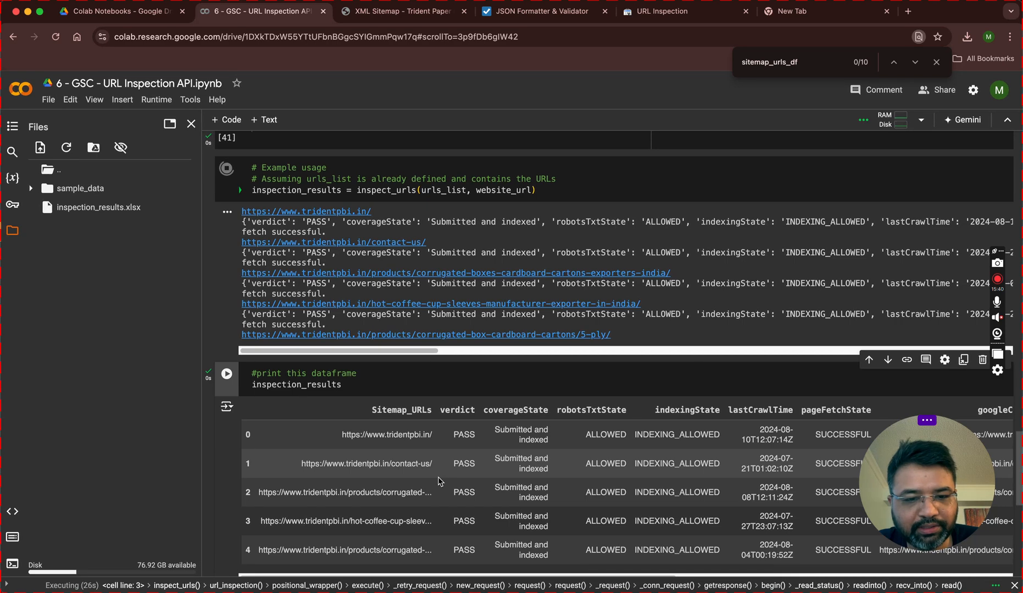
{"action": "scroll", "scroll_direction": "right", "scroll_amount": 3}
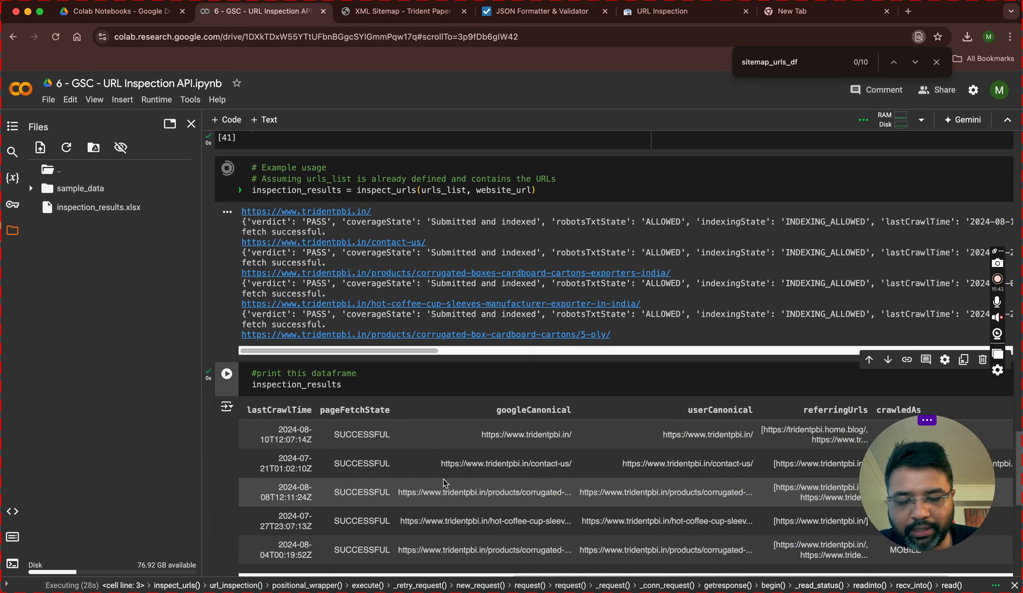
{"action": "scroll", "scroll_direction": "down", "scroll_amount": 3}
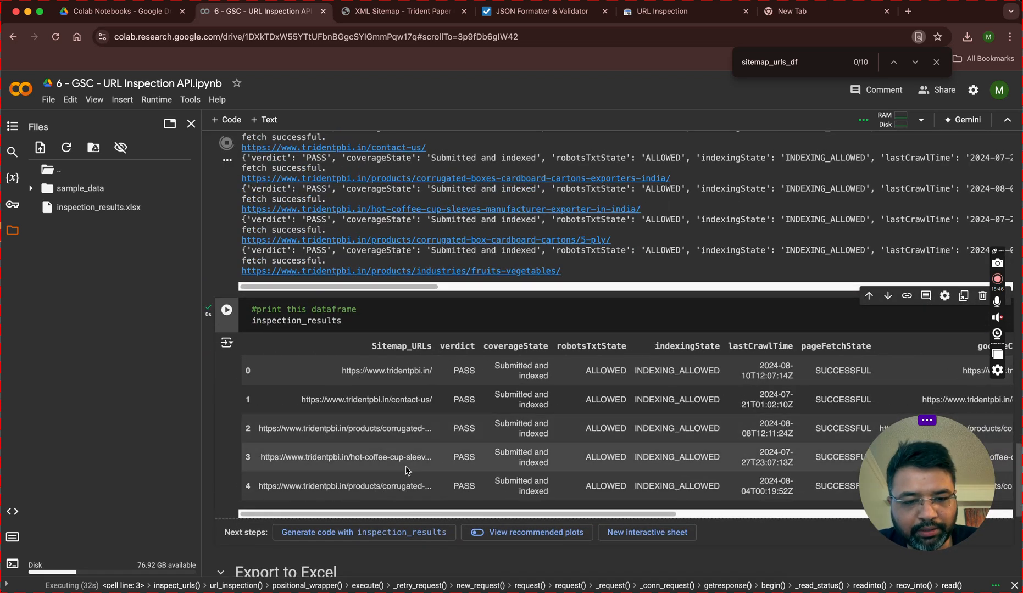
{"action": "mouse_move", "coordinate": [367, 486]}
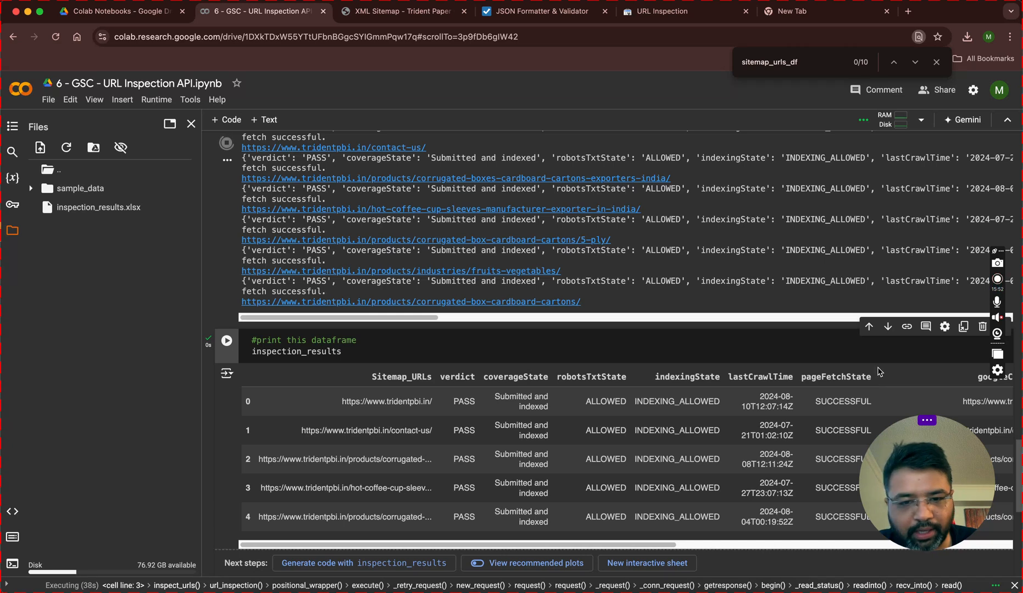
{"action": "scroll", "scroll_direction": "down", "scroll_amount": 3}
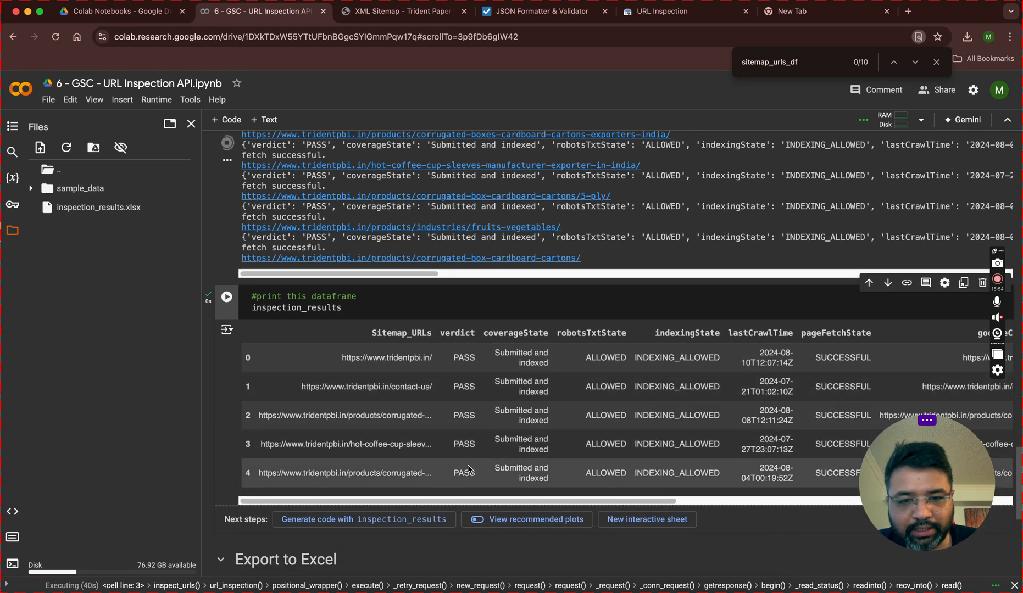
{"action": "scroll", "scroll_direction": "right", "scroll_amount": 3}
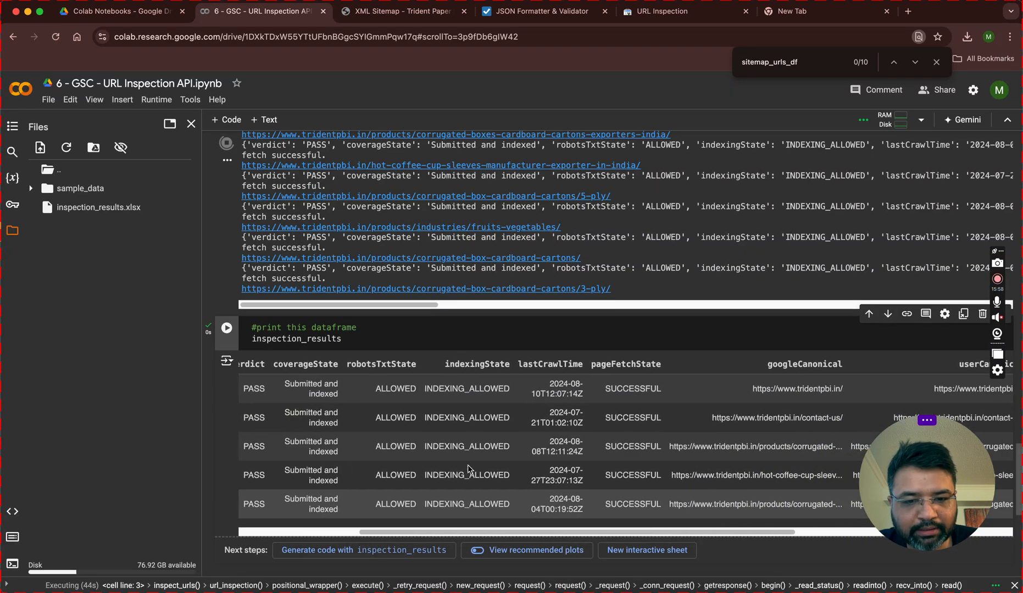
{"action": "scroll", "scroll_direction": "right", "scroll_amount": 3}
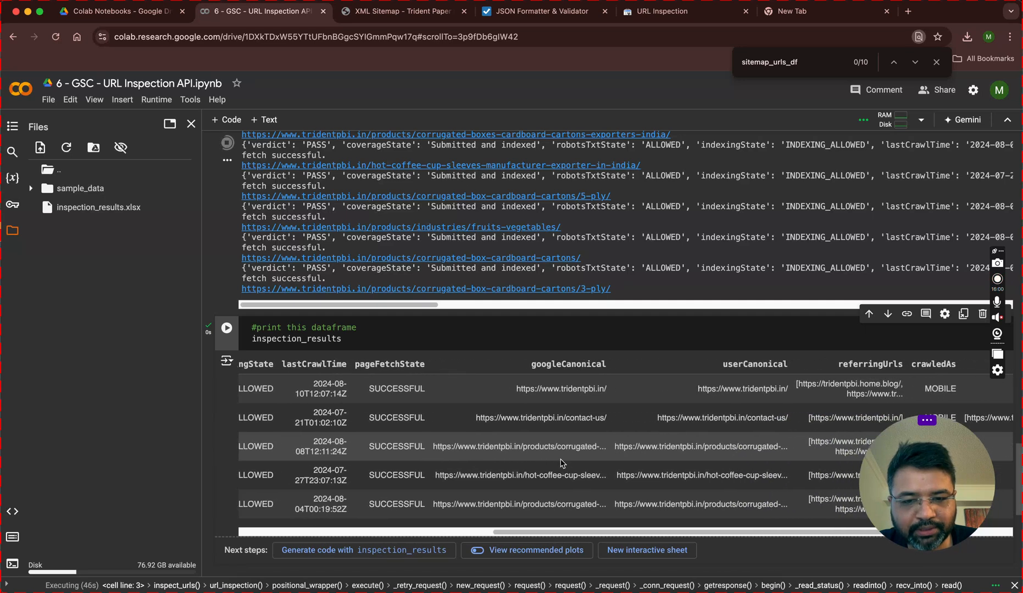
{"action": "scroll", "scroll_direction": "right", "scroll_amount": 3}
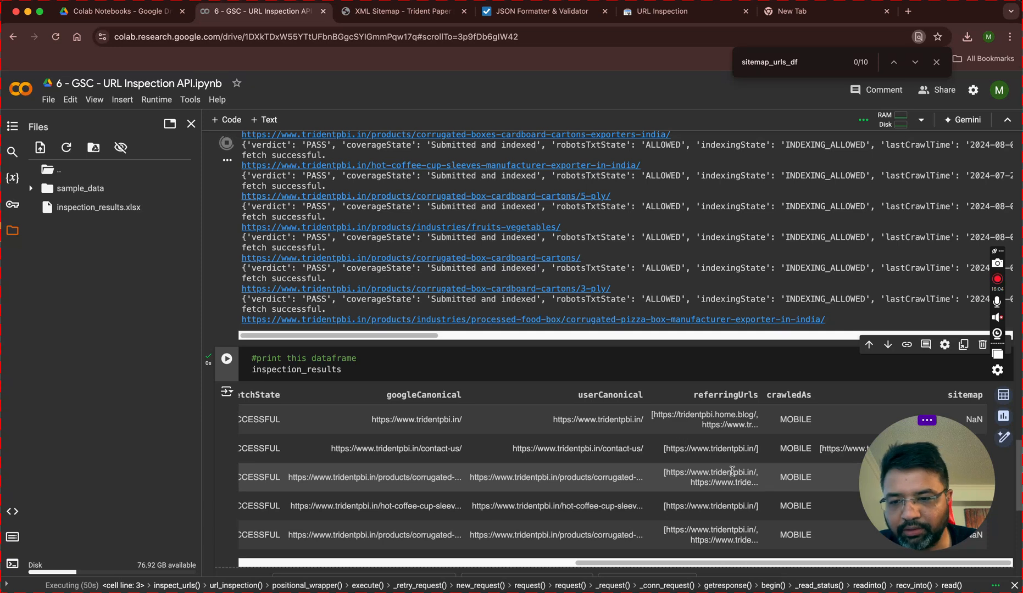
{"action": "scroll", "scroll_direction": "down", "scroll_amount": 3}
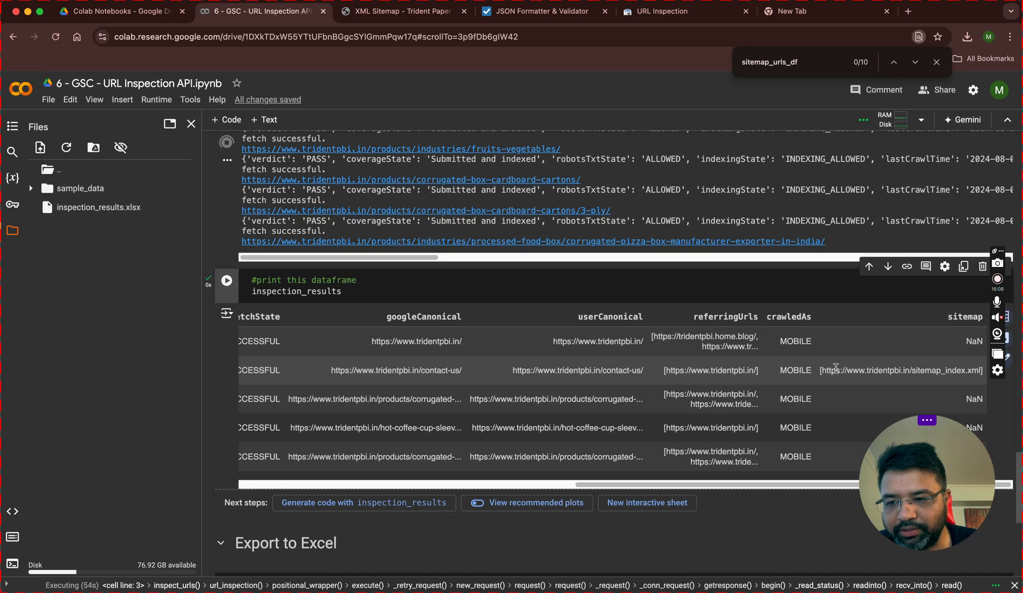
{"action": "scroll", "scroll_direction": "down", "scroll_amount": 3}
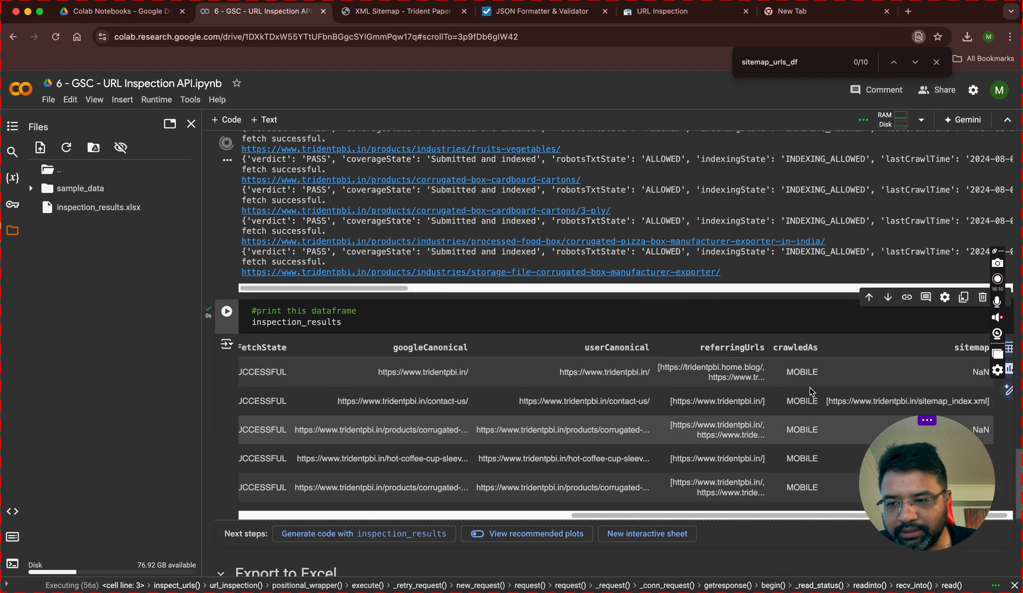
{"action": "scroll", "scroll_direction": "down", "scroll_amount": 3}
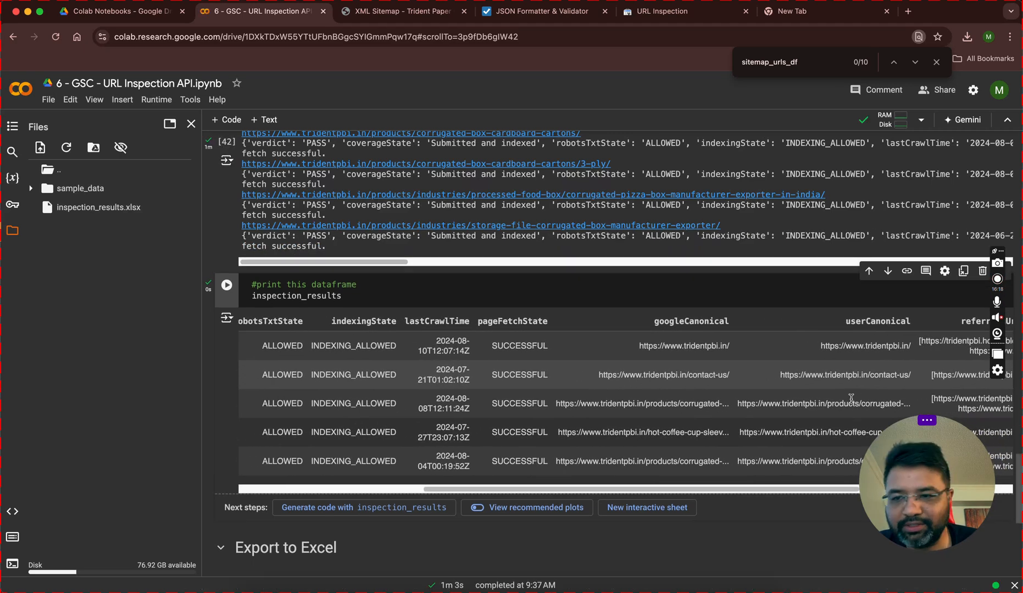
{"action": "scroll", "scroll_direction": "down", "scroll_amount": 3}
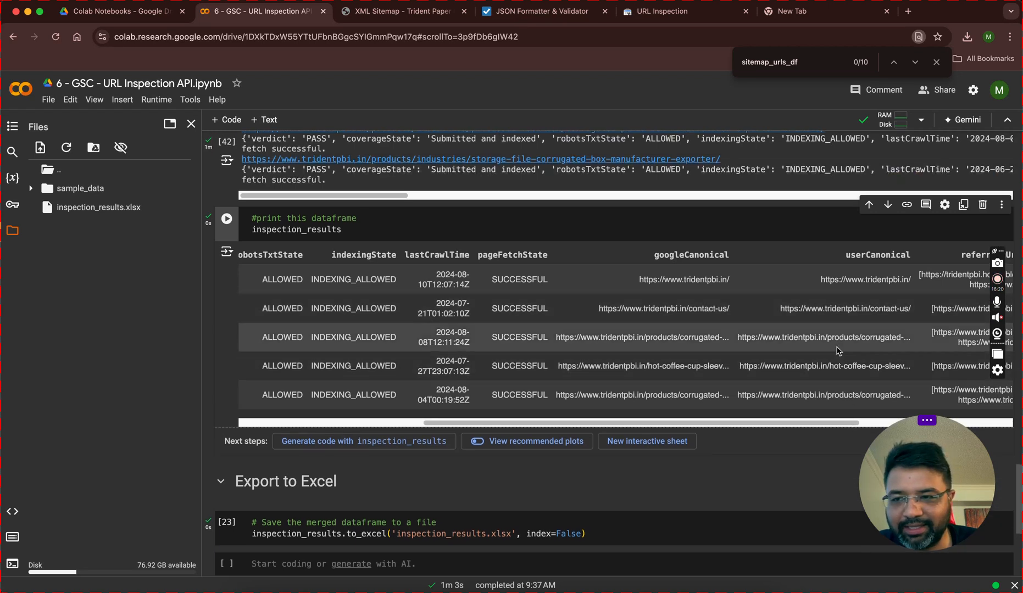
{"action": "scroll", "scroll_direction": "right", "scroll_amount": 3}
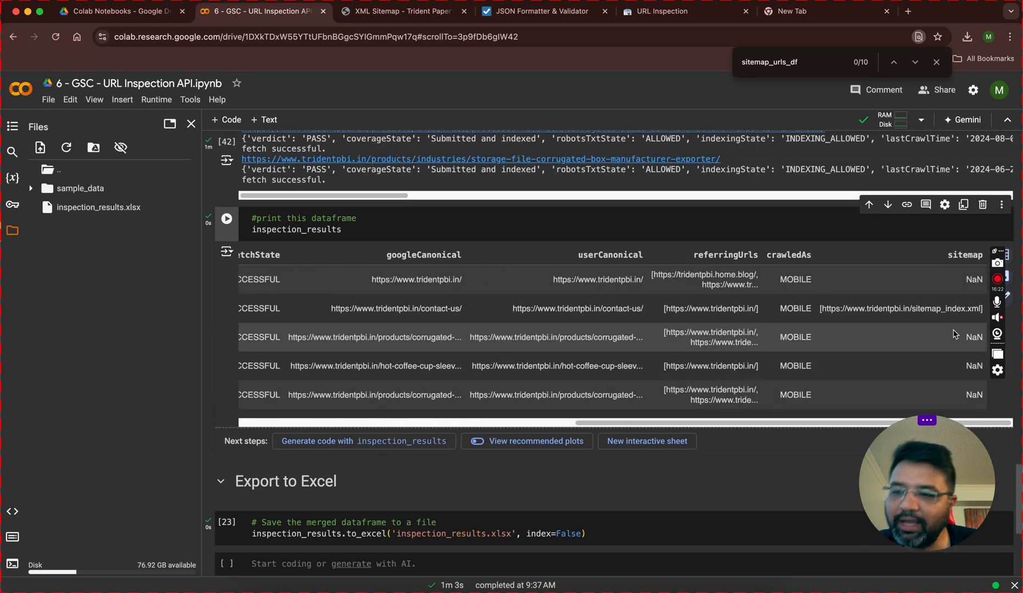
{"action": "mouse_move", "coordinate": [971, 347]}
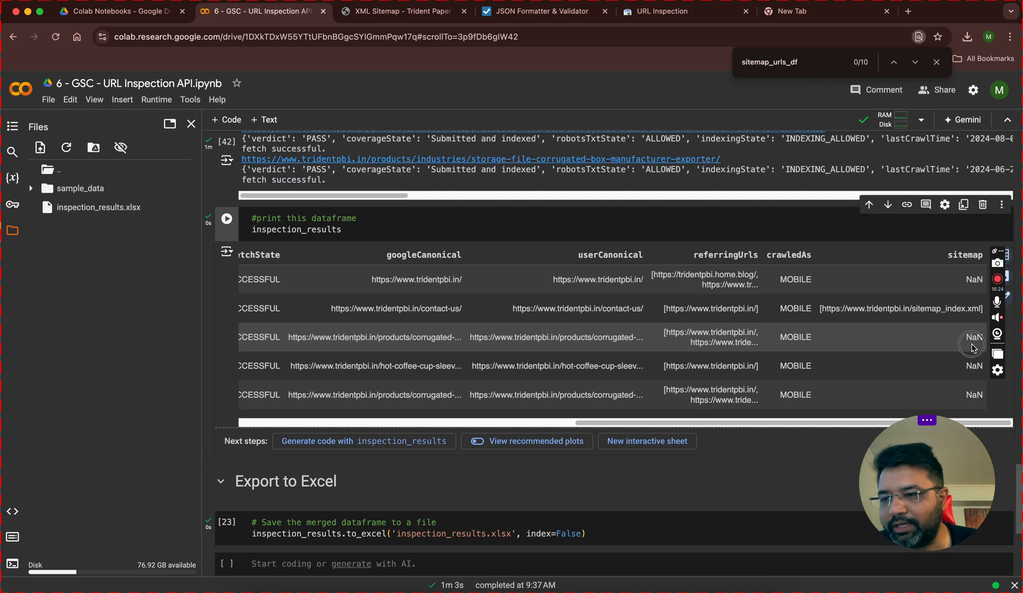
{"action": "scroll", "scroll_direction": "down", "scroll_amount": 3}
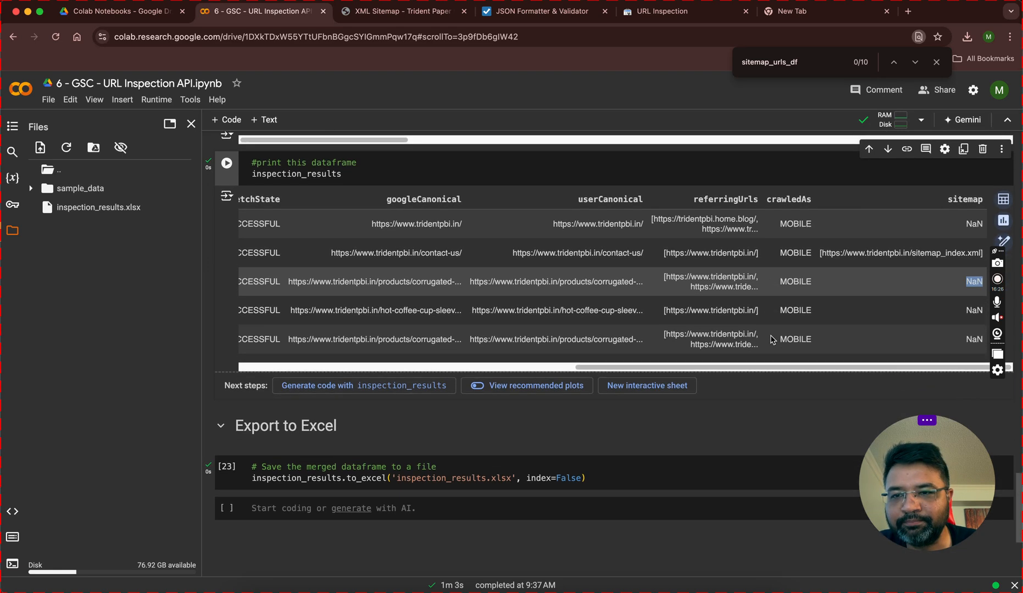
{"action": "scroll", "scroll_direction": "up", "scroll_amount": 3}
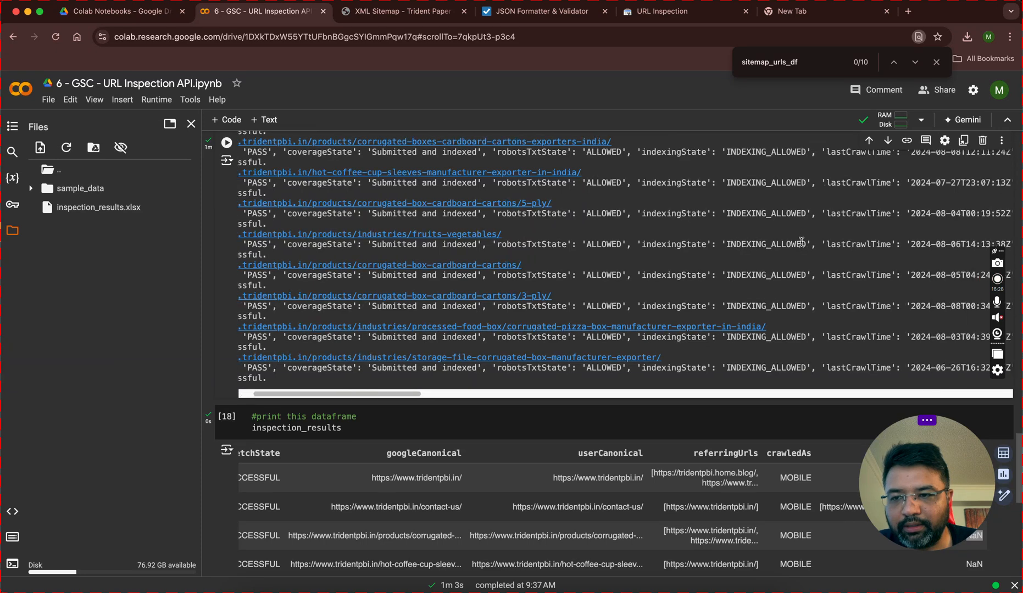
{"action": "scroll", "scroll_direction": "right", "scroll_amount": 3}
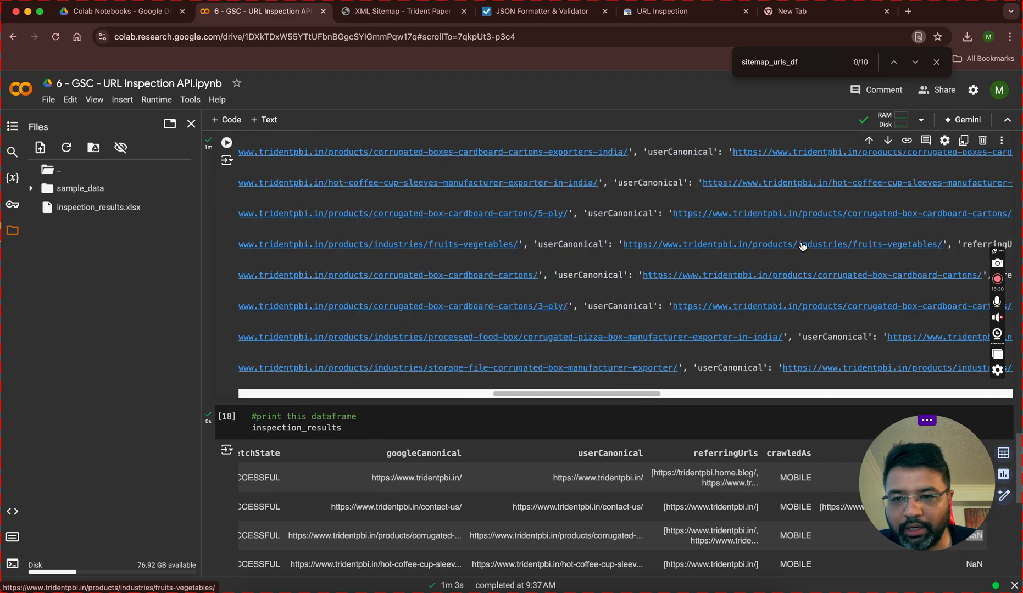
{"action": "scroll", "scroll_direction": "right", "scroll_amount": 3}
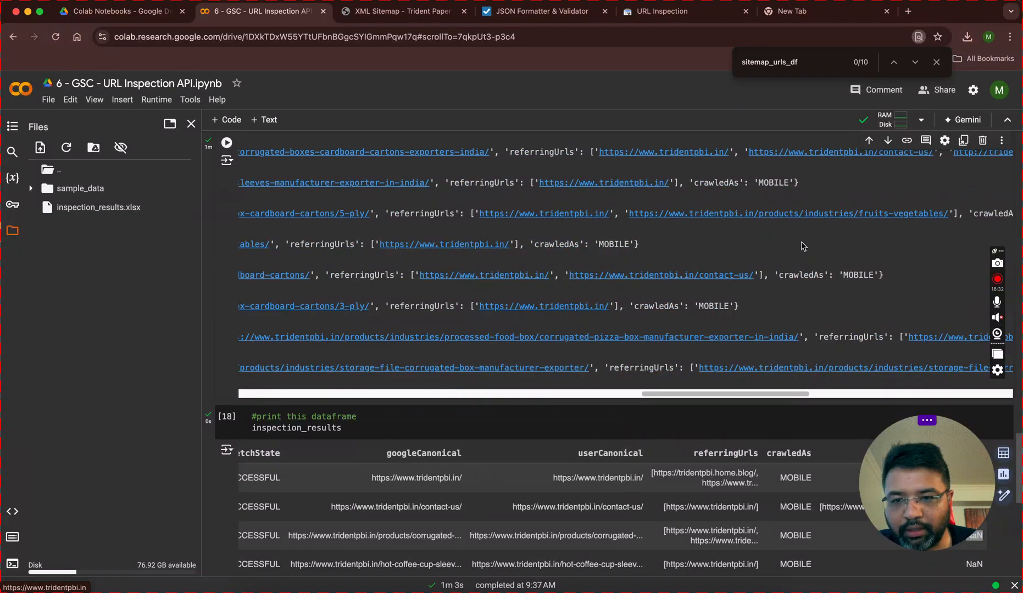
{"action": "scroll", "scroll_direction": "right", "scroll_amount": 3}
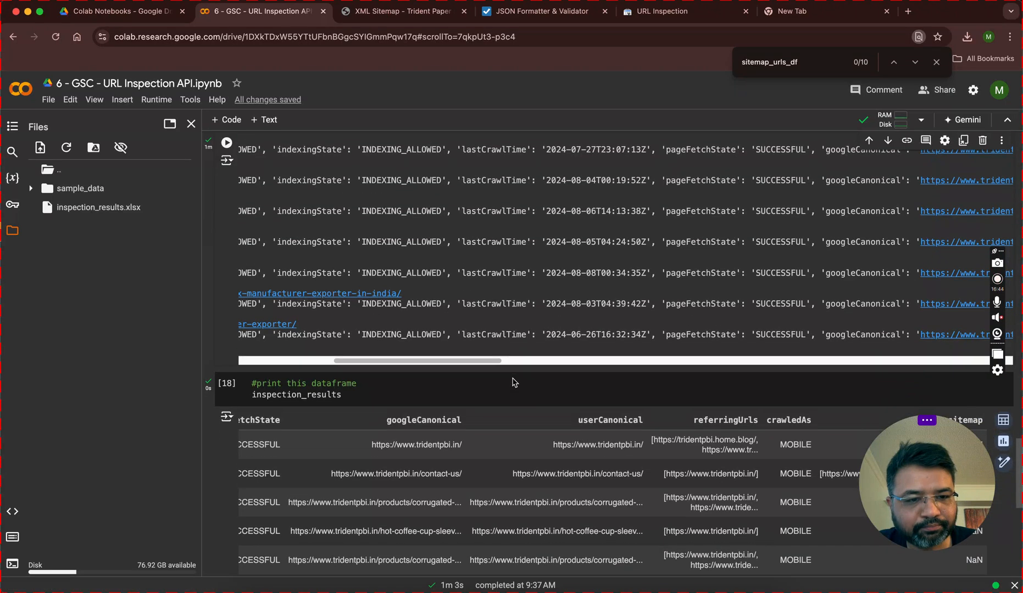
{"action": "scroll", "scroll_direction": "down", "scroll_amount": 3}
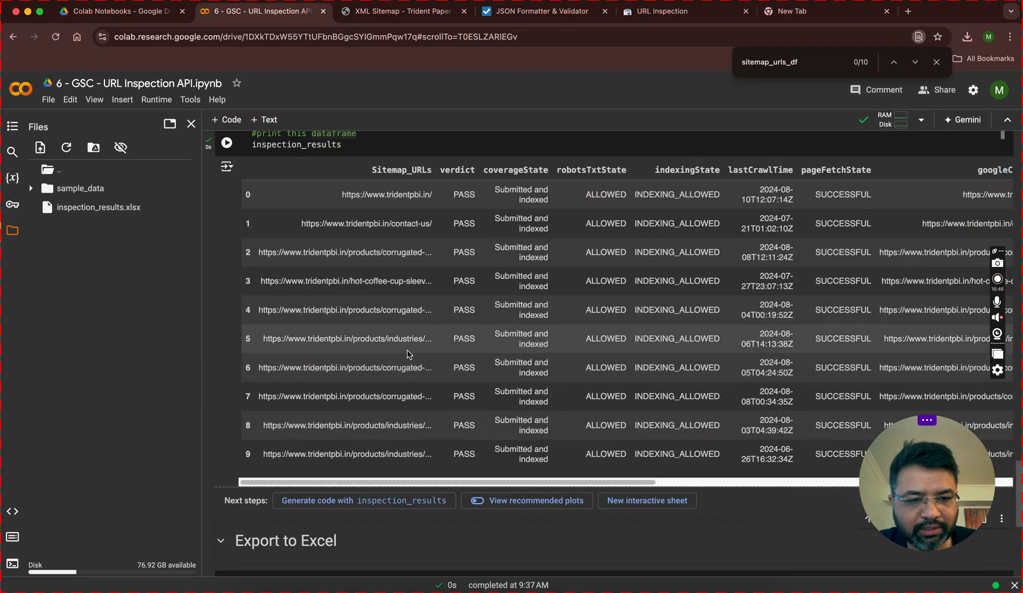
{"action": "scroll", "scroll_direction": "down", "scroll_amount": 3}
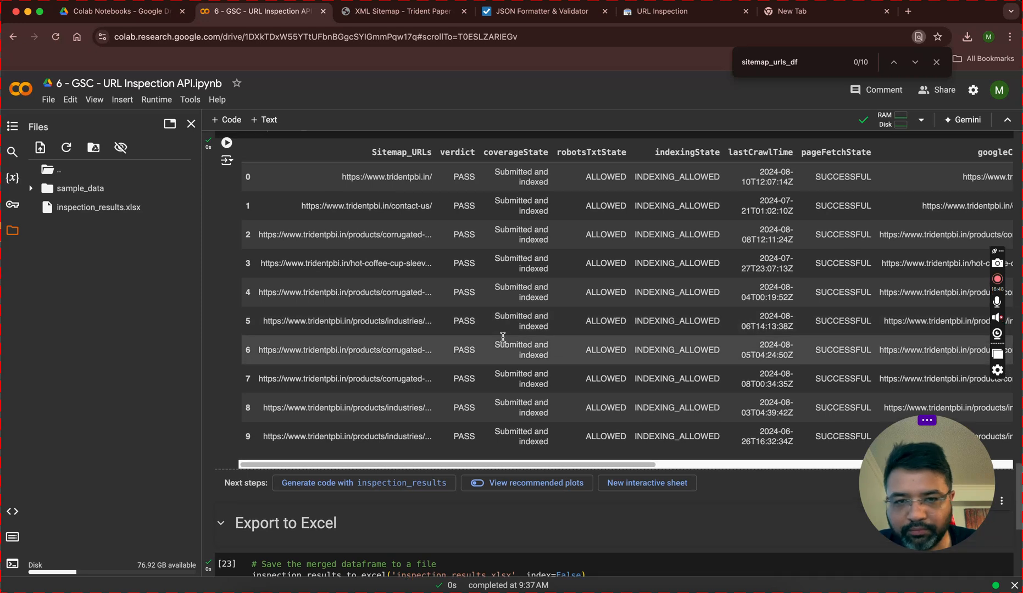
{"action": "right_click", "coordinate": [464, 320]}
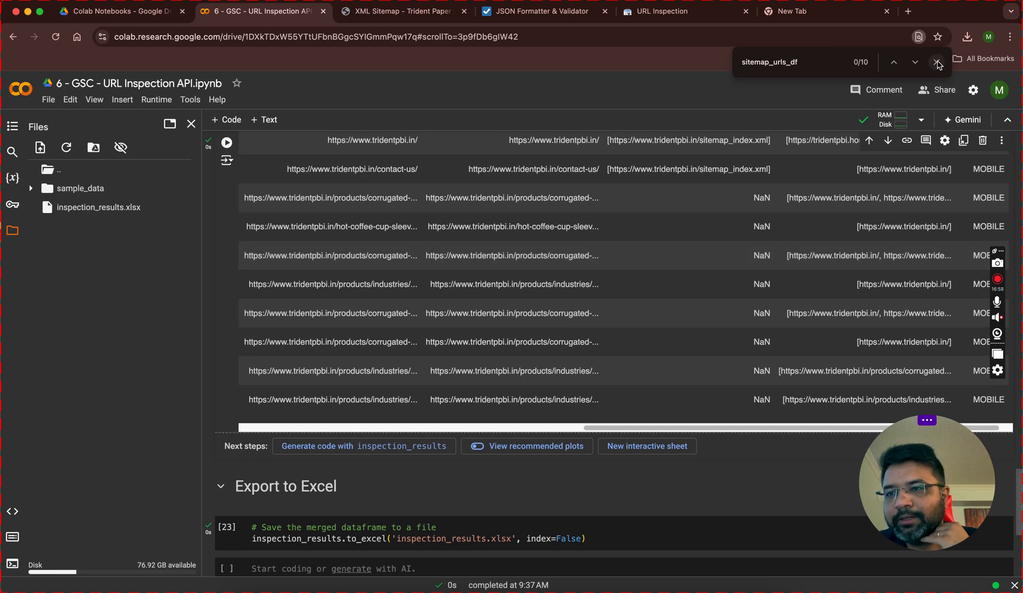
{"action": "mouse_move", "coordinate": [938, 63]}
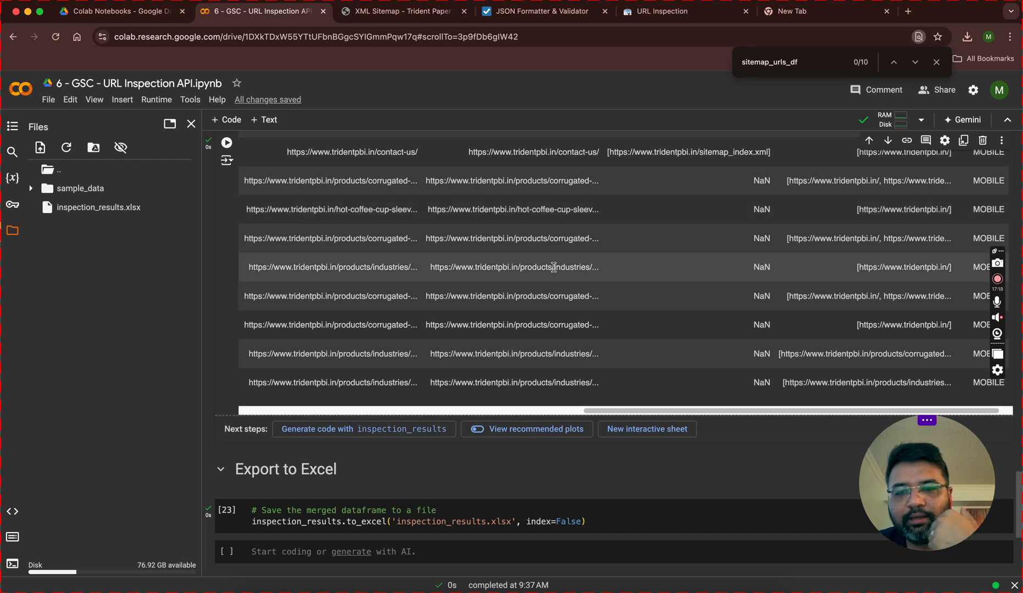
{"action": "double_click", "coordinate": [499, 267]}
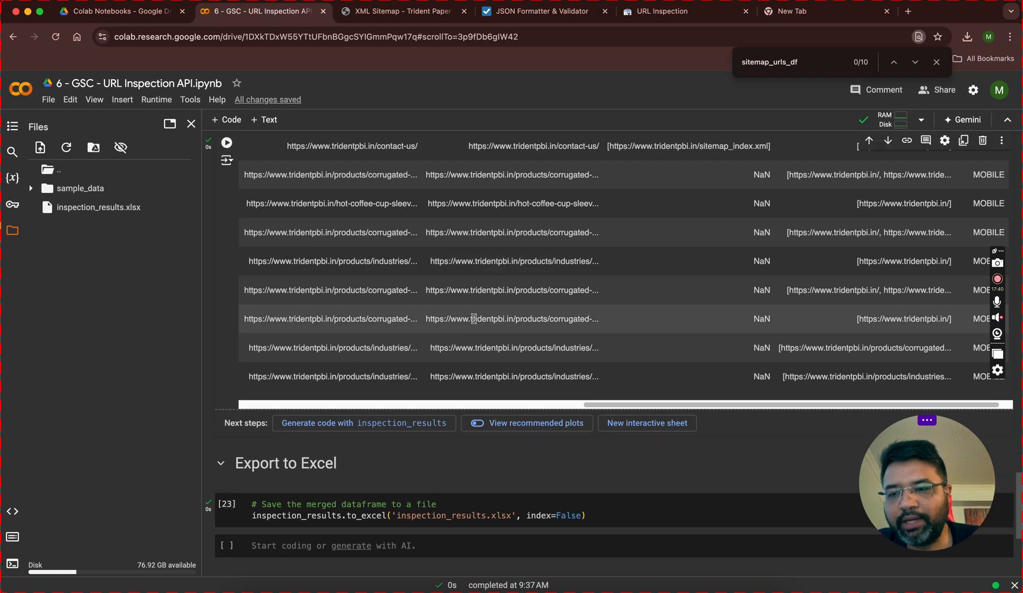
{"action": "scroll", "scroll_direction": "up", "scroll_amount": 3}
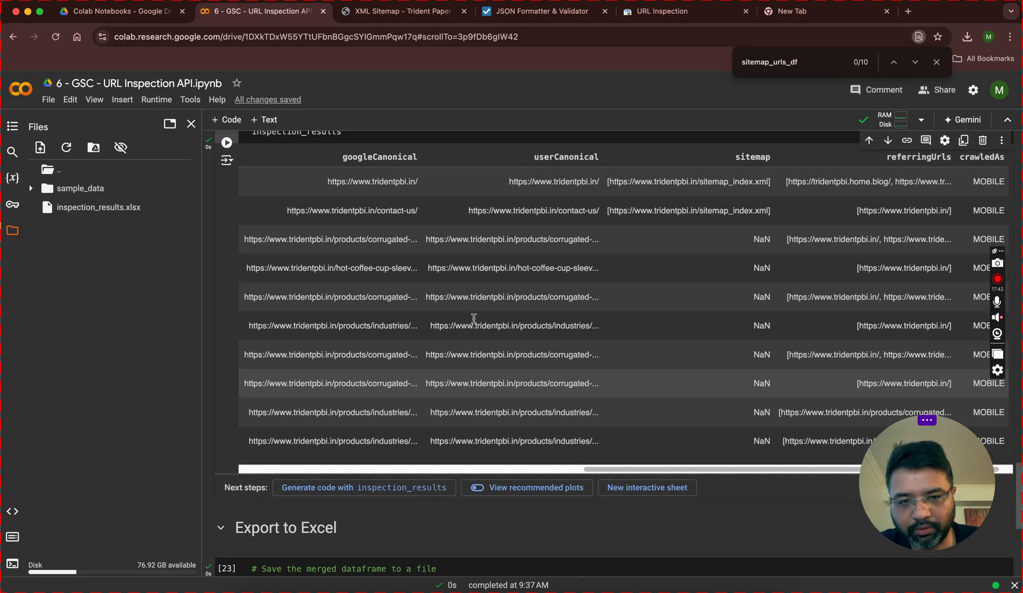
{"action": "scroll", "scroll_direction": "down", "scroll_amount": 3}
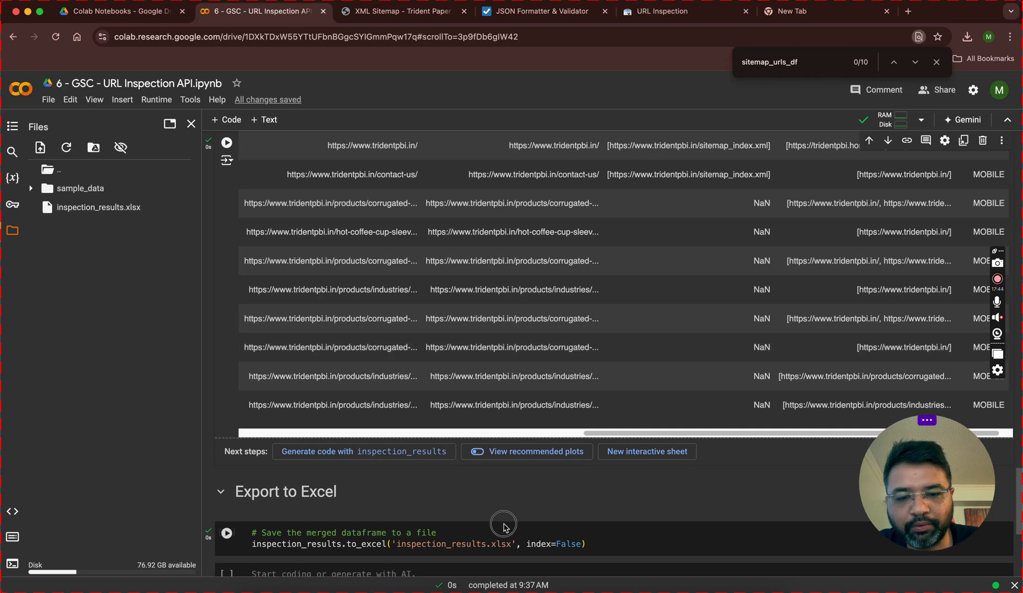
{"action": "scroll", "scroll_direction": "down", "scroll_amount": 3}
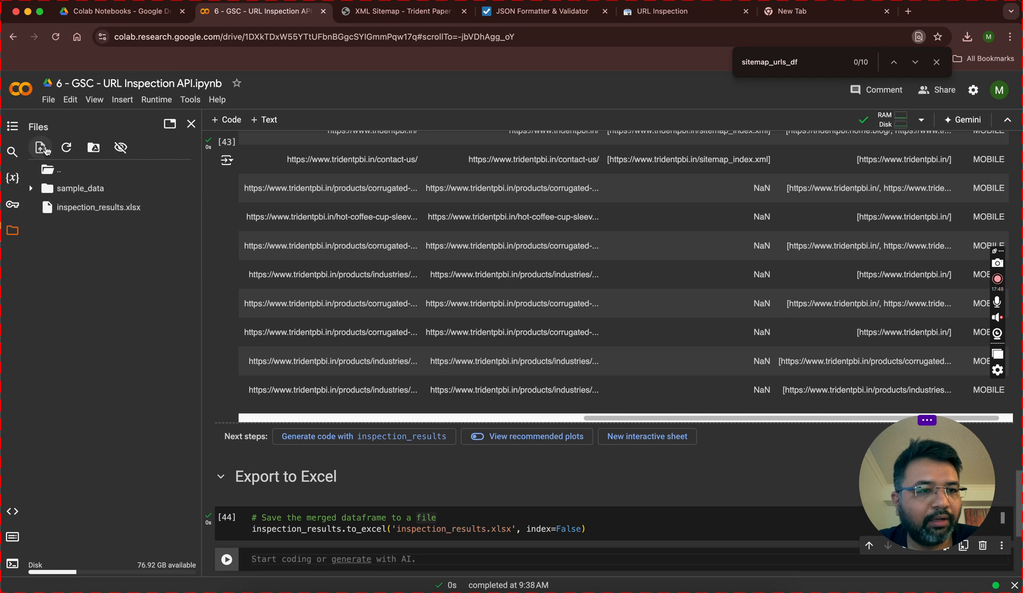
Rerun the to_excel export and check indexingState values in inspection_results.xlsx
{"action": "right_click", "coordinate": [115, 207]}
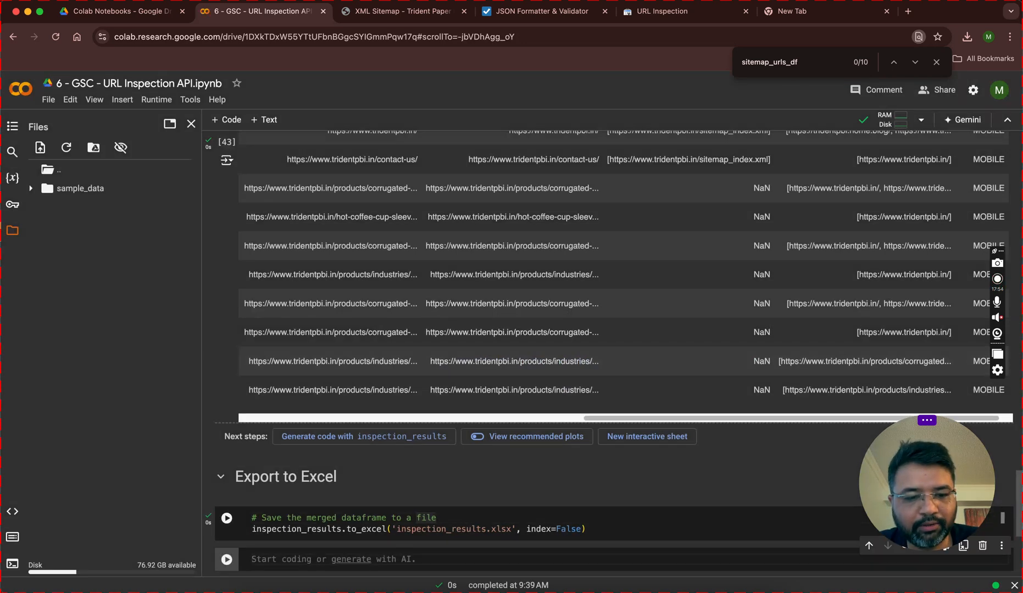
{"action": "left_click", "coordinate": [227, 518]}
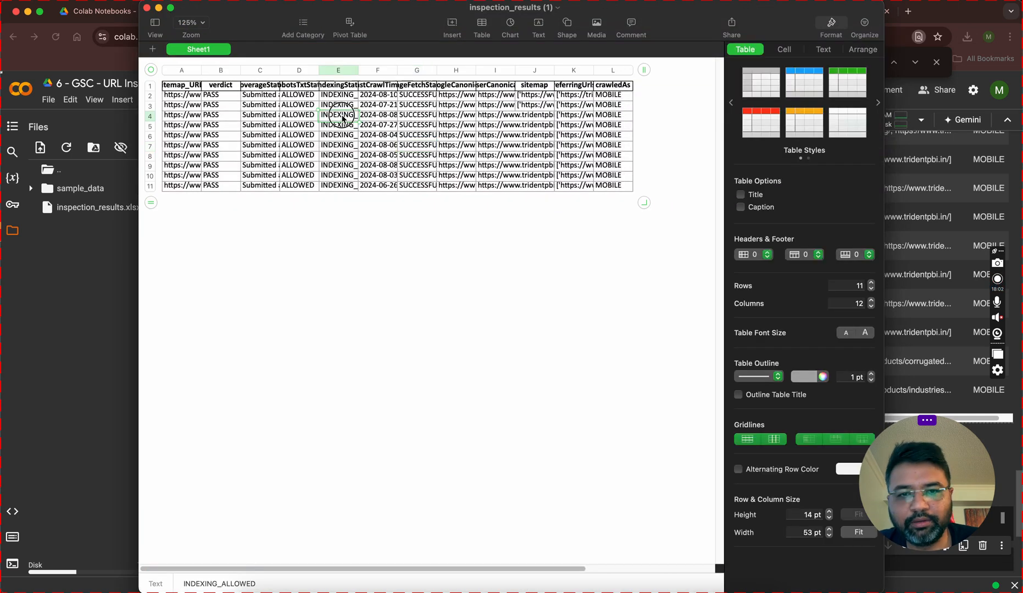
{"action": "left_click", "coordinate": [579, 145]}
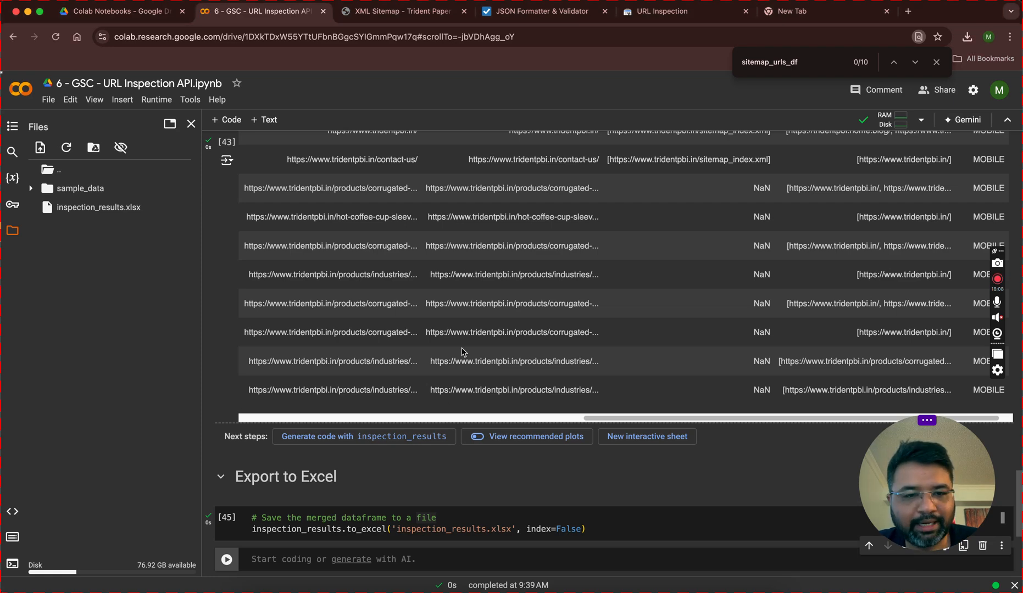
Review urls_list and the ten-URL inspection output, then close the sitemap_urls_df find bar
{"action": "scroll", "scroll_direction": "up", "scroll_amount": 3}
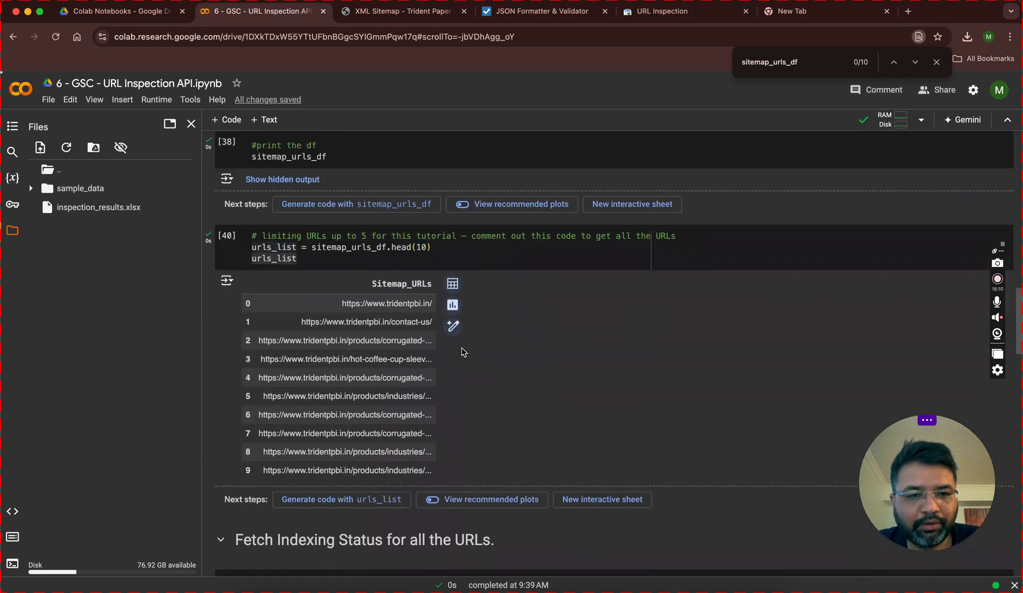
{"action": "scroll", "scroll_direction": "up", "scroll_amount": 3}
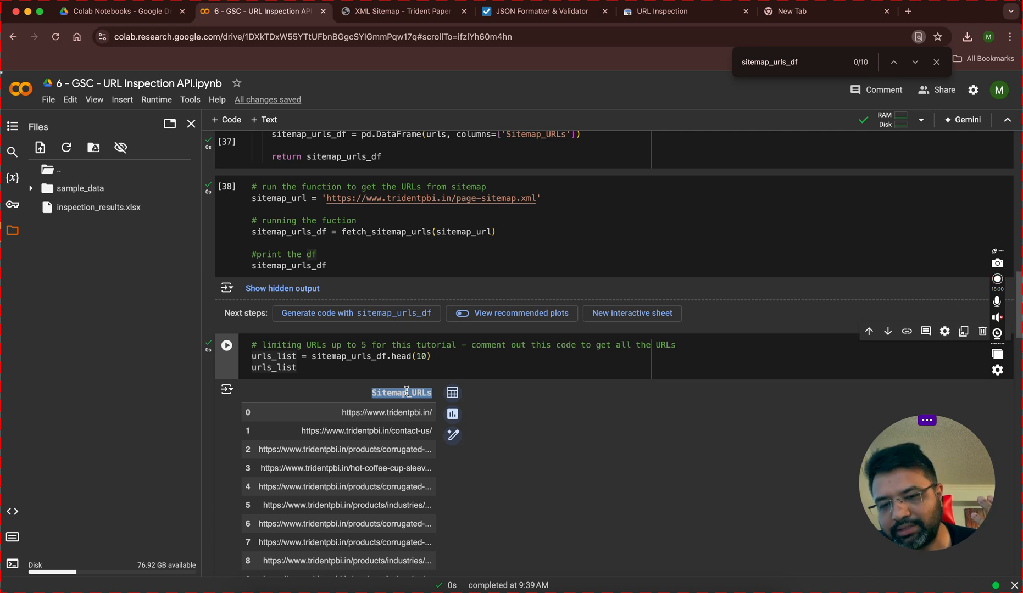
{"action": "scroll", "scroll_direction": "down", "scroll_amount": 3}
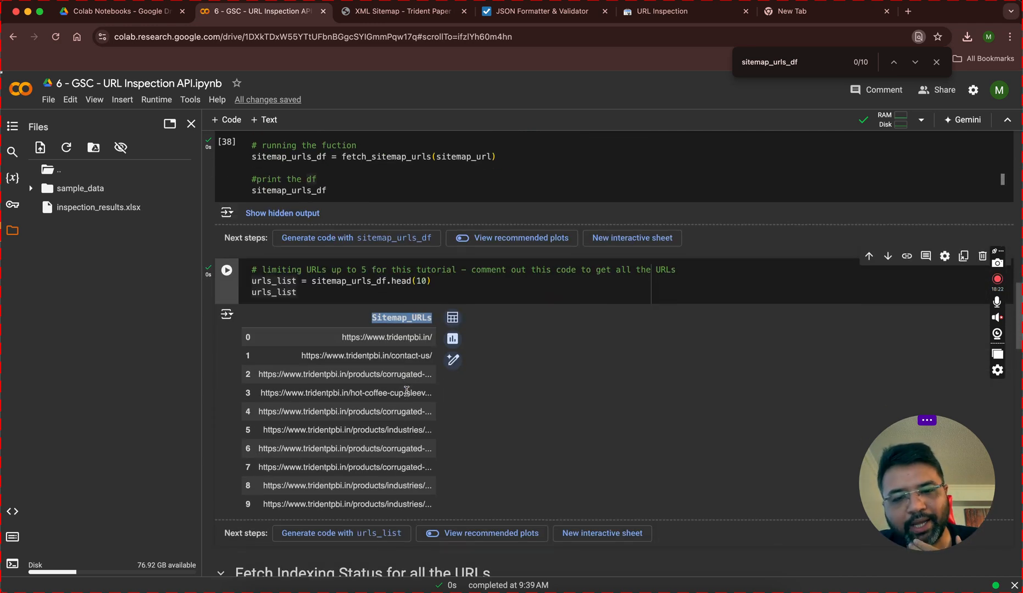
{"action": "scroll", "scroll_direction": "down", "scroll_amount": 3}
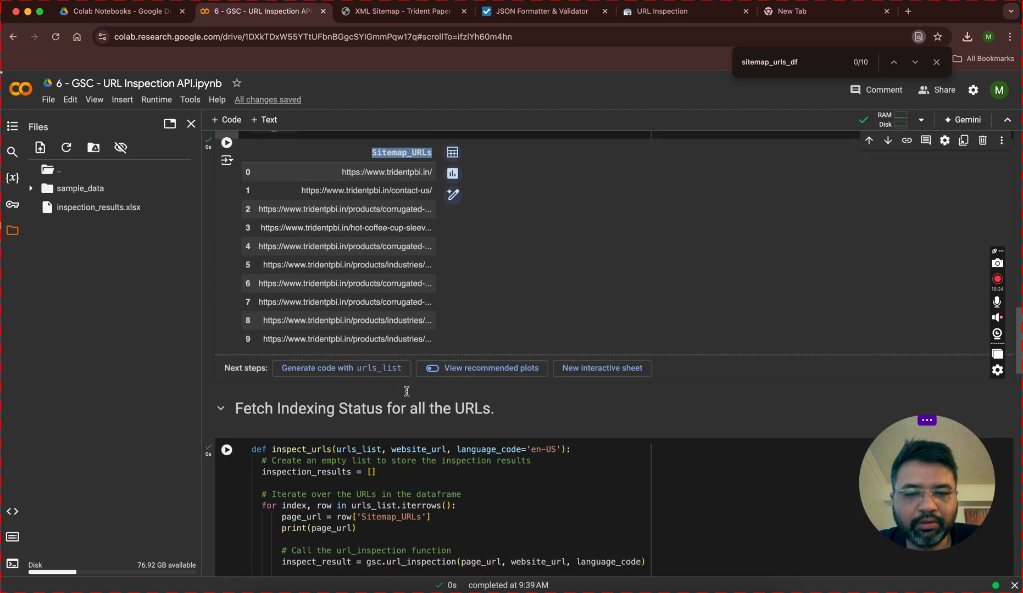
{"action": "scroll", "scroll_direction": "down", "scroll_amount": 3}
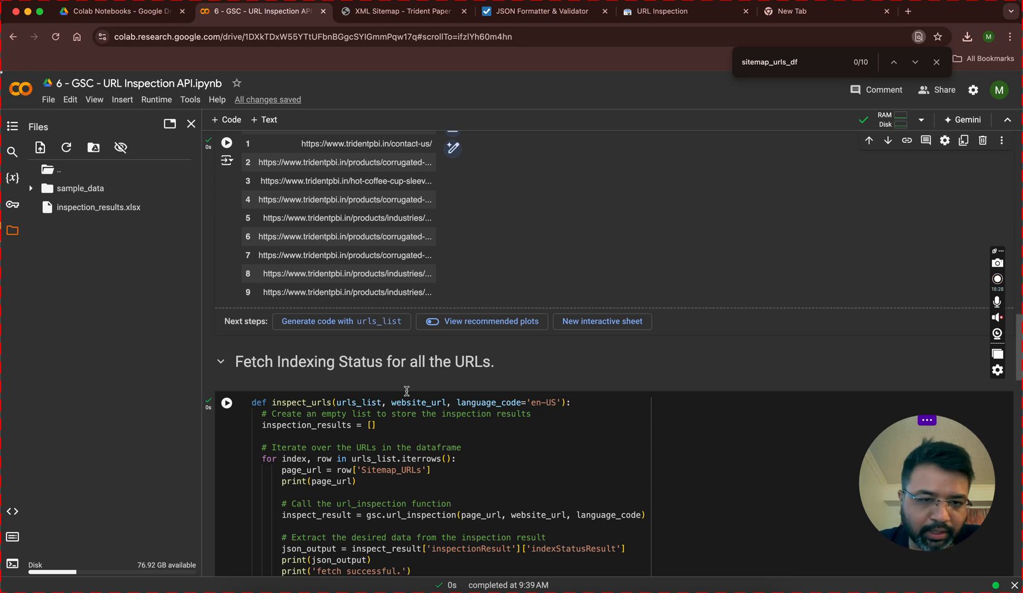
{"action": "scroll", "scroll_direction": "down", "scroll_amount": 3}
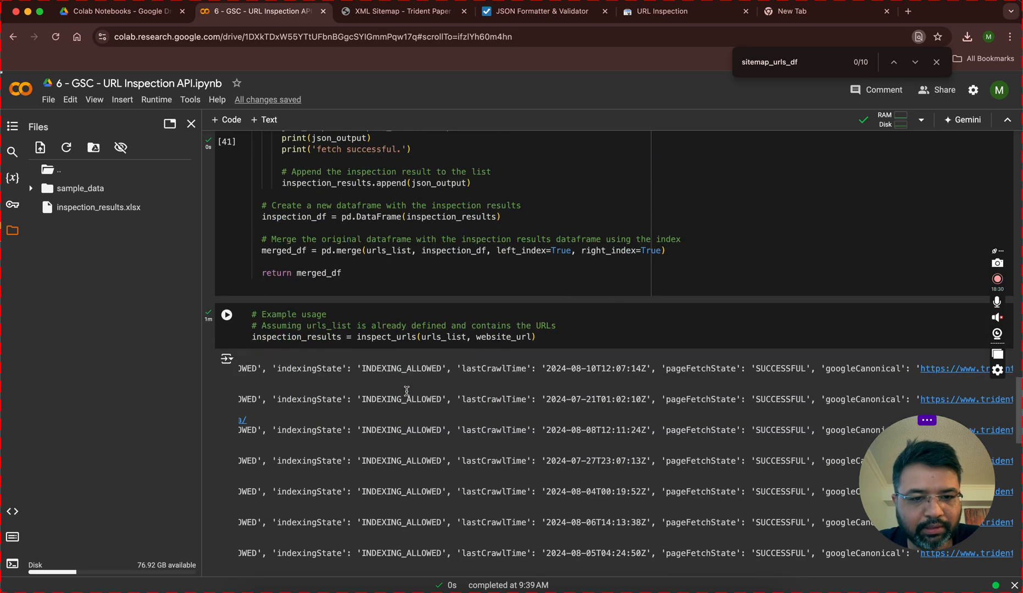
{"action": "scroll", "scroll_direction": "left", "scroll_amount": 3}
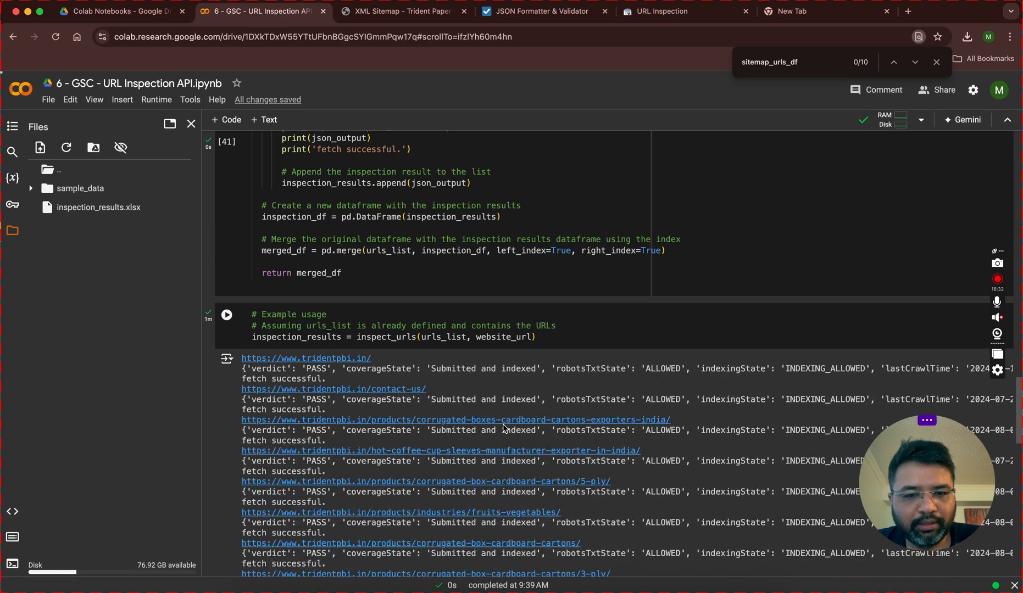
{"action": "scroll", "scroll_direction": "down", "scroll_amount": 3}
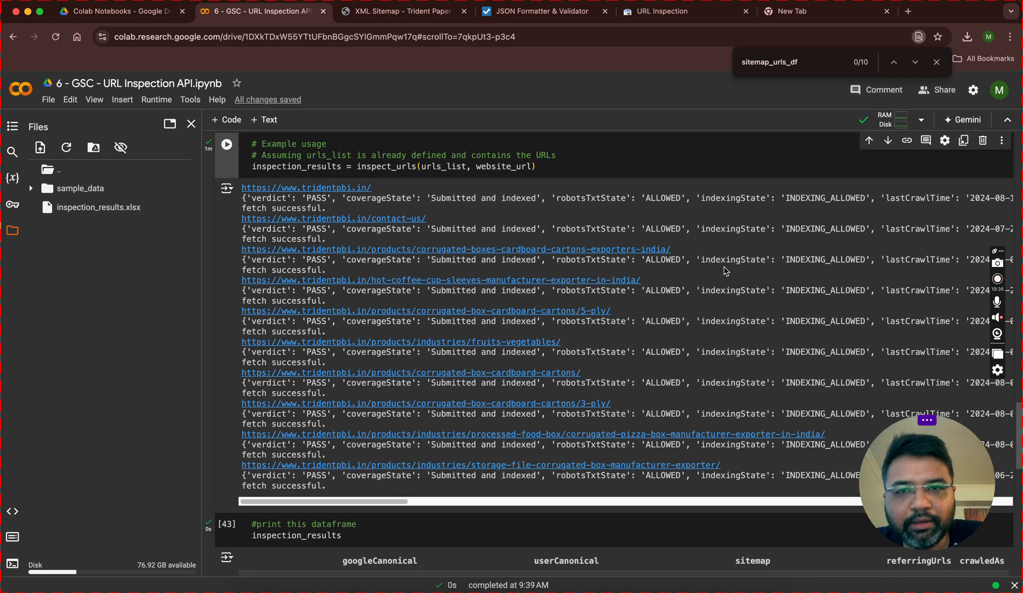
{"action": "mouse_move", "coordinate": [951, 47]}
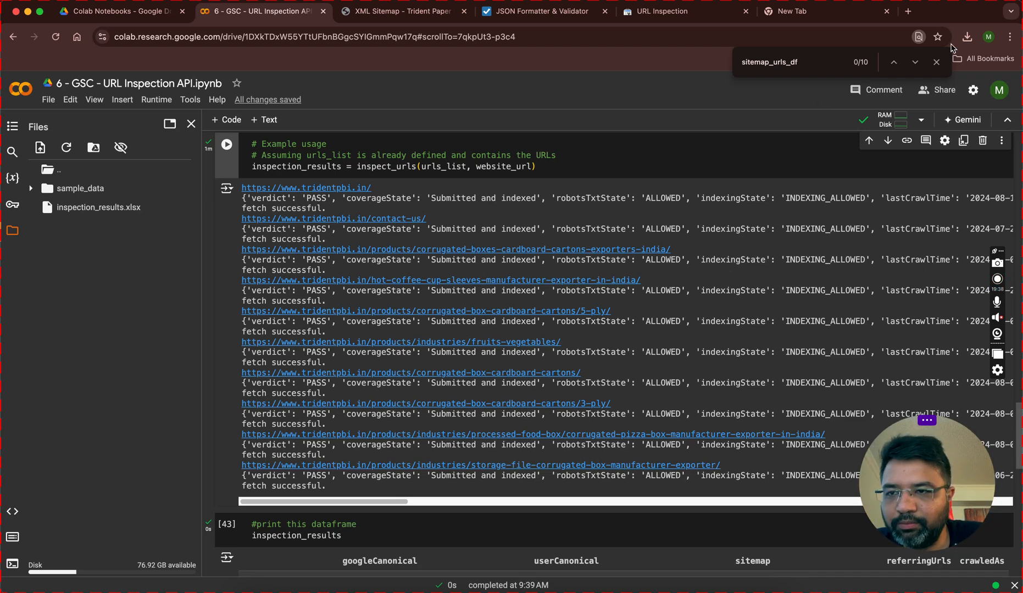
{"action": "left_click", "coordinate": [937, 62]}
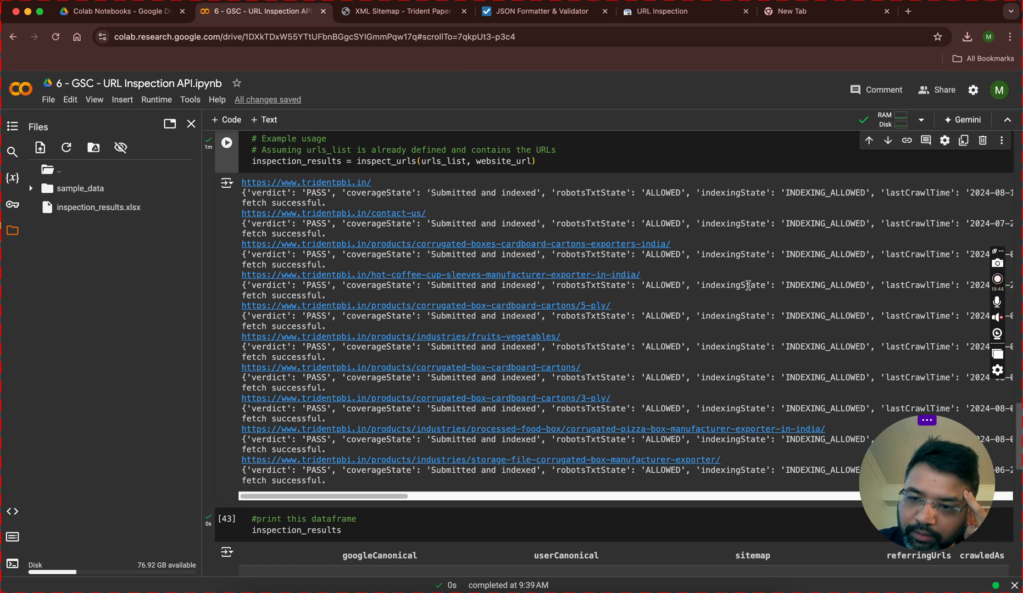
{"action": "mouse_move", "coordinate": [789, 363]}
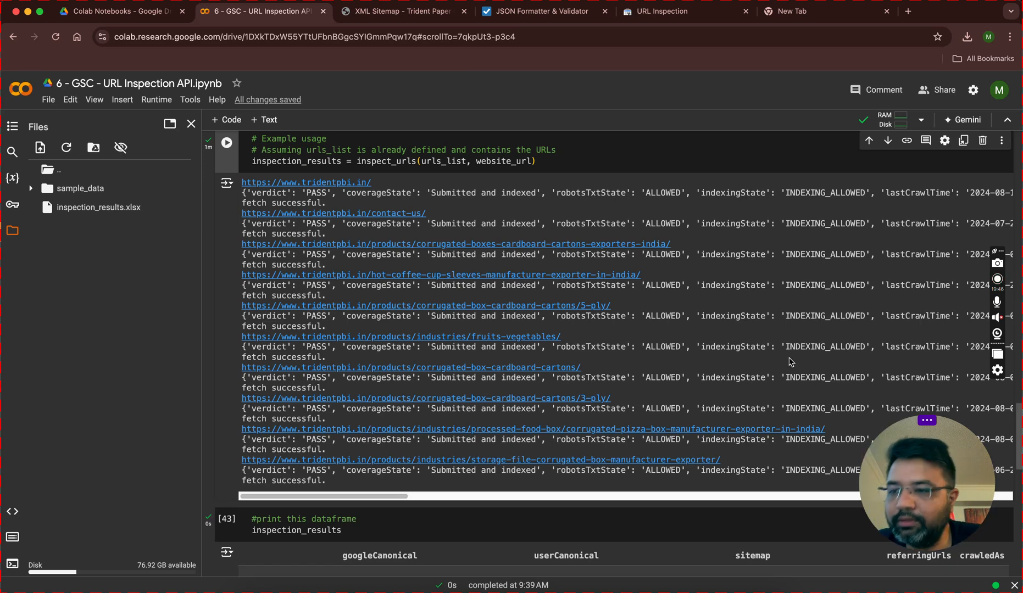